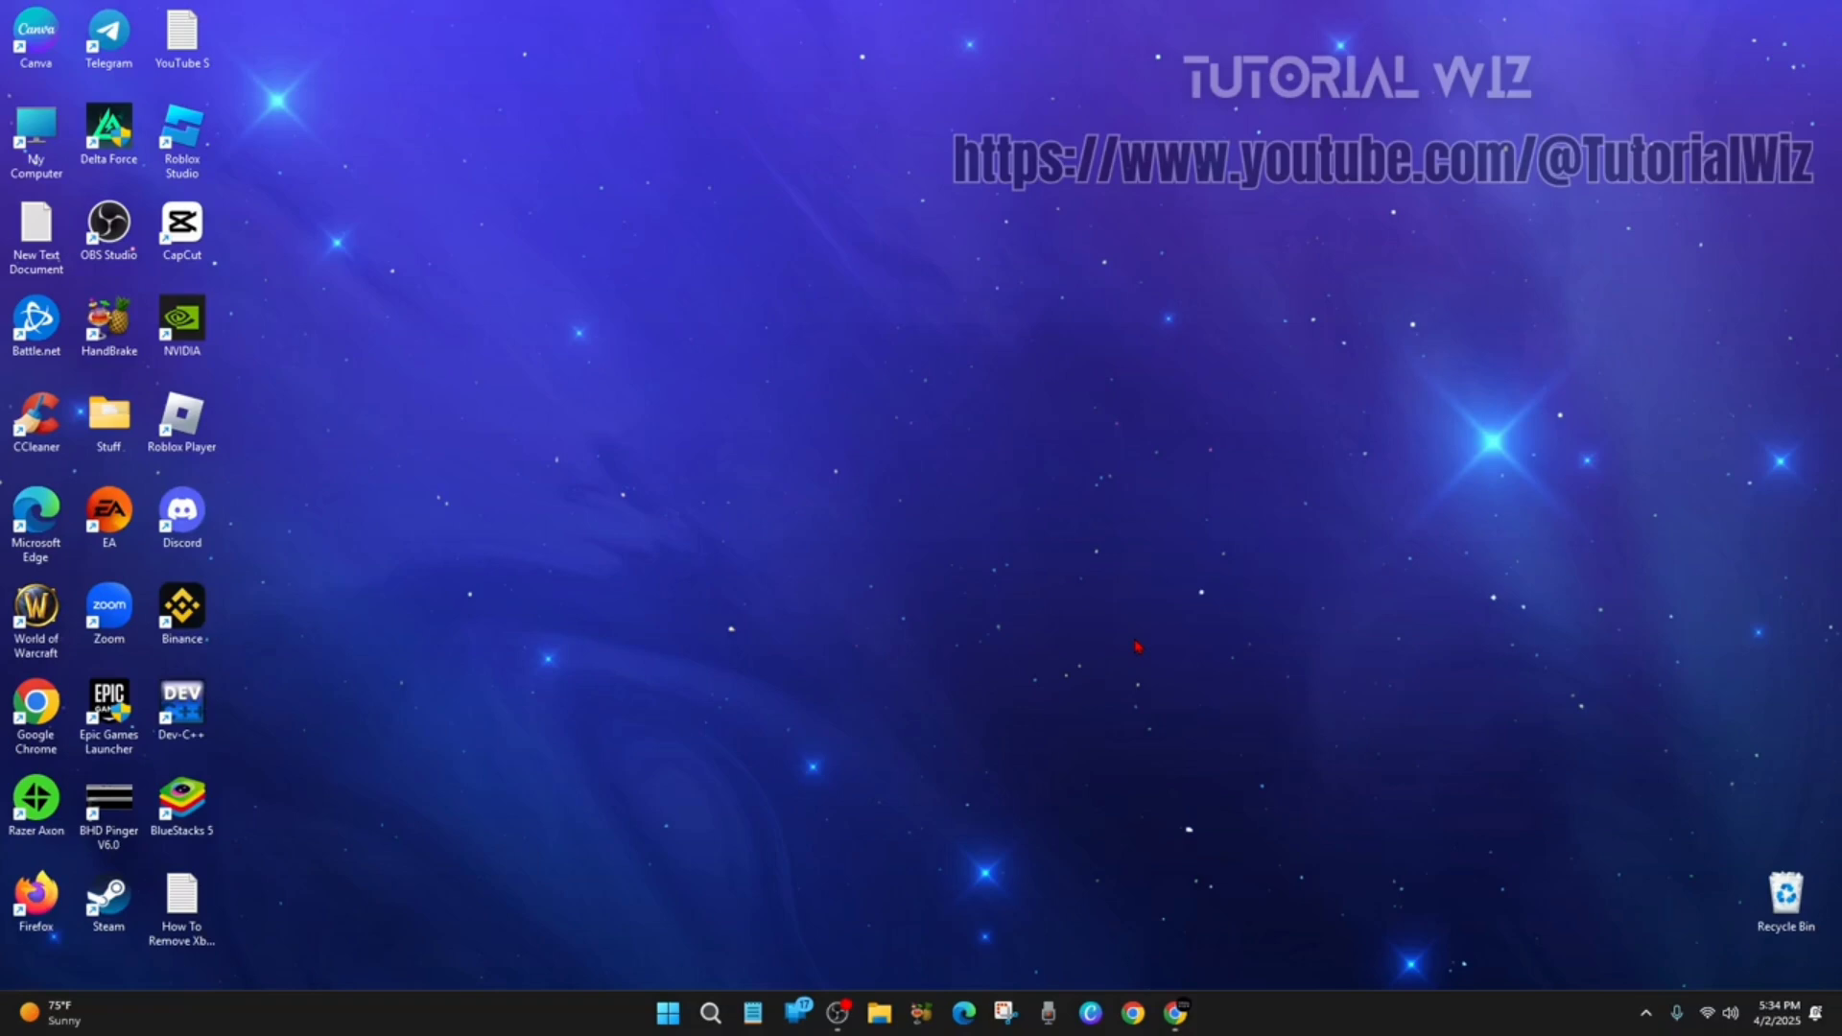
{"action": "mouse_move", "coordinate": [986, 558]}
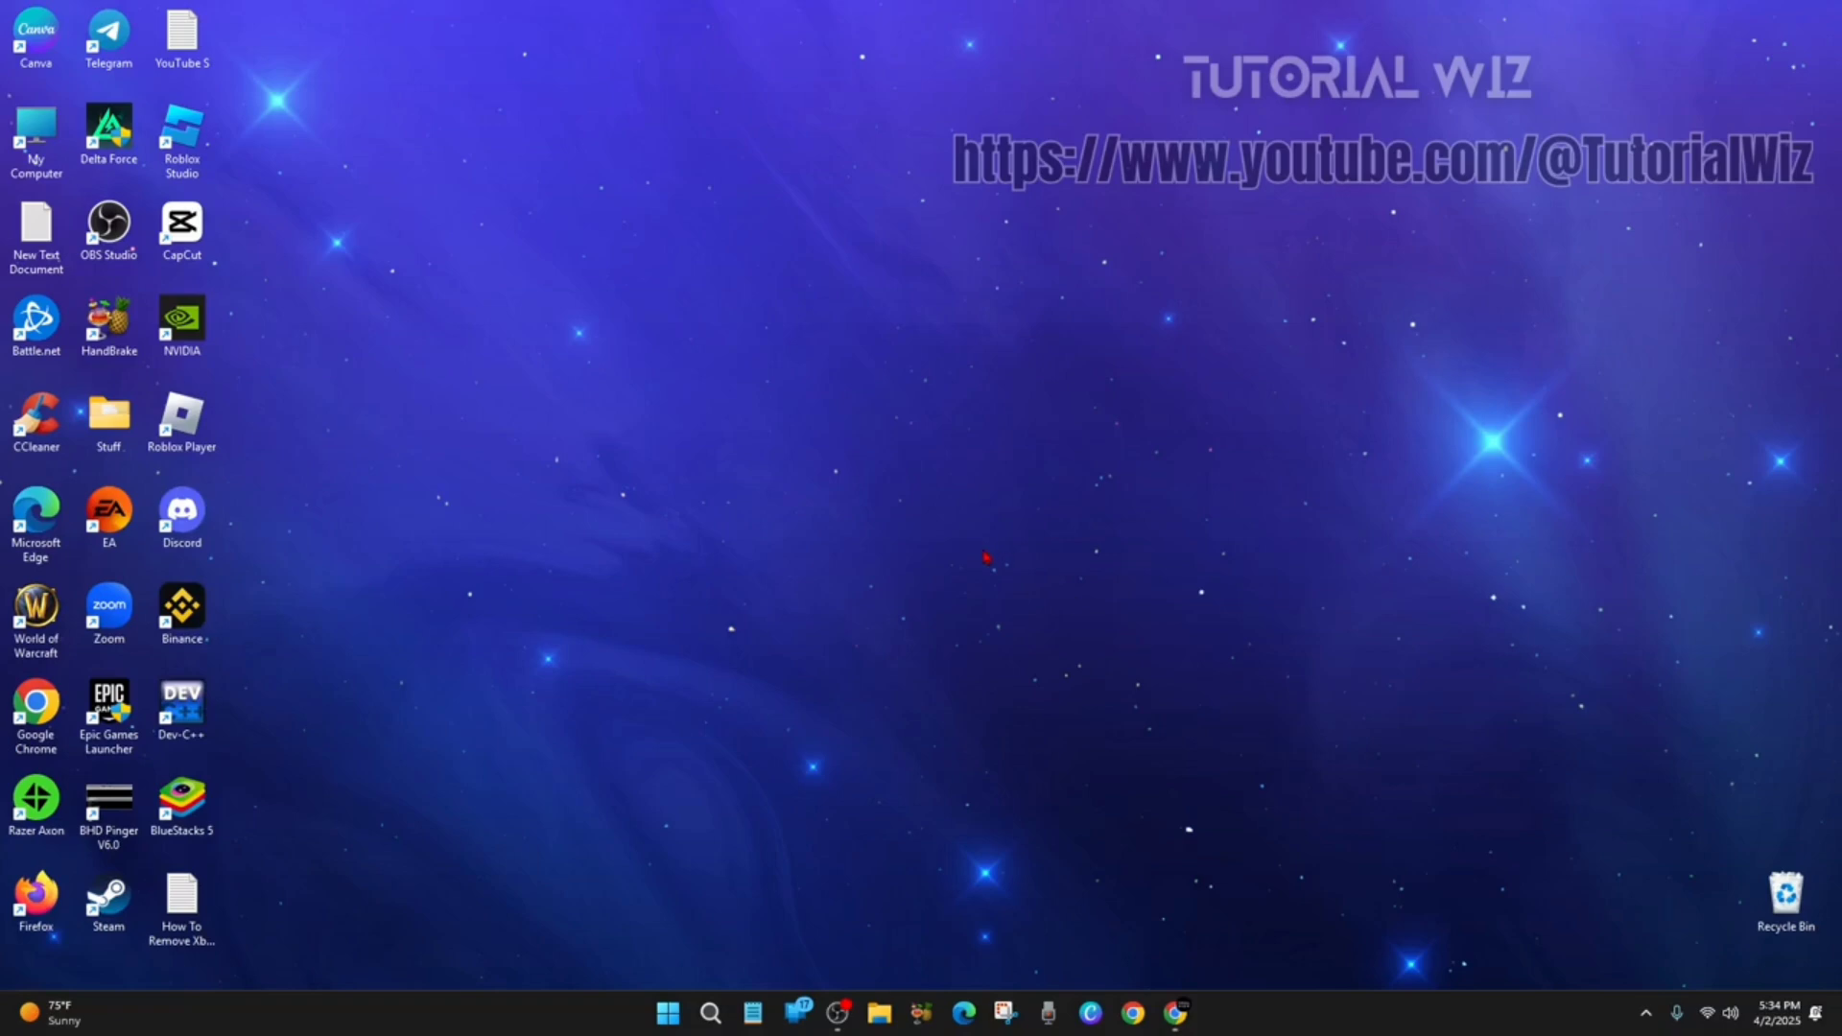
{"action": "mouse_move", "coordinate": [1132, 543]}
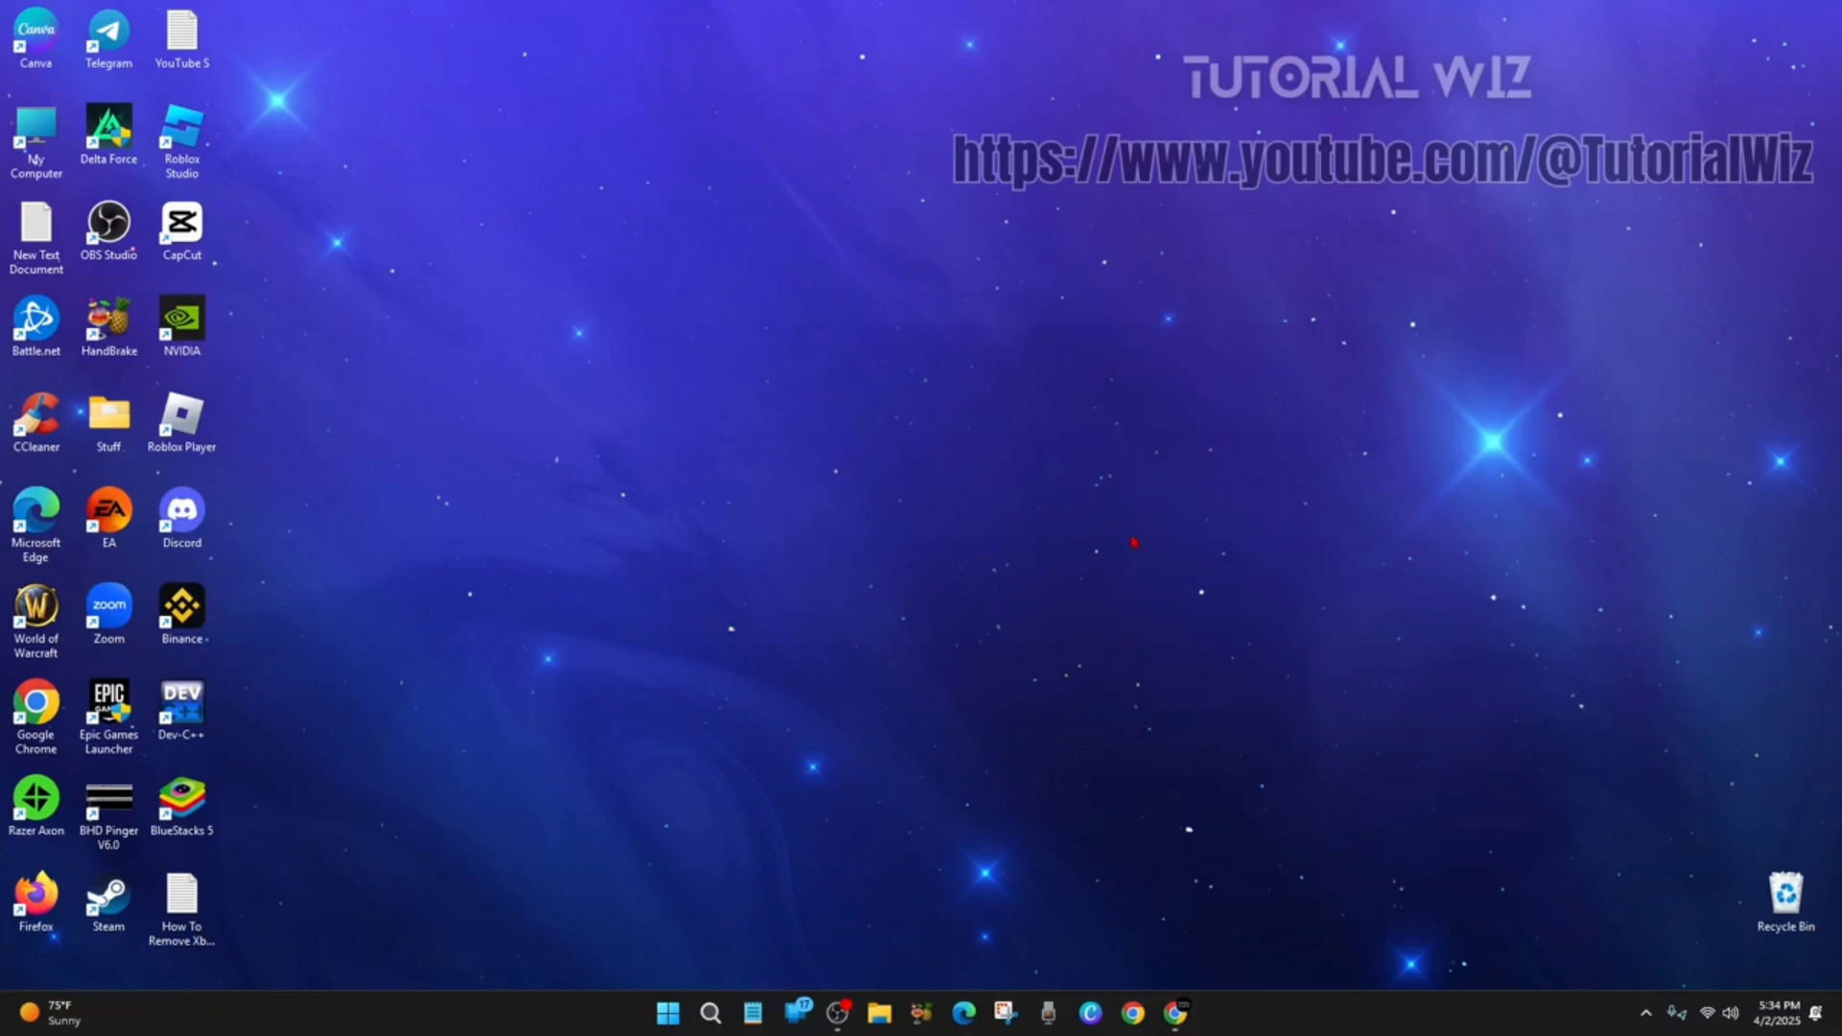
{"action": "mouse_move", "coordinate": [1018, 389]}
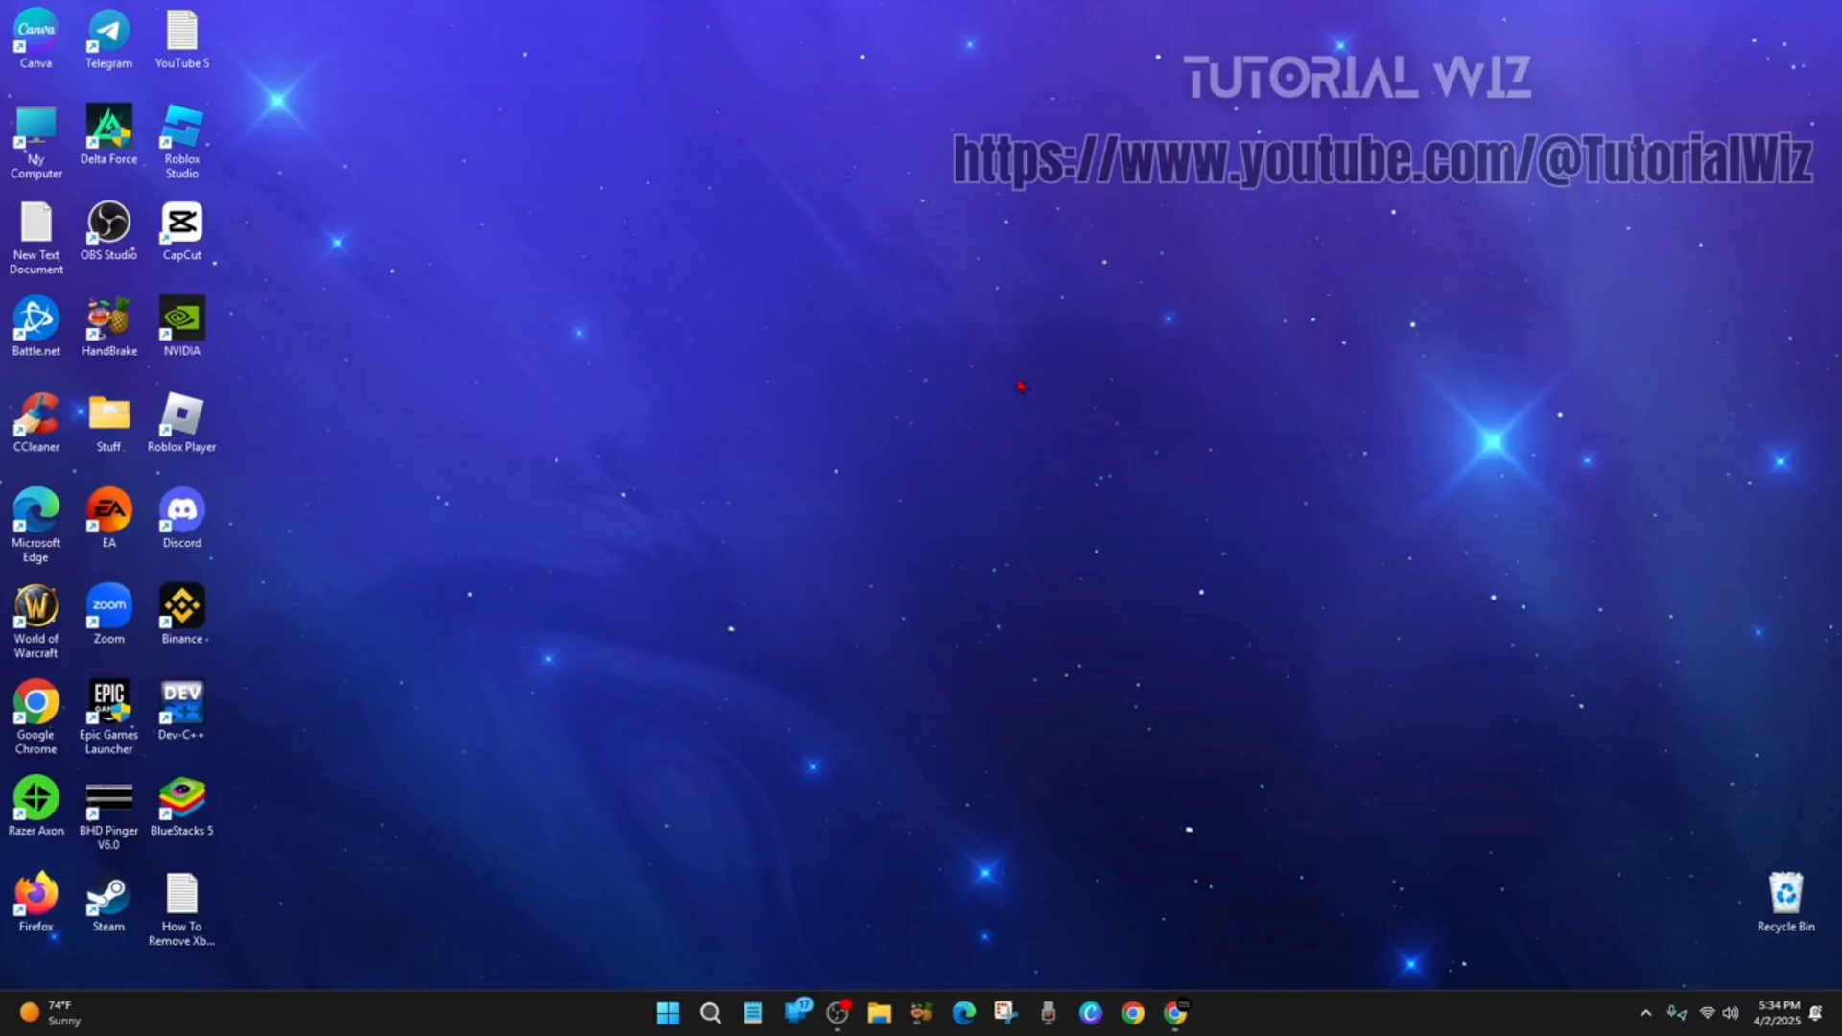
Scroll the DeepSeek chat down to the CSV code block of the economics table.
{"action": "left_click", "coordinate": [1176, 1011]}
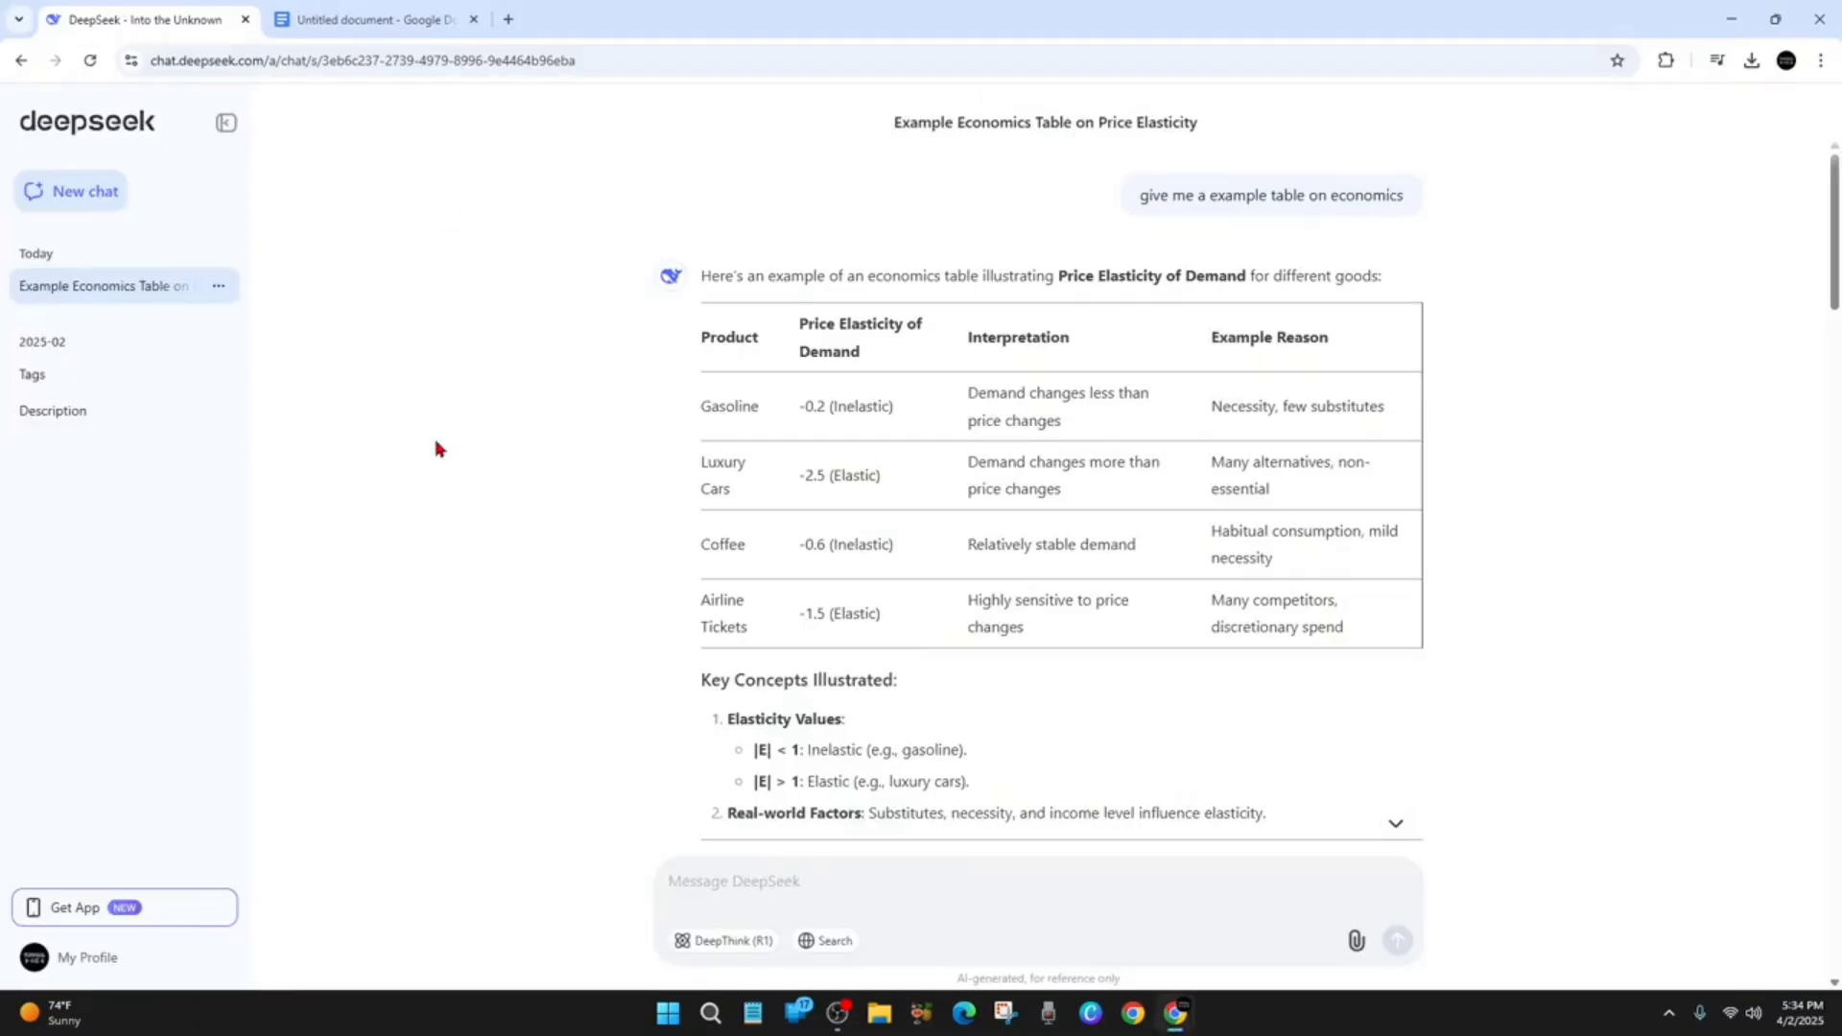
{"action": "scroll", "scroll_direction": "down", "scroll_amount": 3}
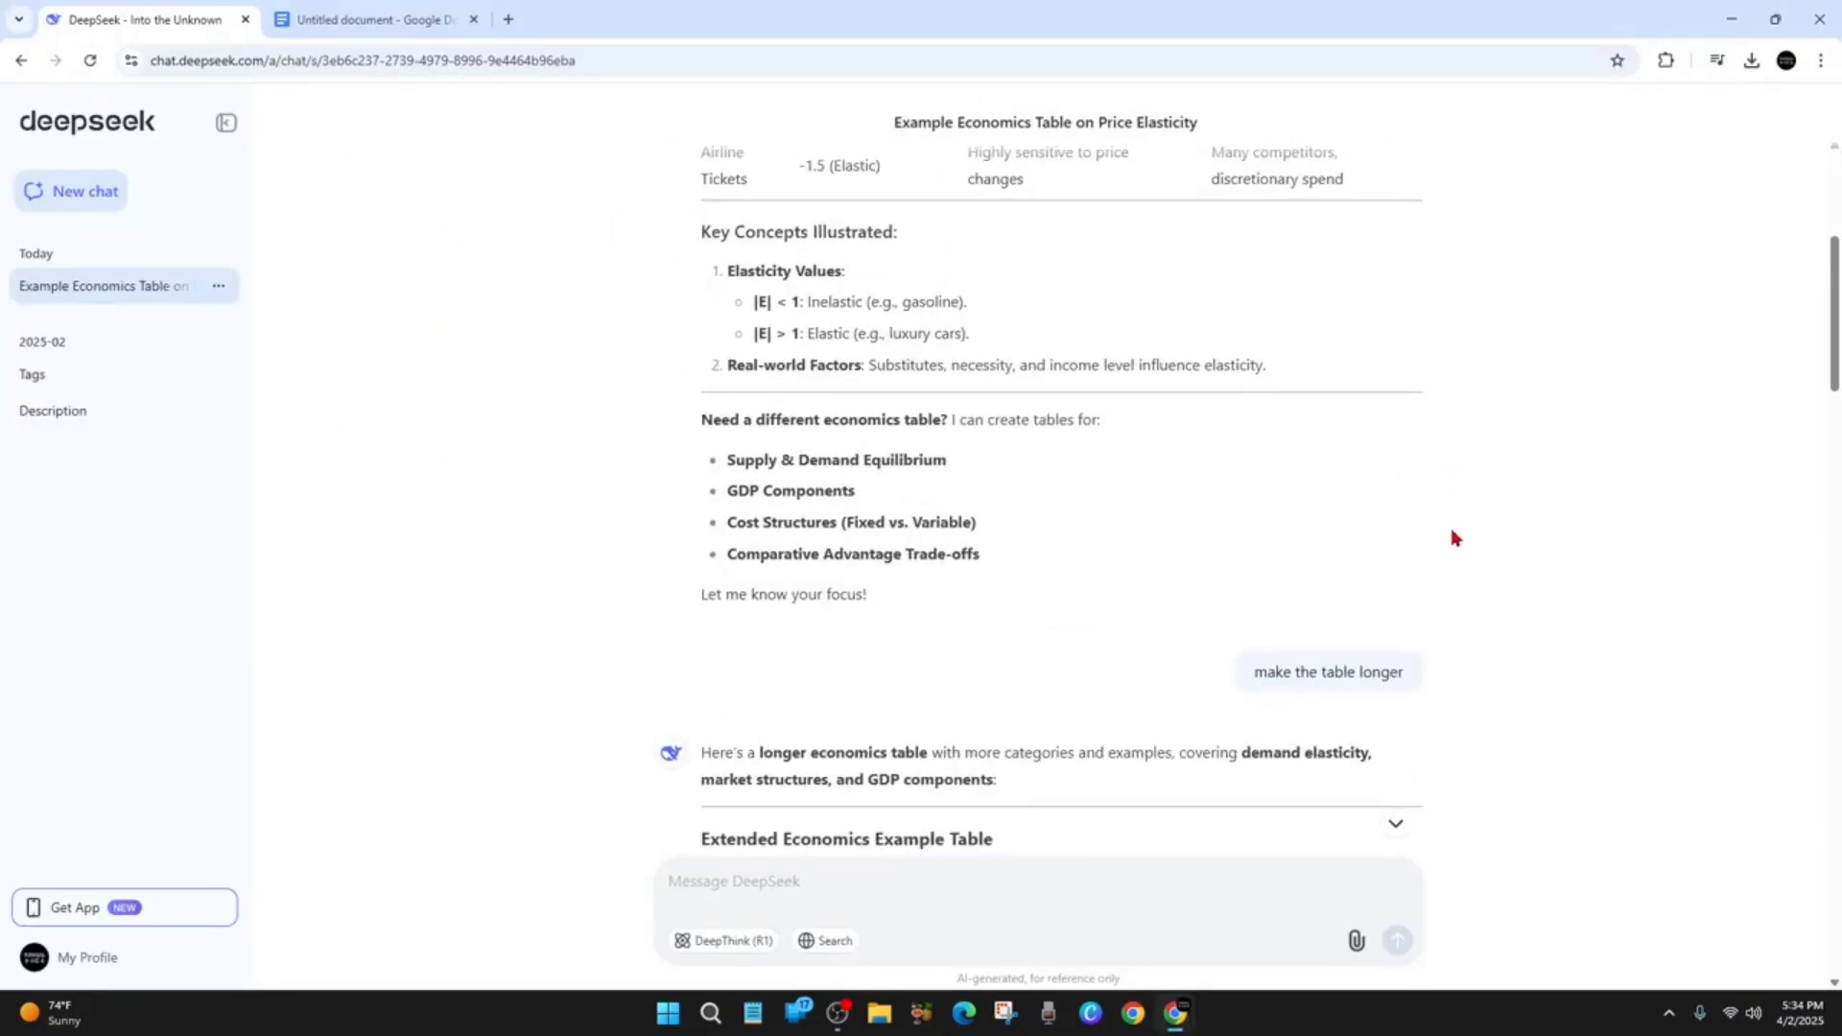
{"action": "scroll", "scroll_direction": "down", "scroll_amount": 3}
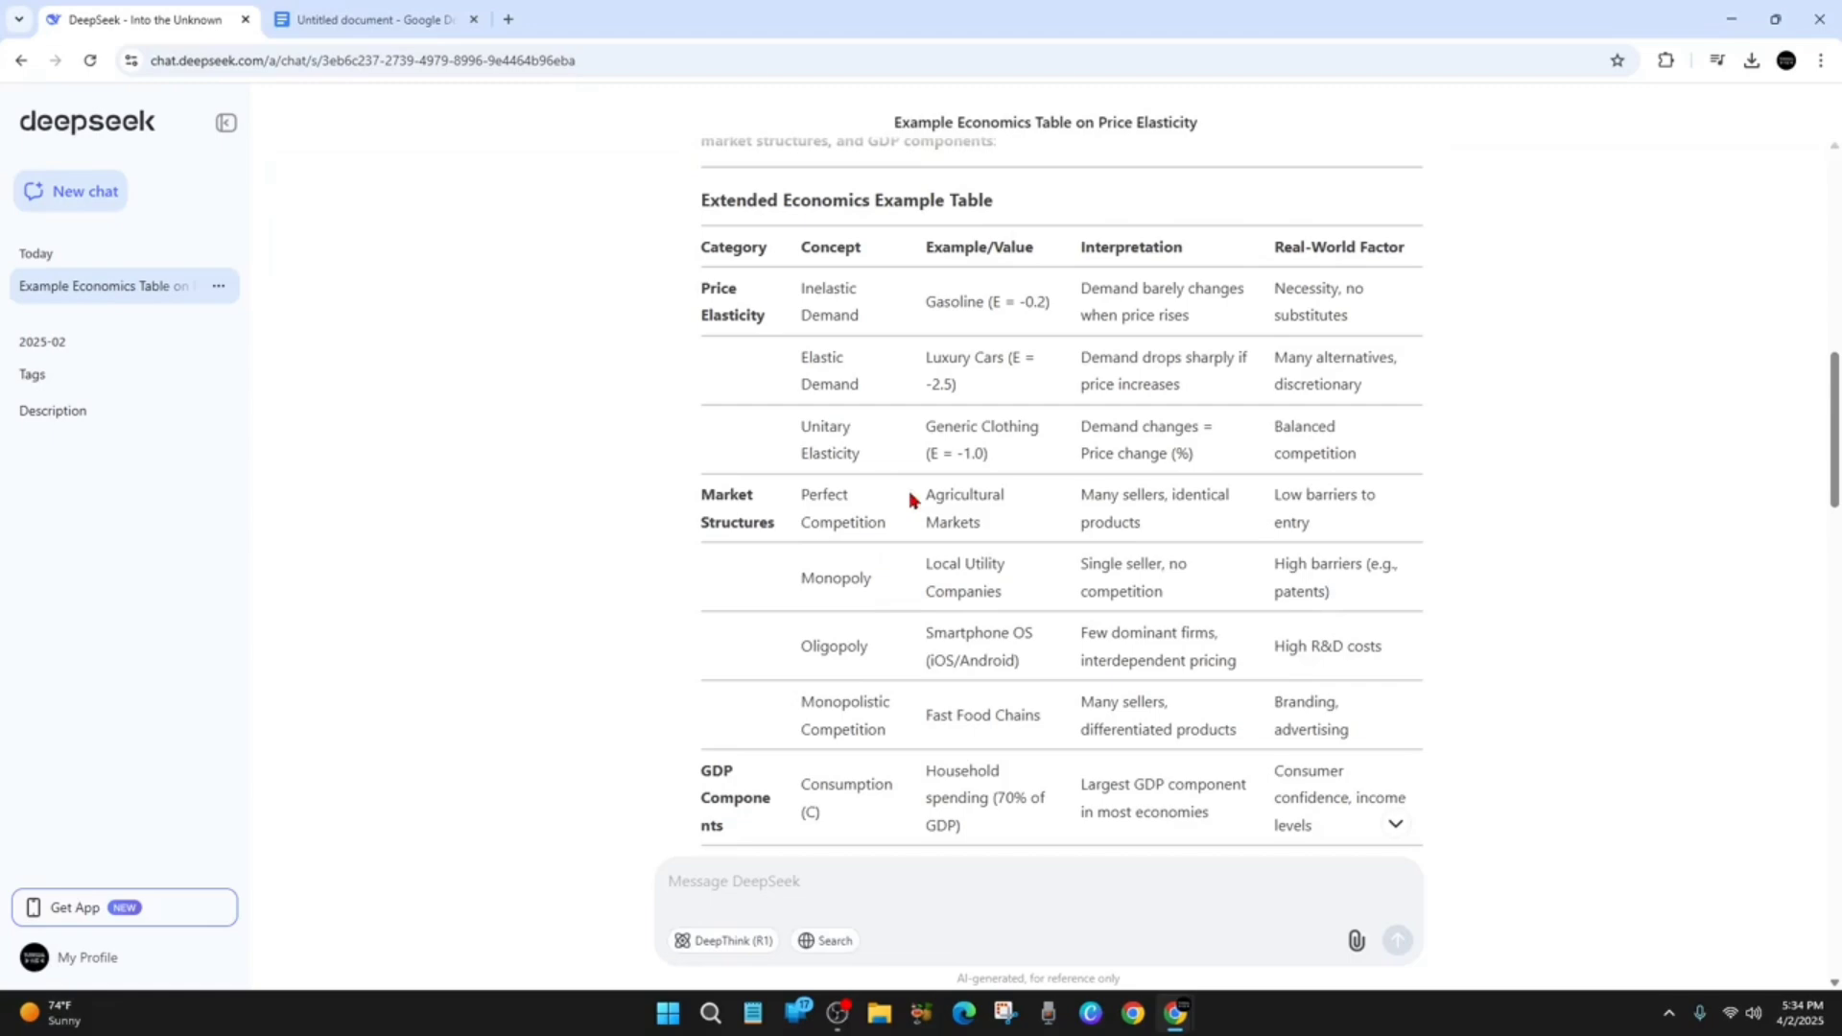
{"action": "scroll", "scroll_direction": "up", "scroll_amount": 3}
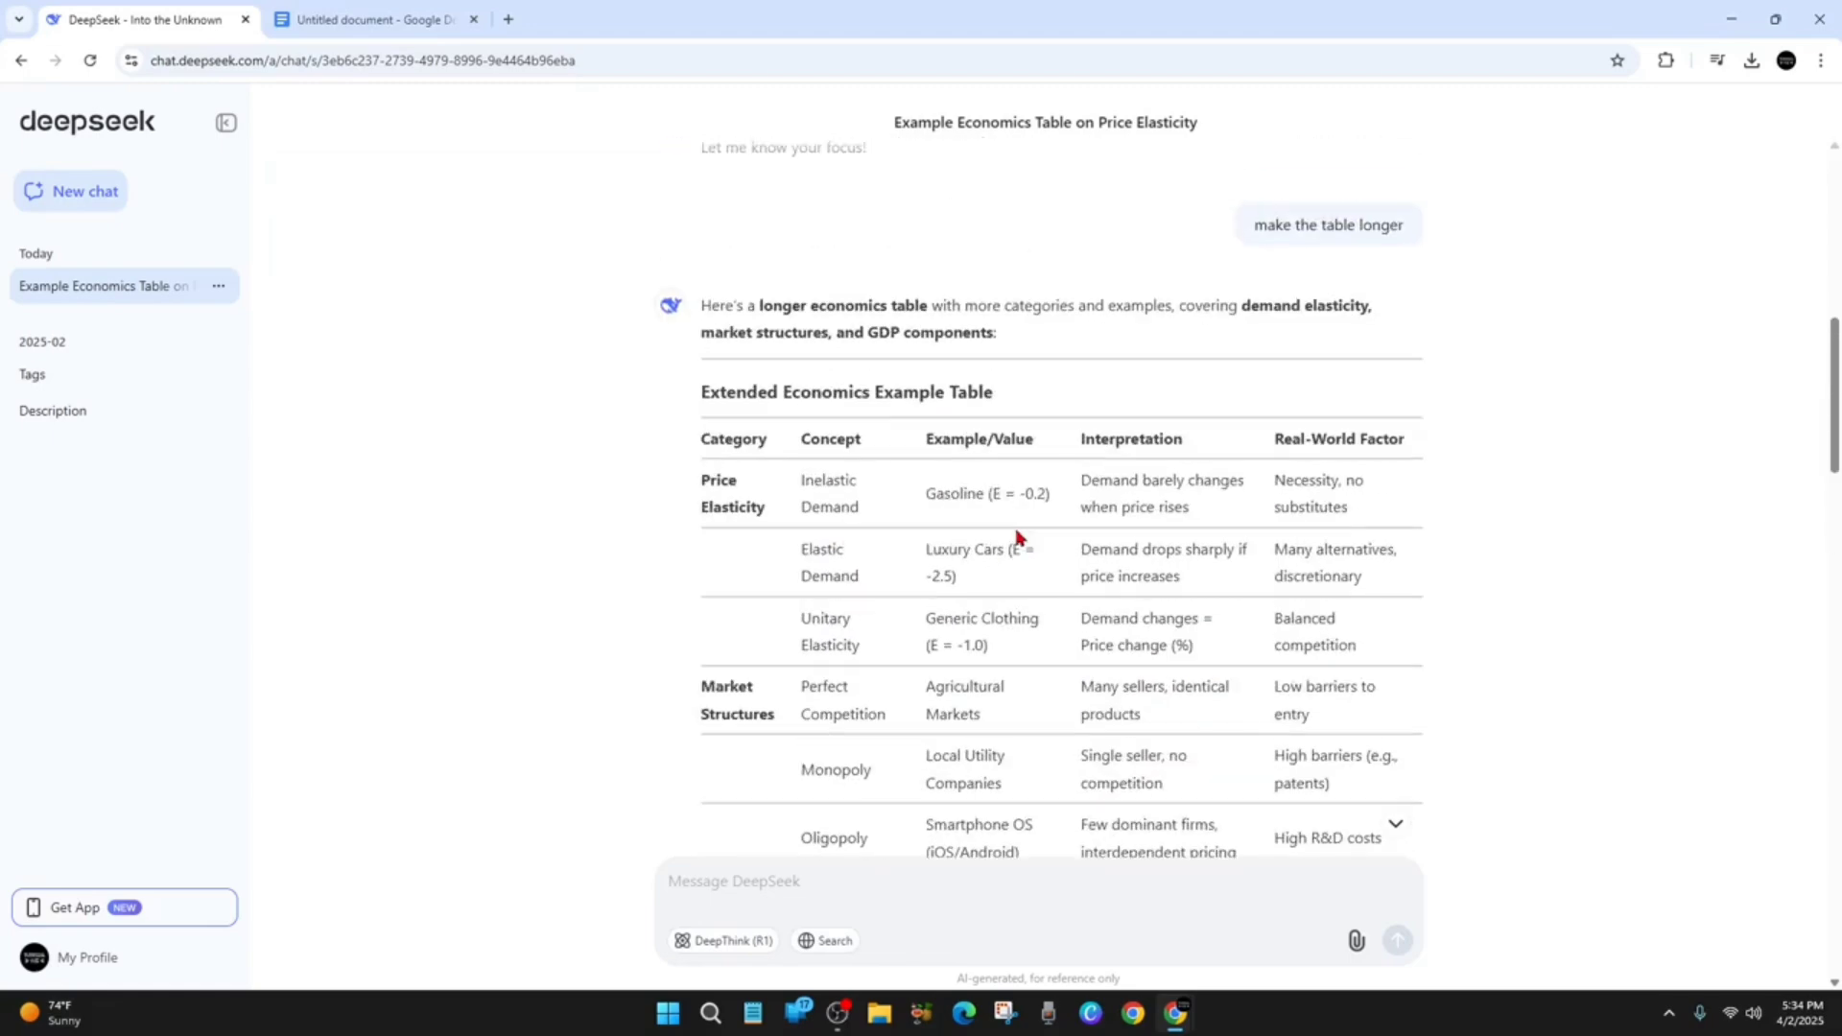
{"action": "scroll", "scroll_direction": "down", "scroll_amount": 3}
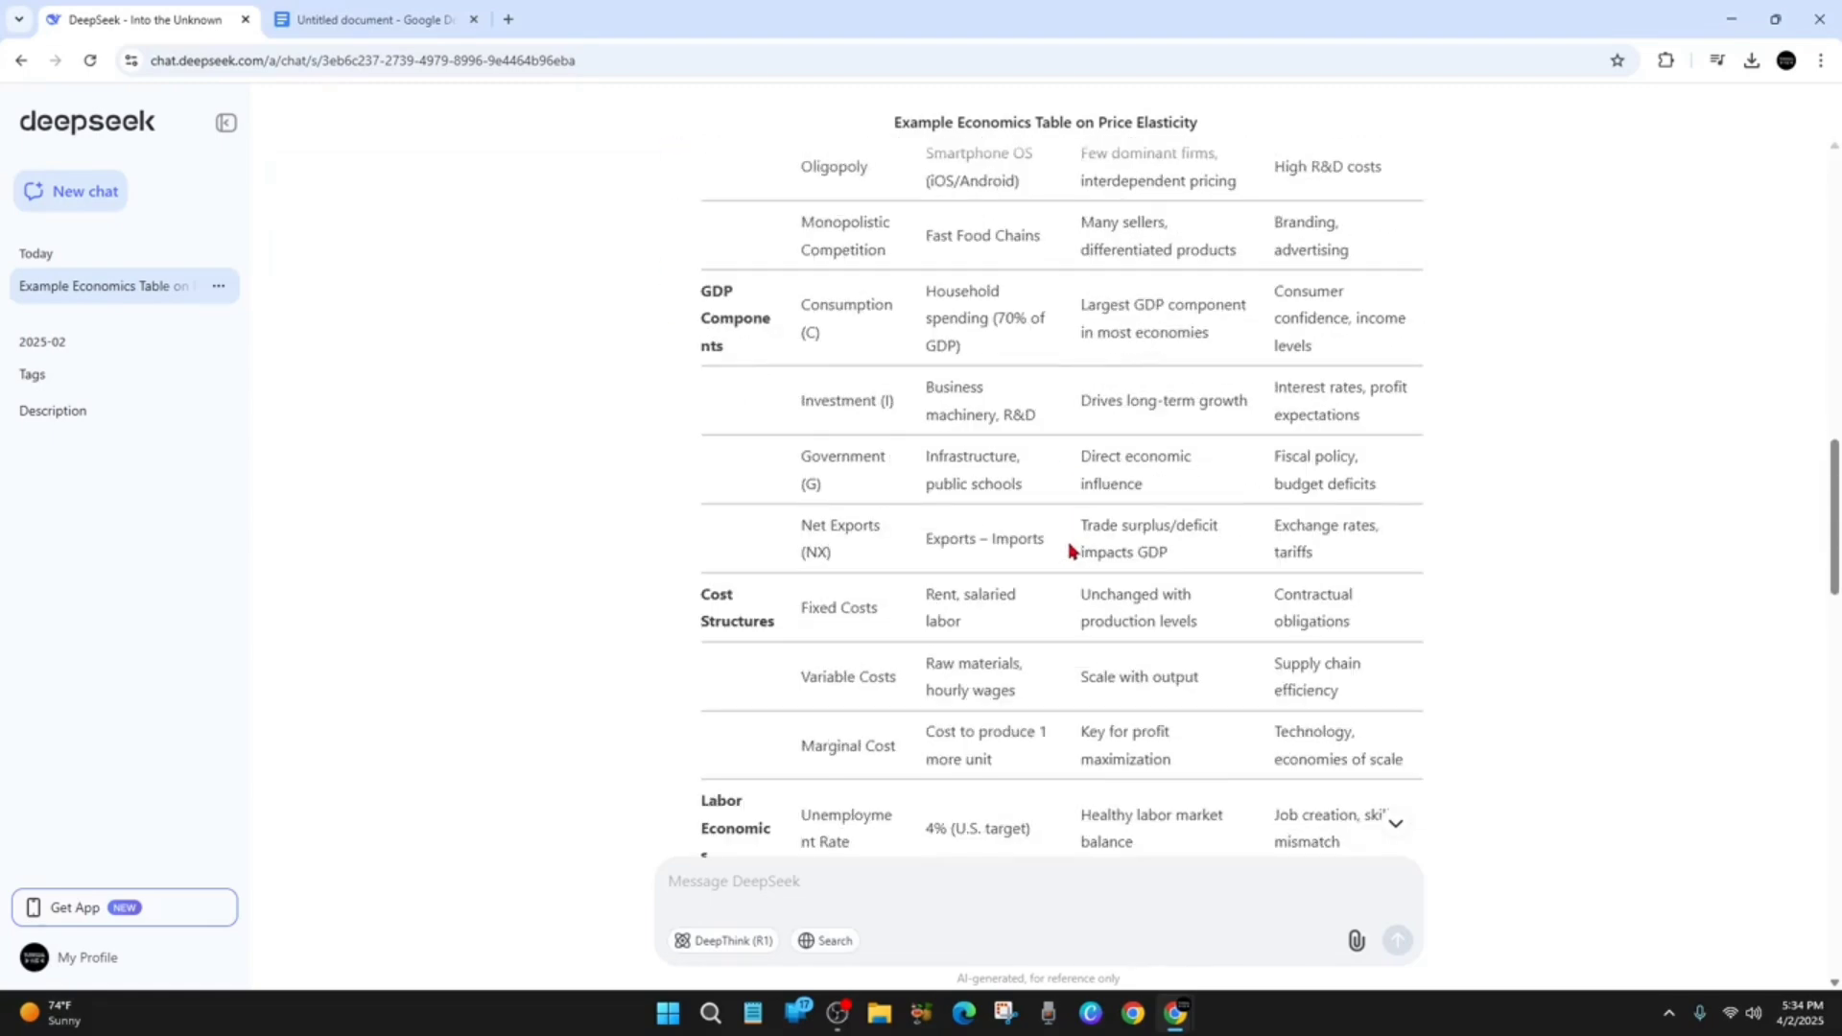
{"action": "scroll", "scroll_direction": "down", "scroll_amount": 3}
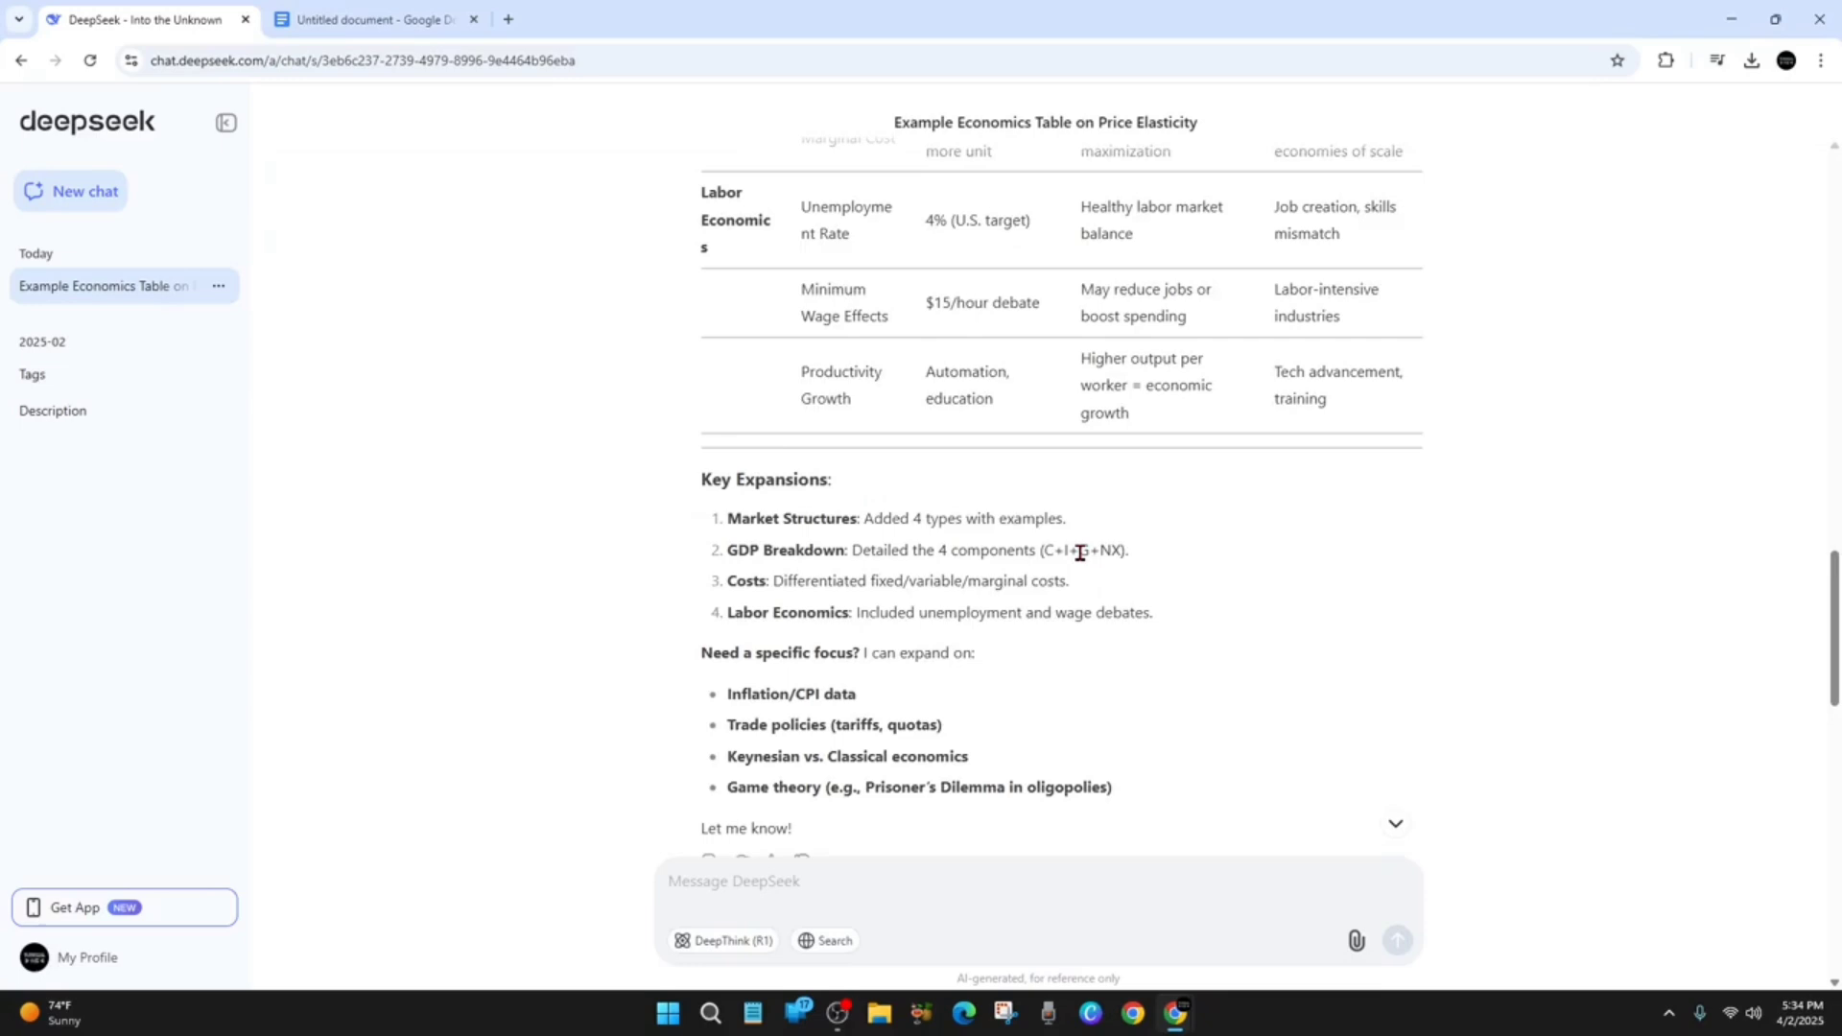
{"action": "scroll", "scroll_direction": "down", "scroll_amount": 3}
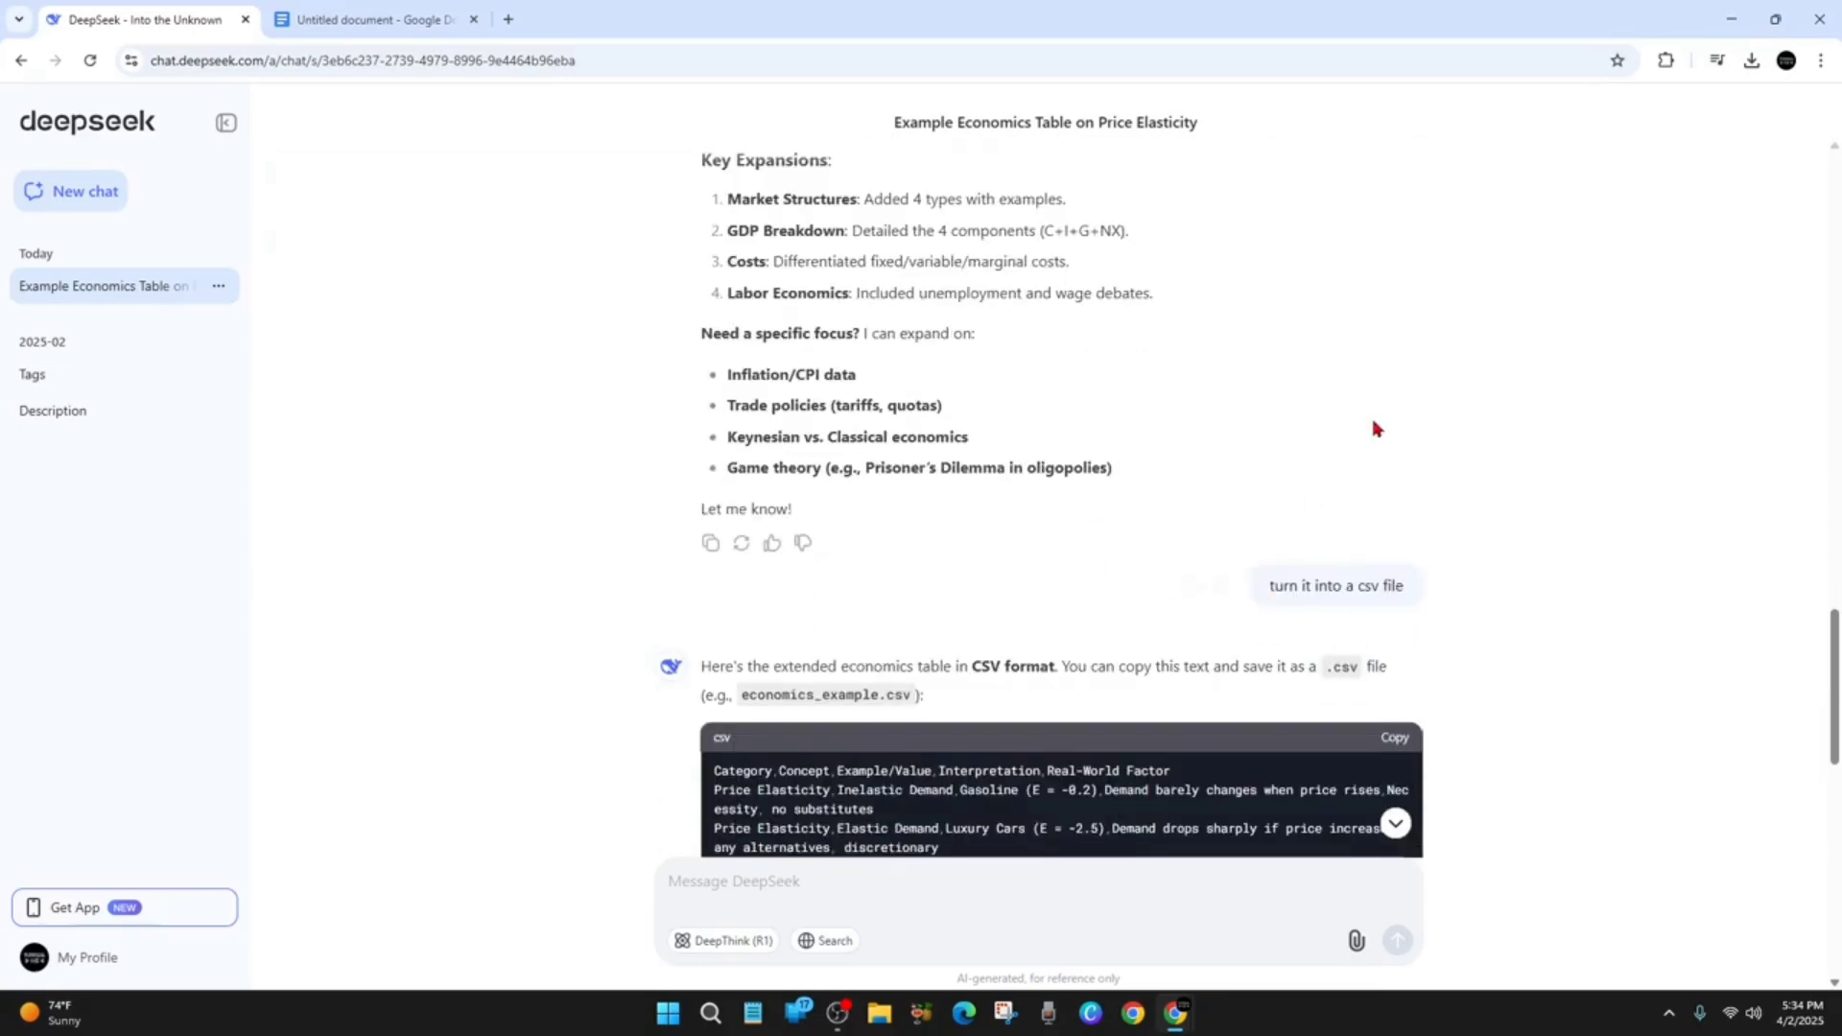
{"action": "scroll", "scroll_direction": "down", "scroll_amount": 3}
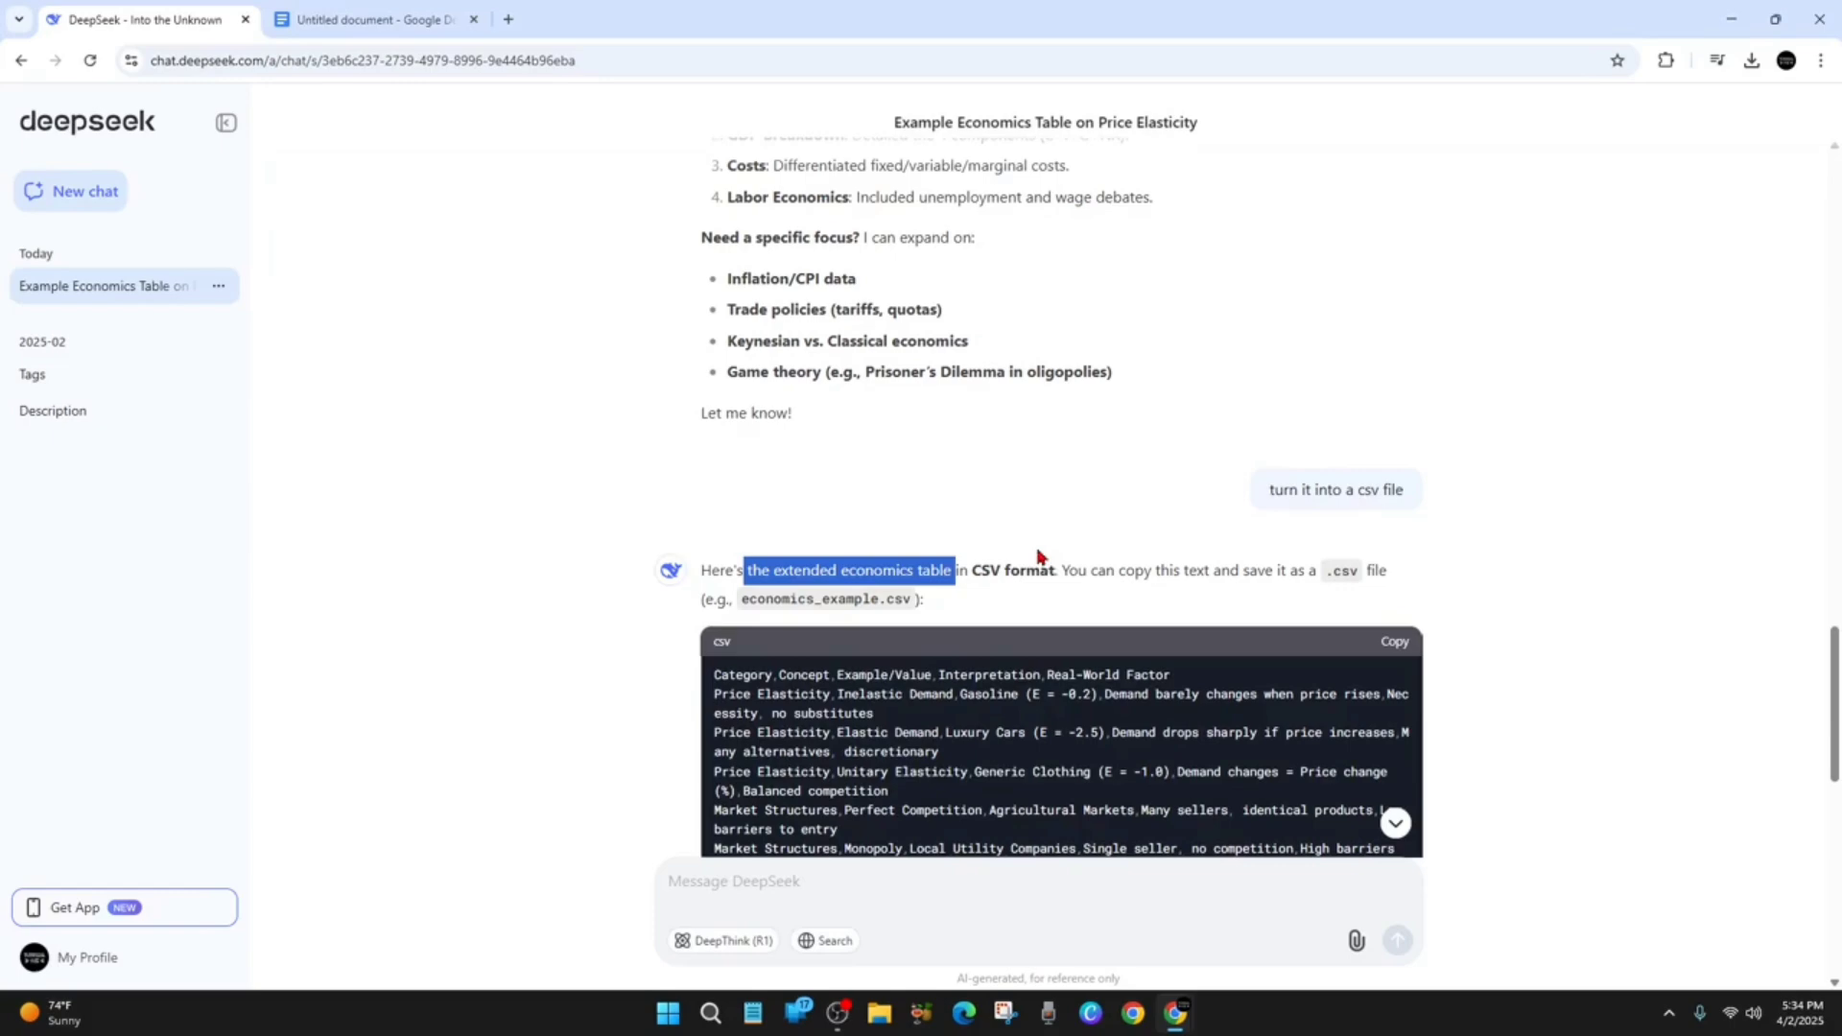
{"action": "mouse_move", "coordinate": [1388, 583]}
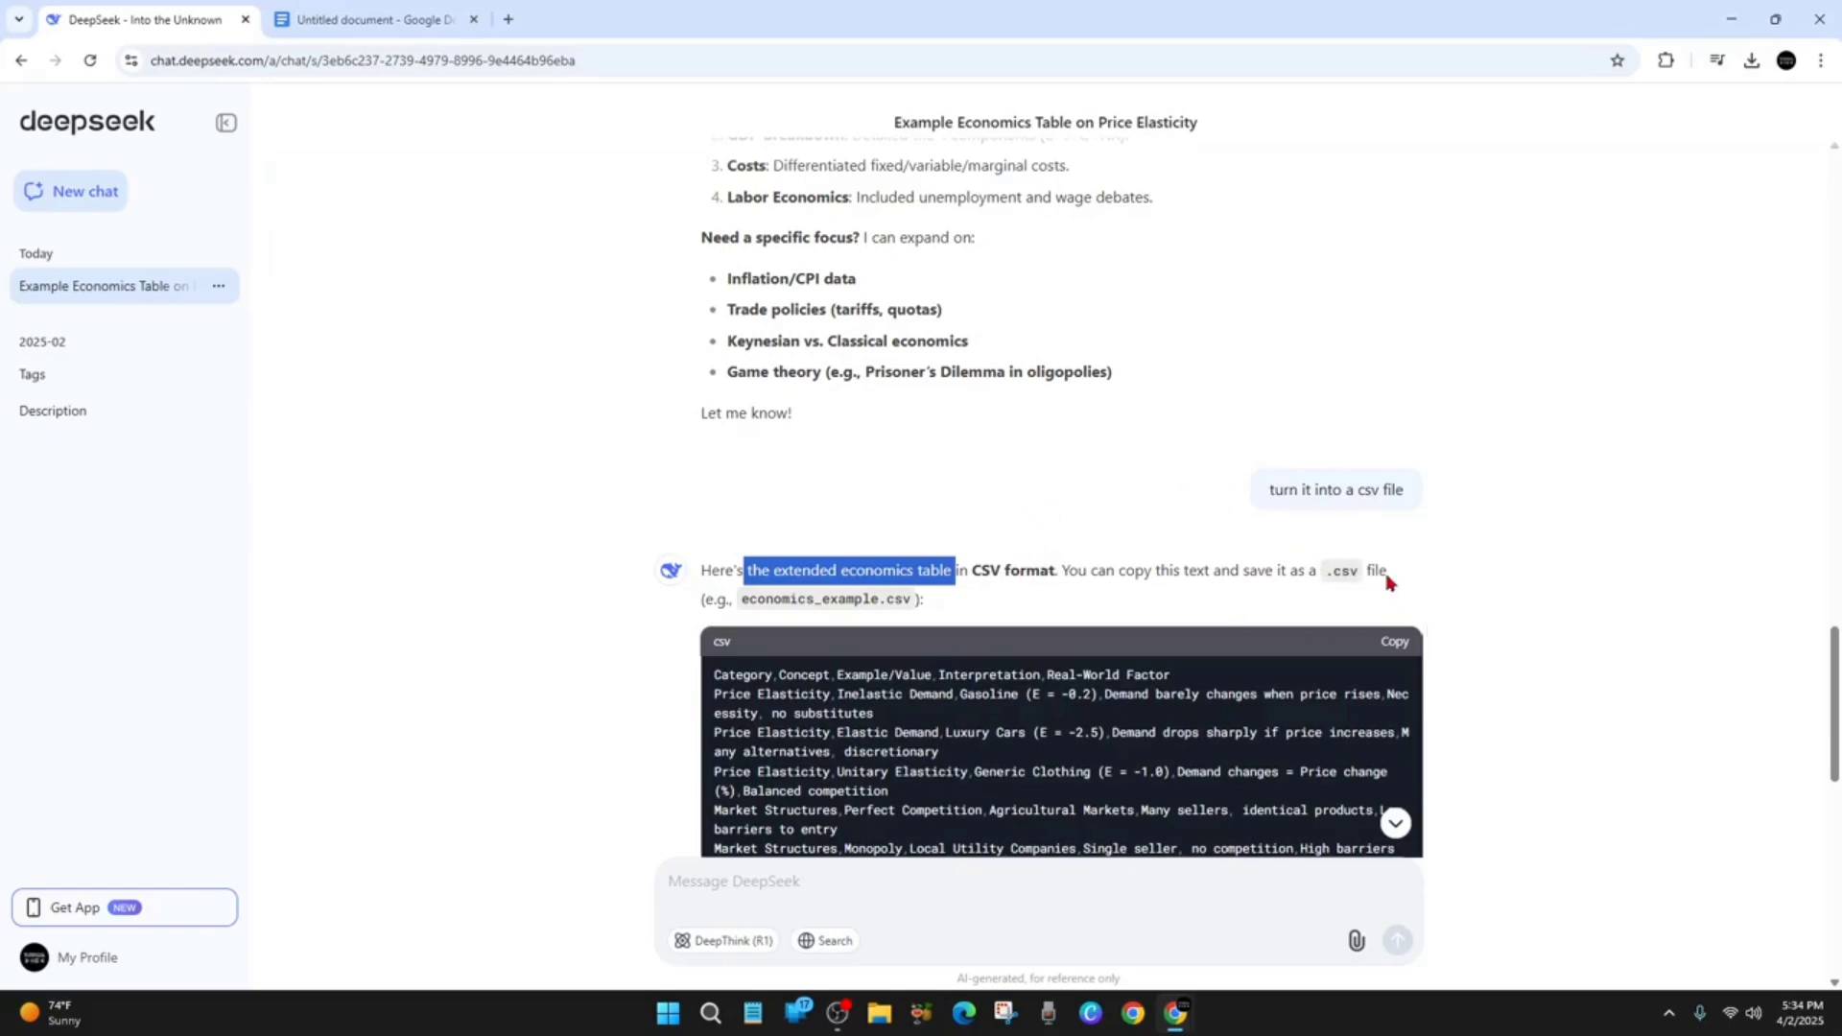
{"action": "mouse_move", "coordinate": [1368, 592]}
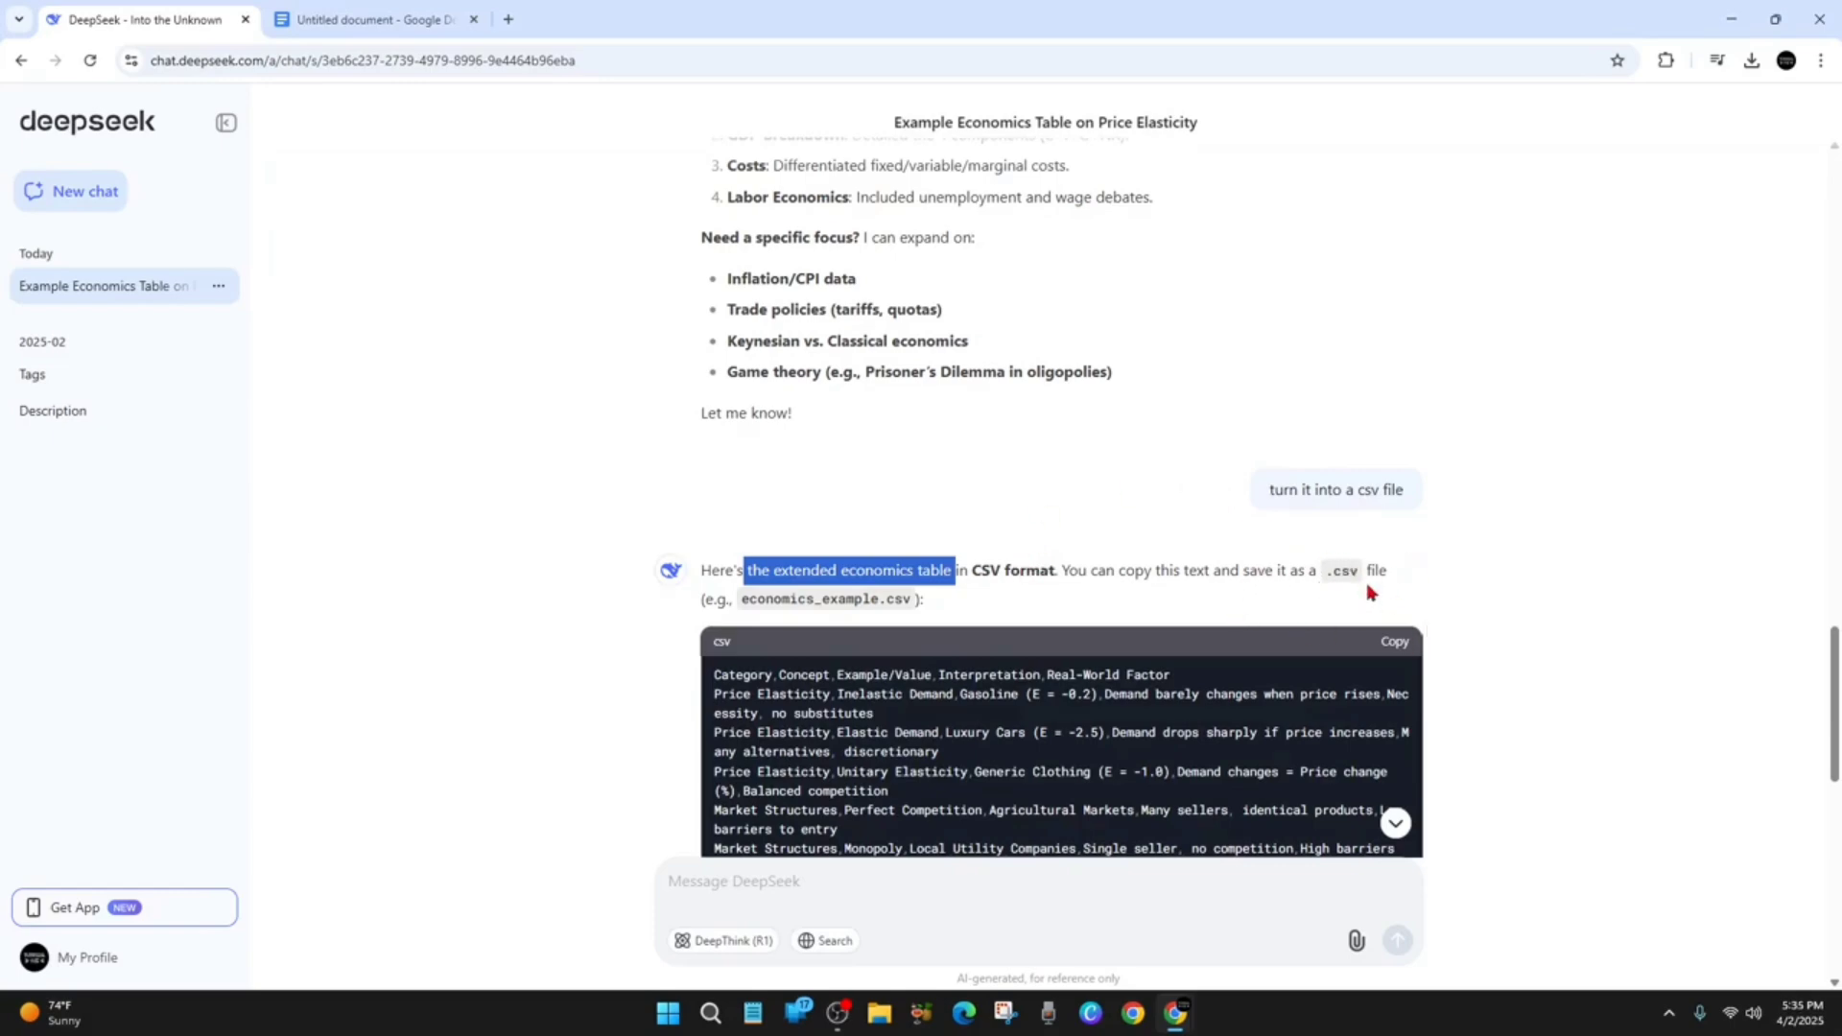
{"action": "scroll", "scroll_direction": "down", "scroll_amount": 3}
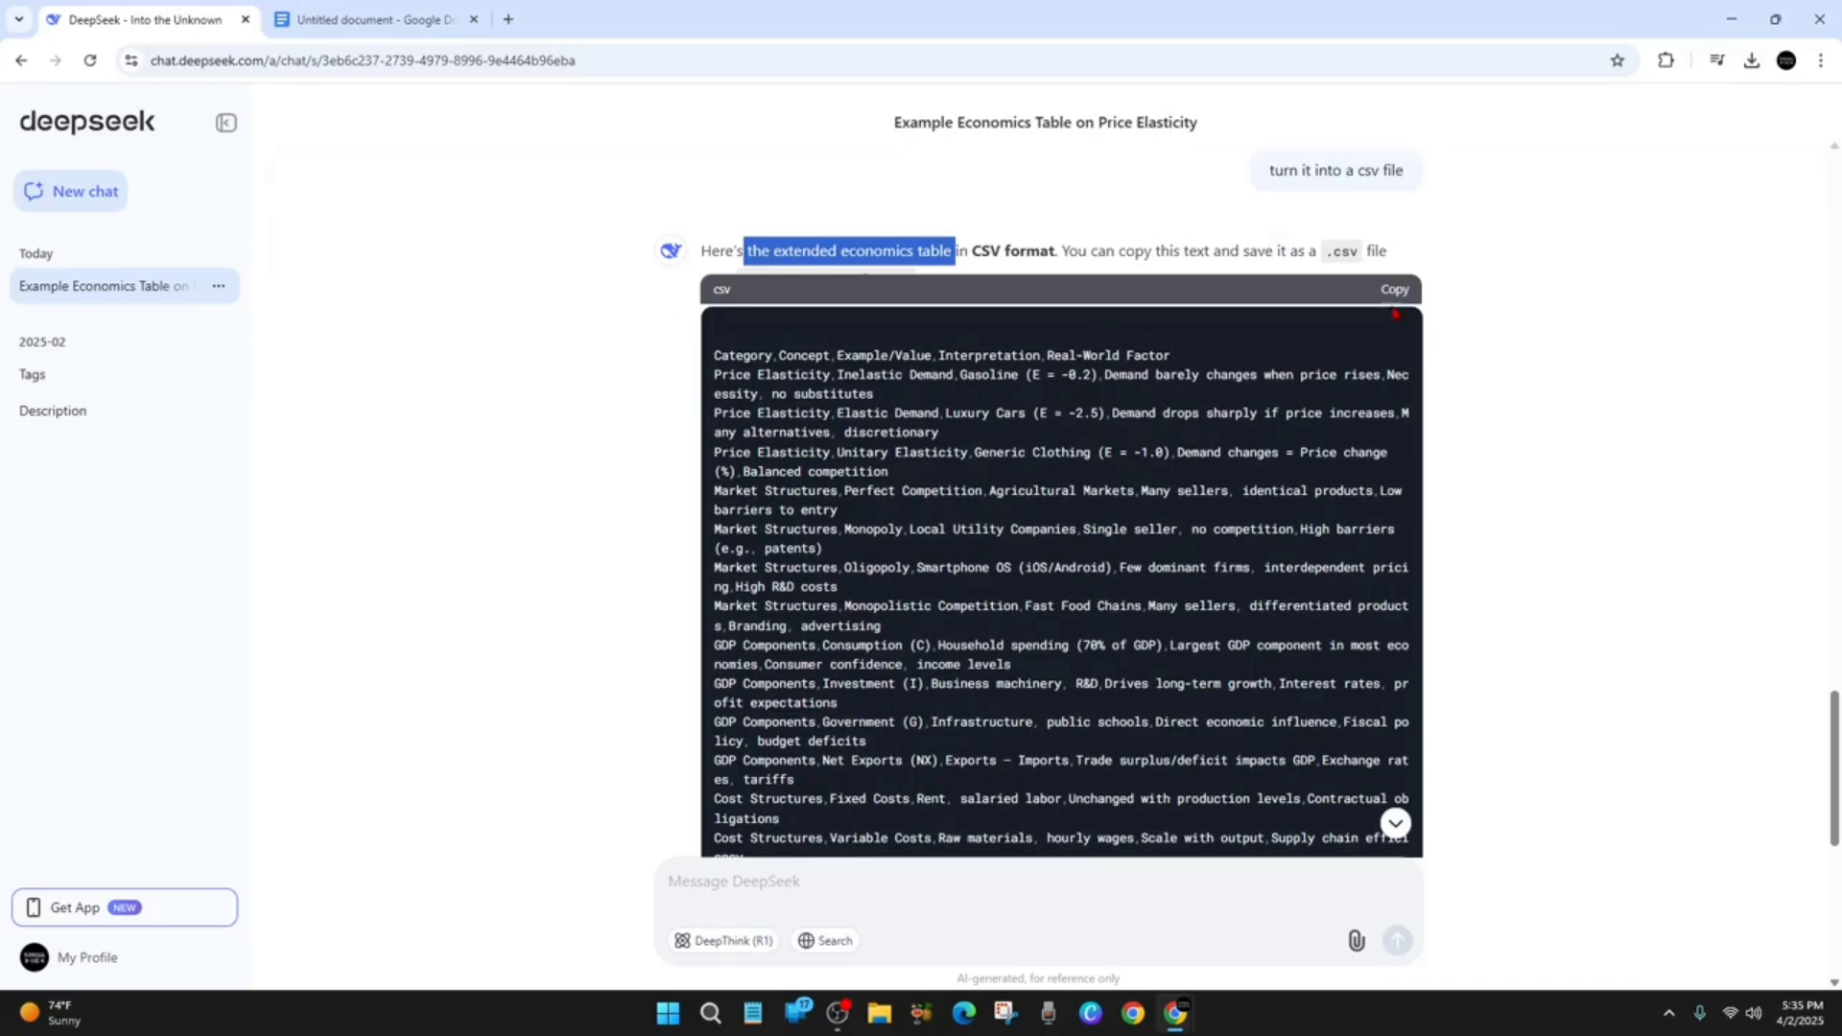
{"action": "scroll", "scroll_direction": "down", "scroll_amount": 3}
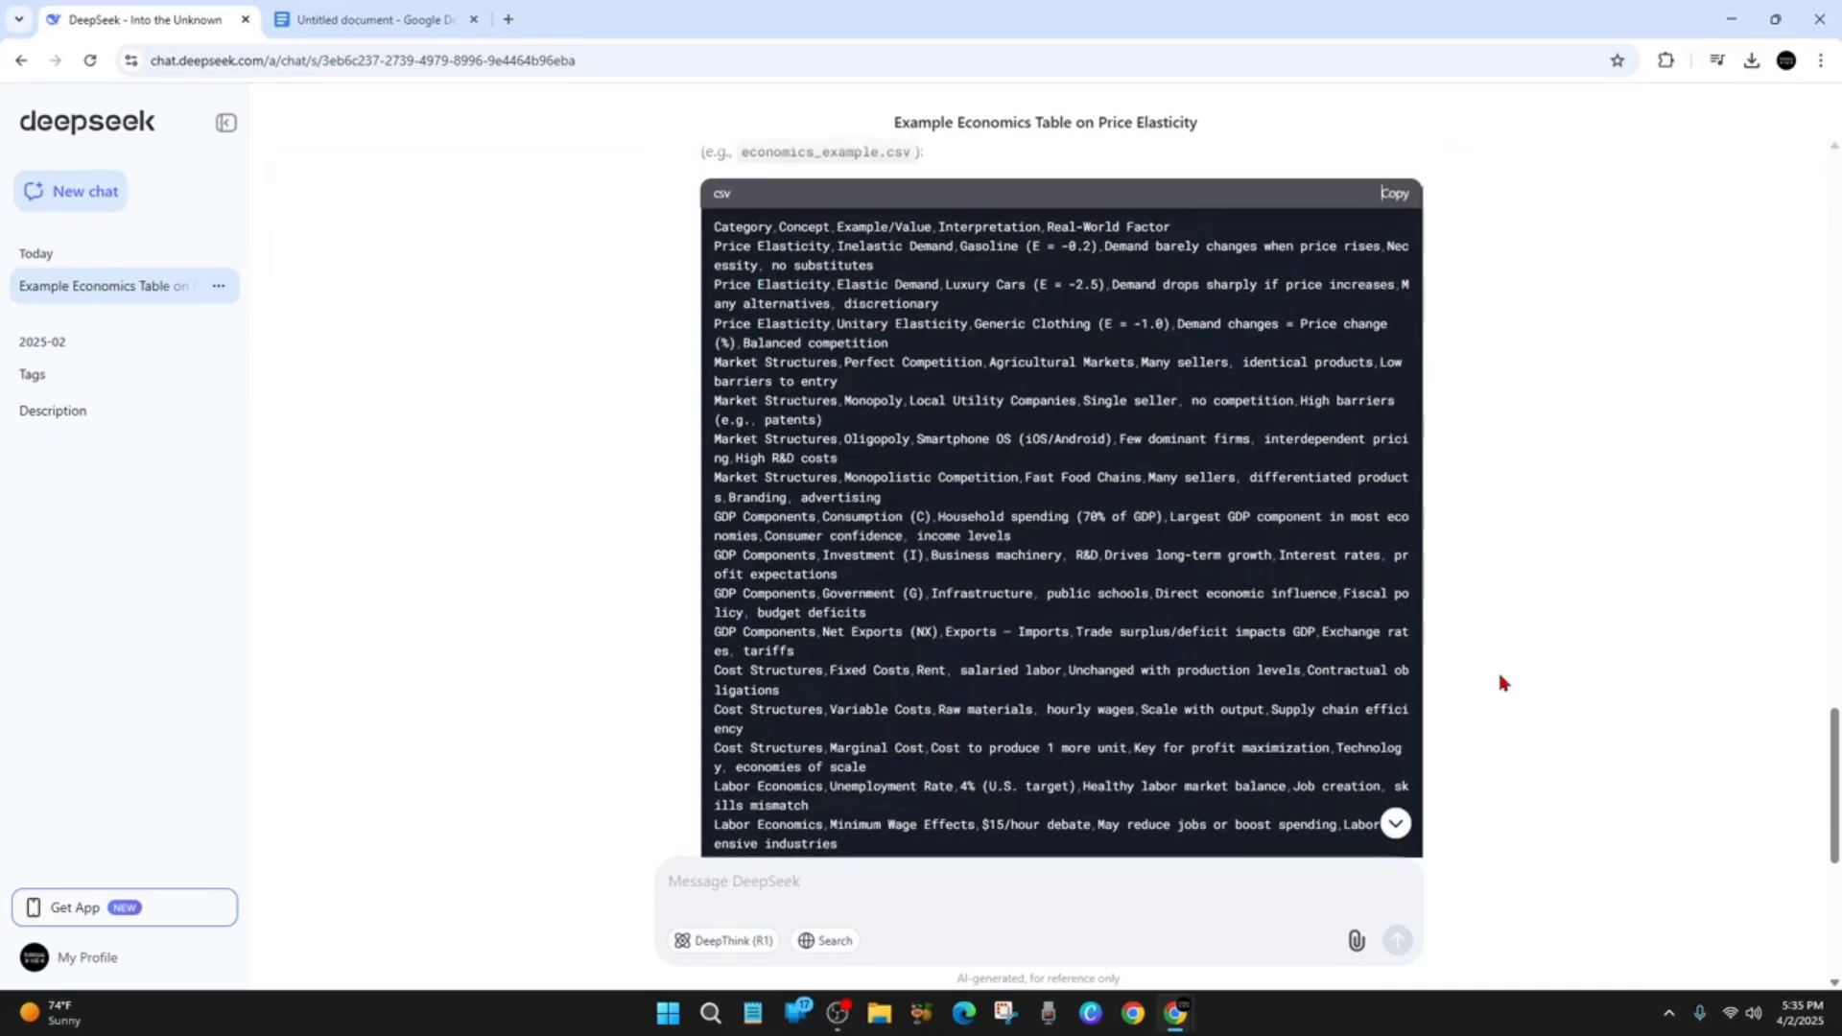
{"action": "scroll", "scroll_direction": "down", "scroll_amount": 3}
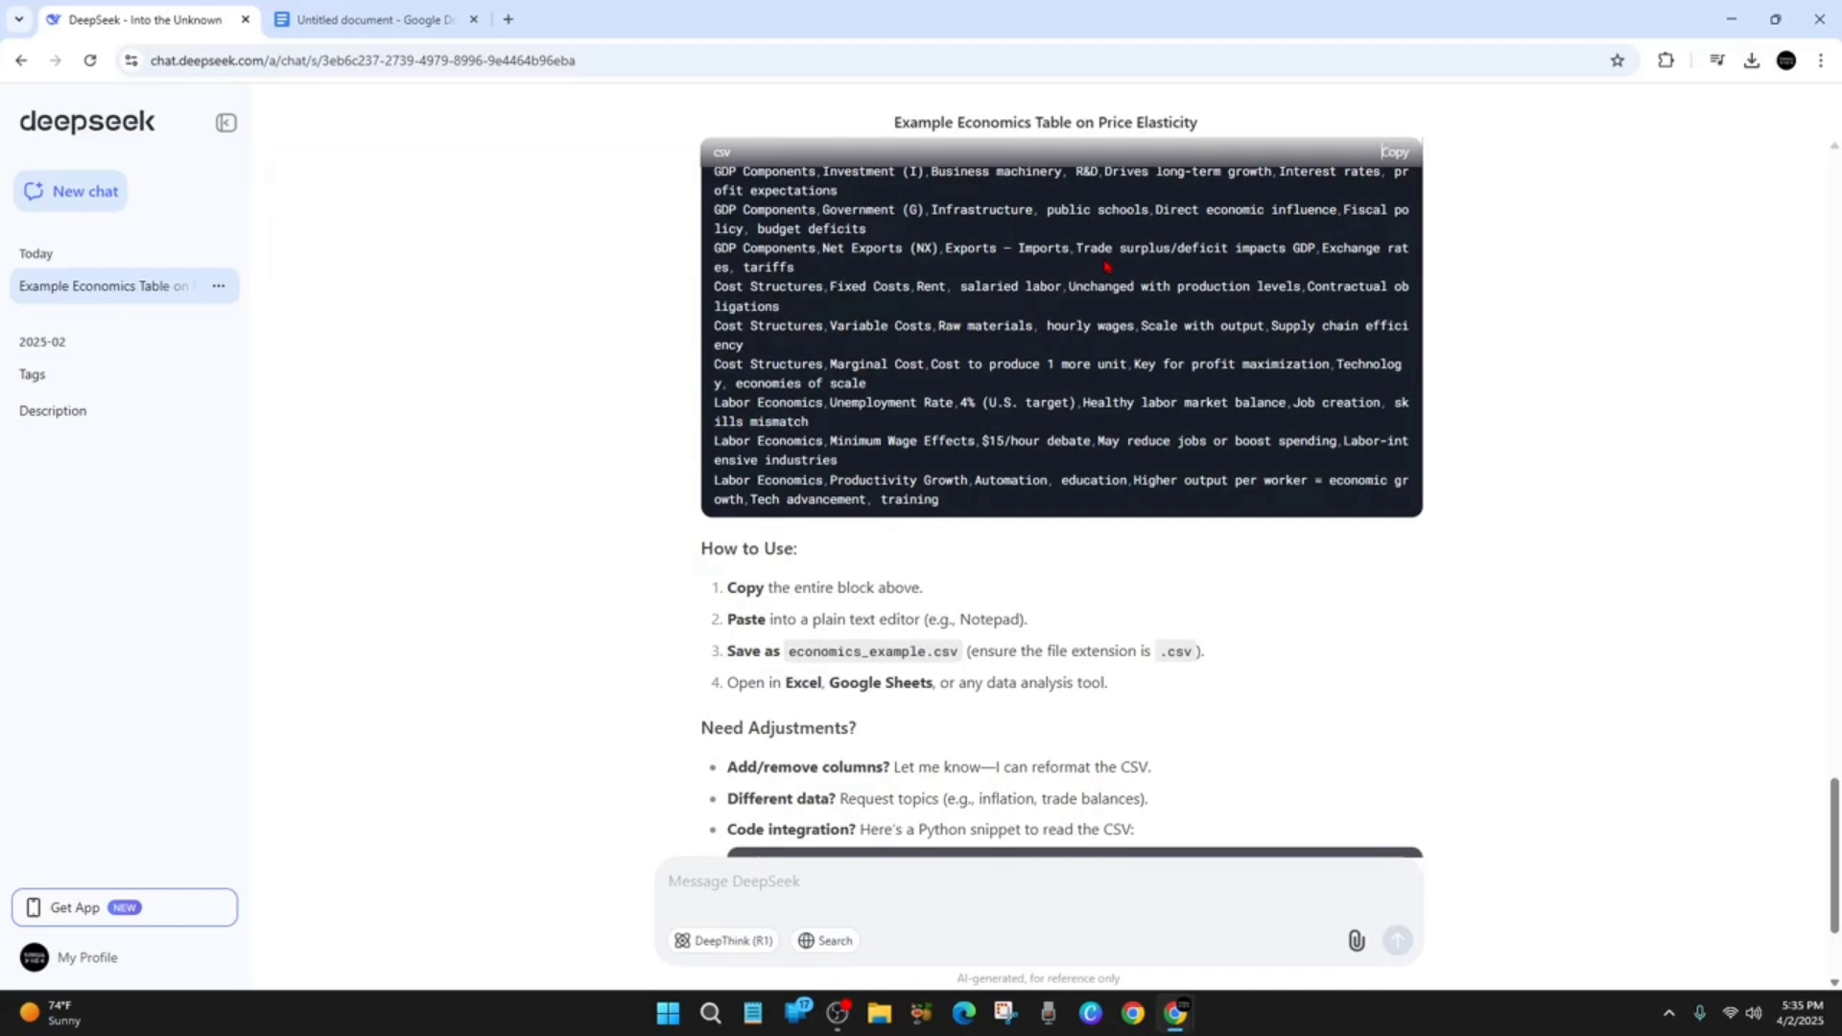
{"action": "mouse_move", "coordinate": [1005, 612]}
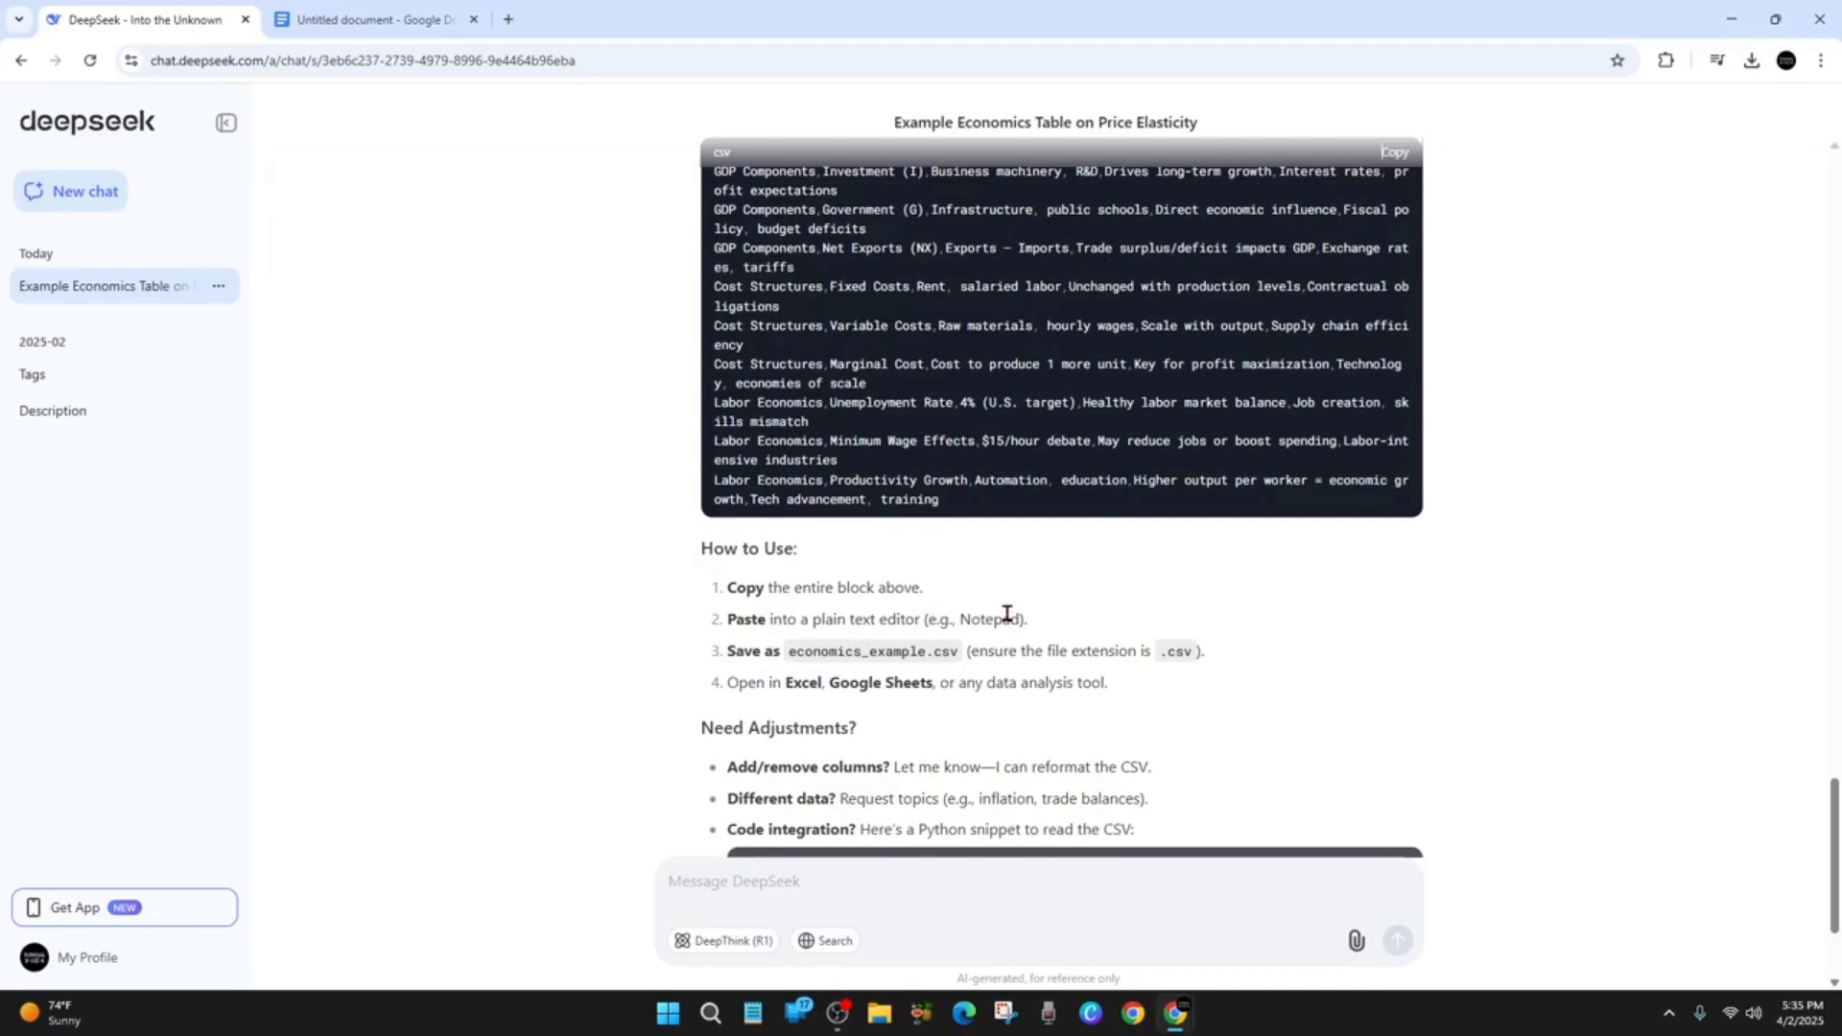
{"action": "mouse_move", "coordinate": [1051, 642]}
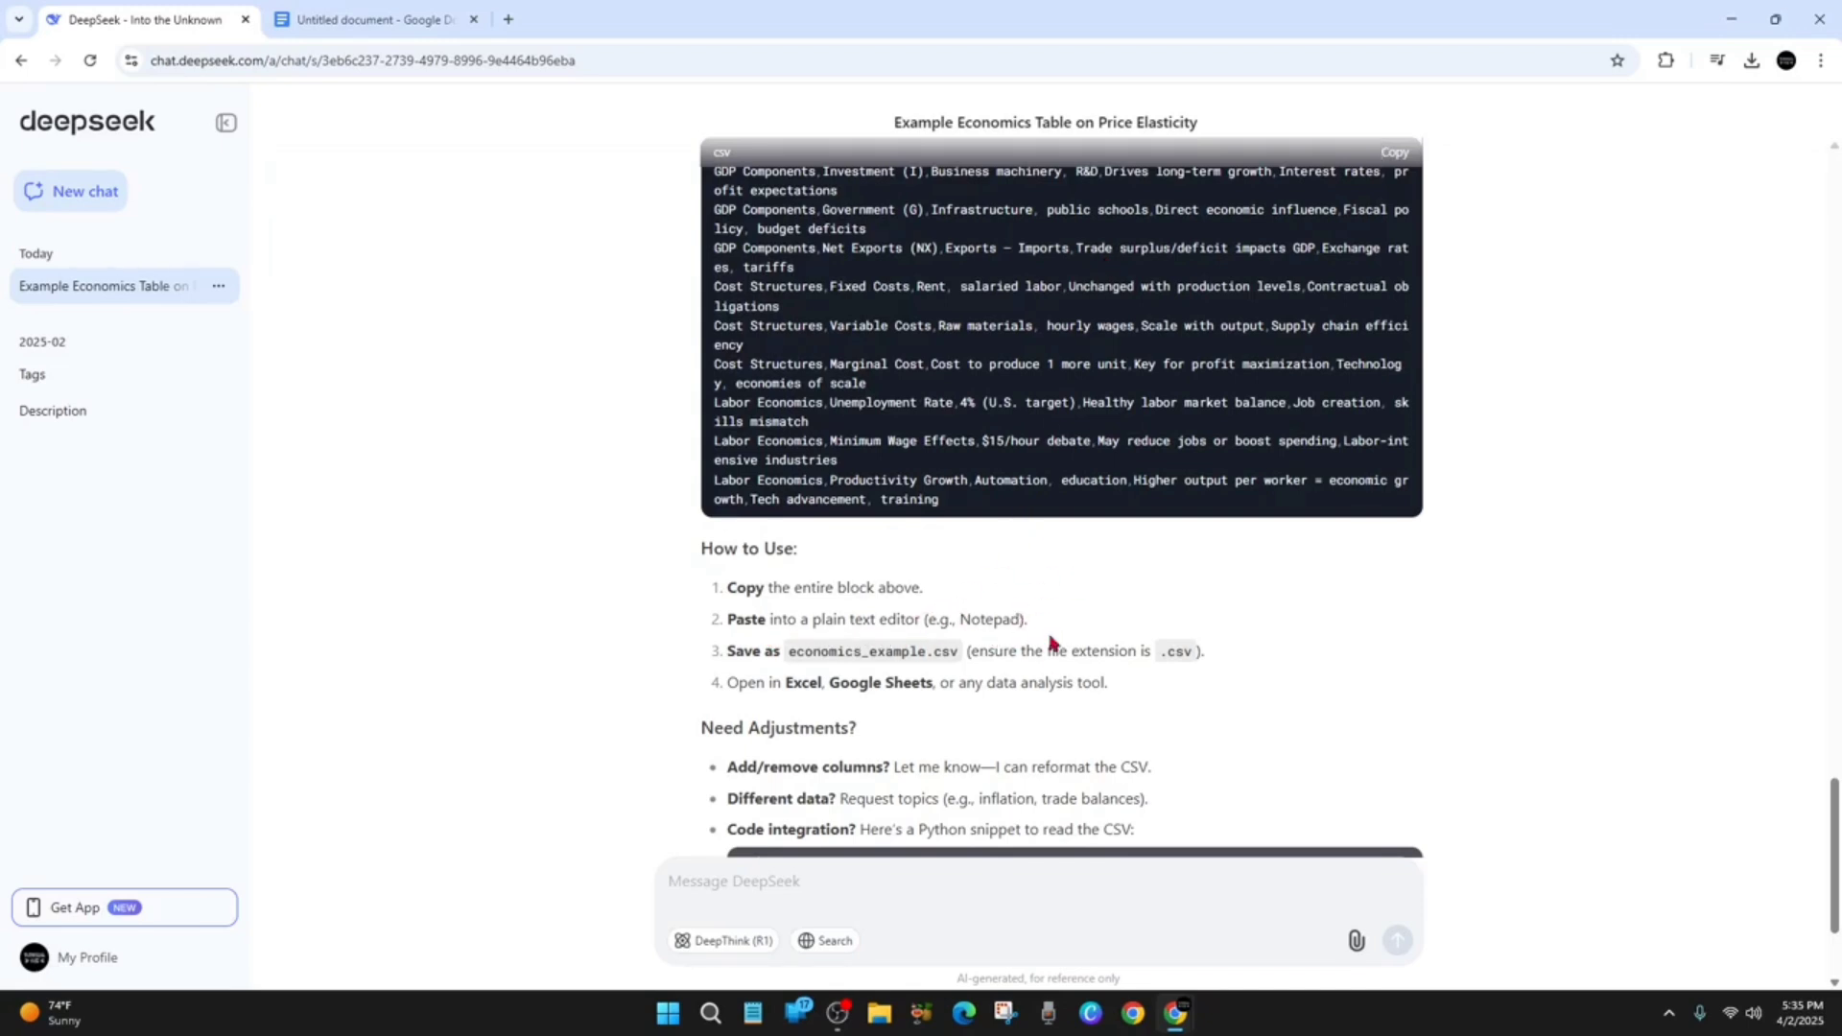
Paste the CSV text into a new Notepad note and bring up its File menu.
{"action": "left_click", "coordinate": [750, 1011]}
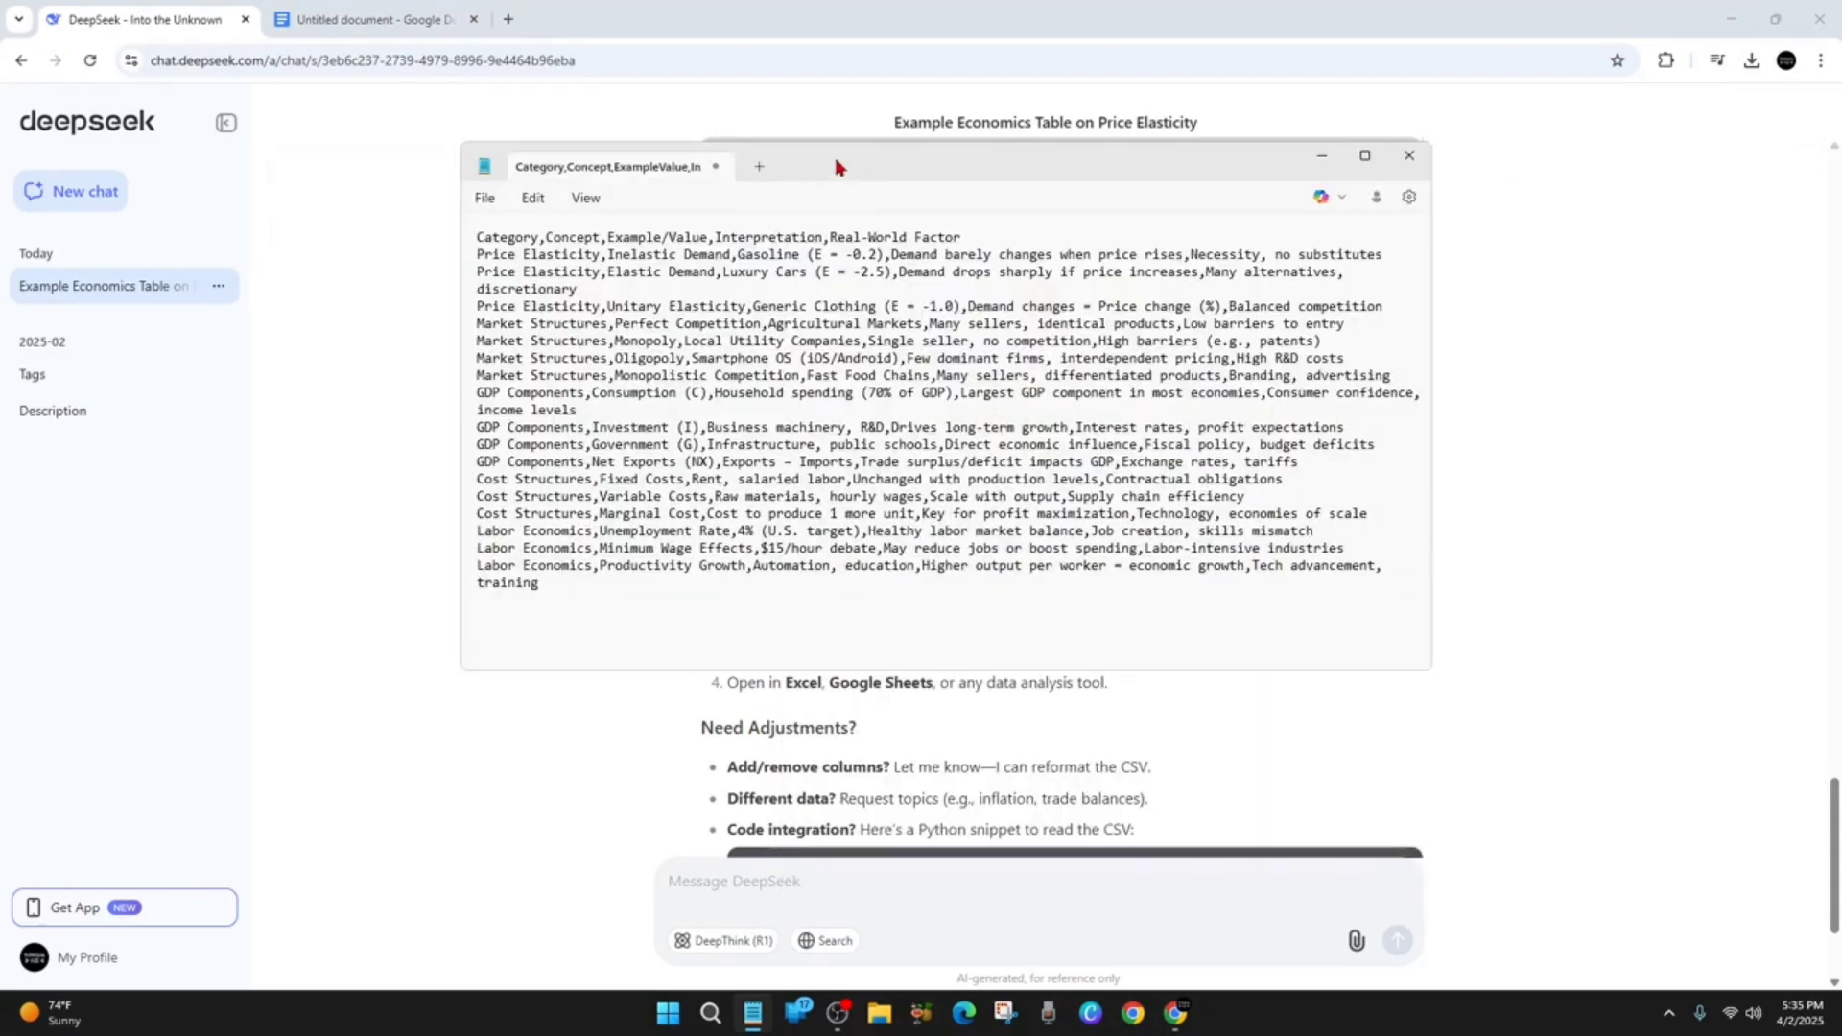
{"action": "left_click_drag", "start_coordinate": [837, 165], "coordinate": [836, 96]}
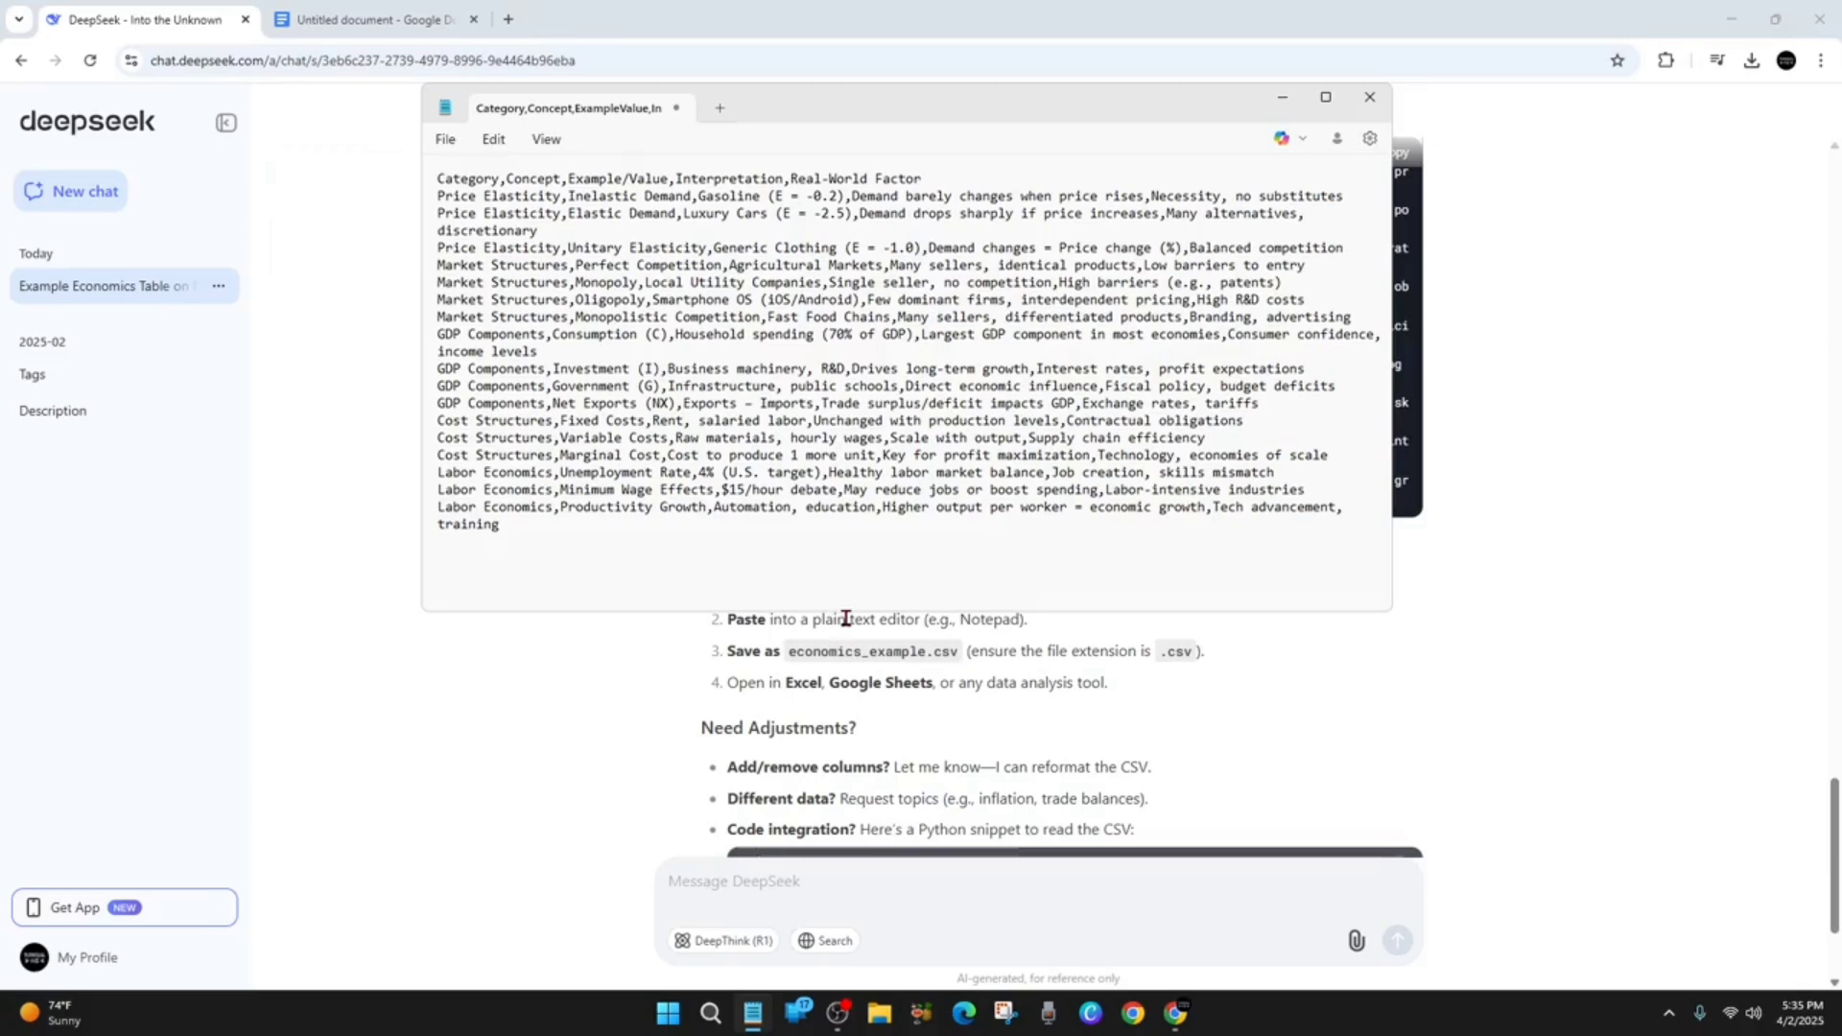
{"action": "left_click", "coordinate": [447, 138]}
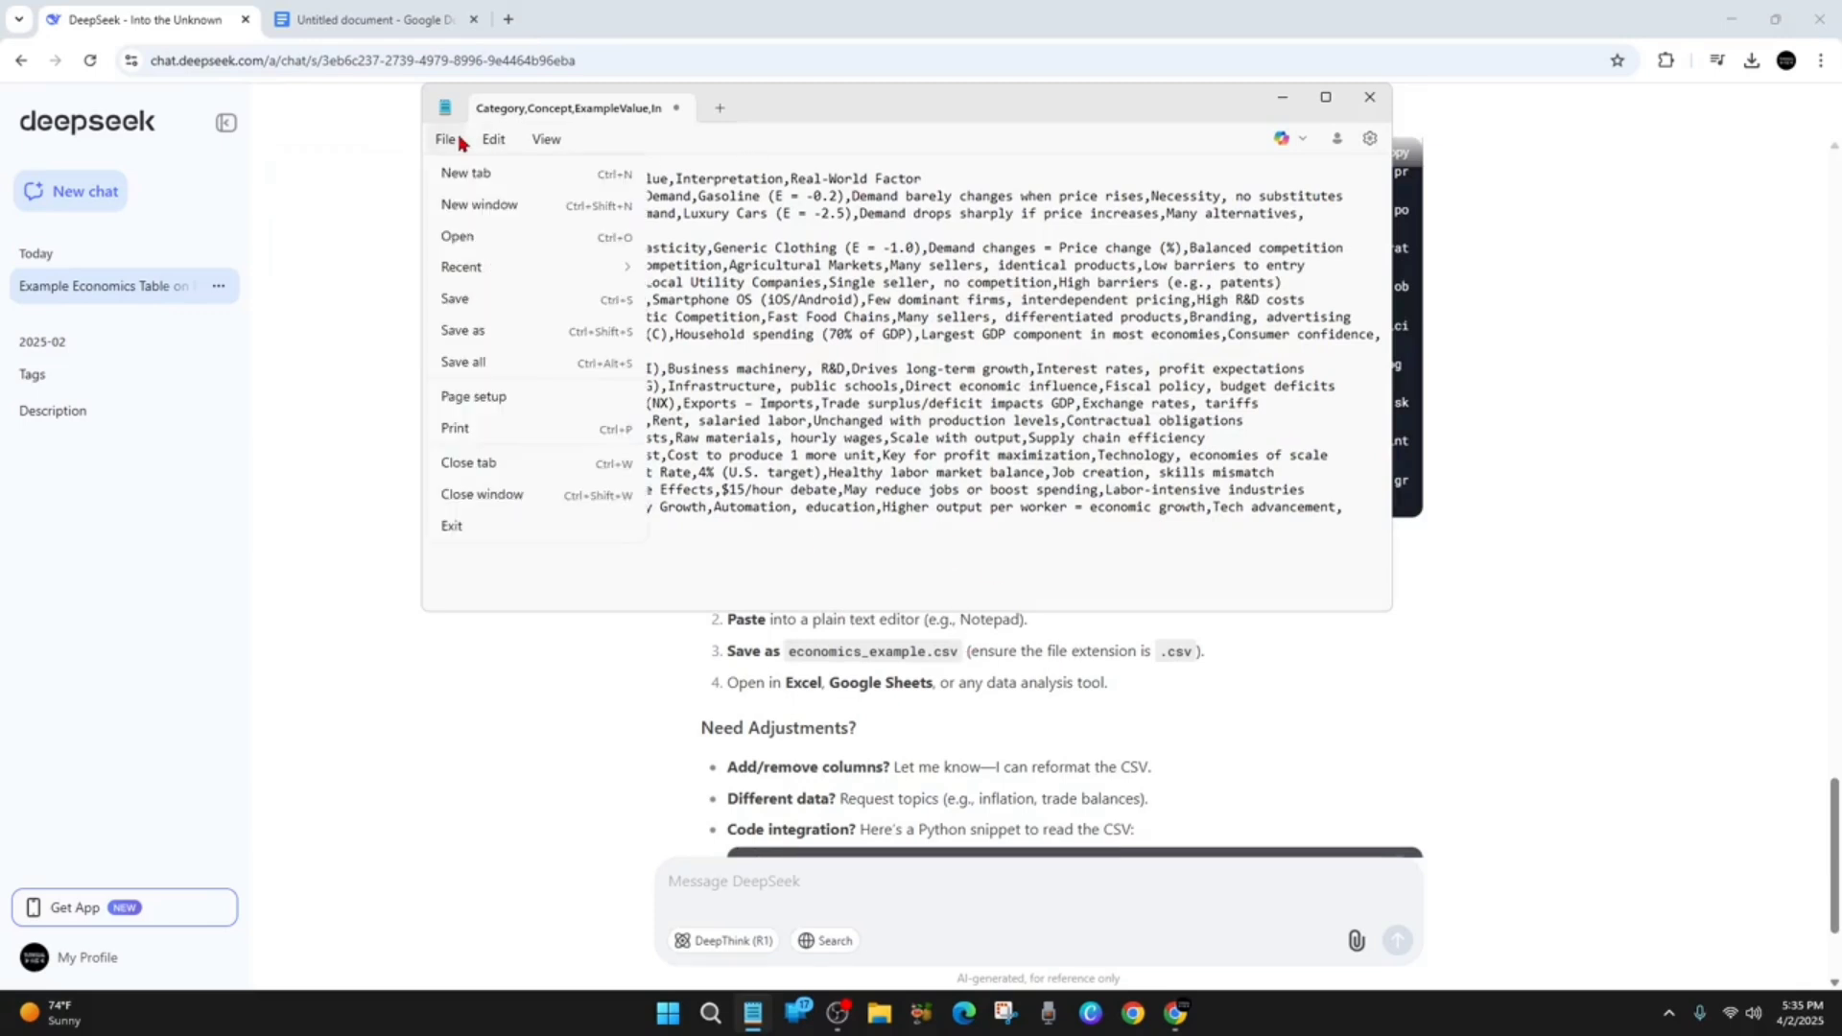
{"action": "mouse_move", "coordinate": [530, 339]}
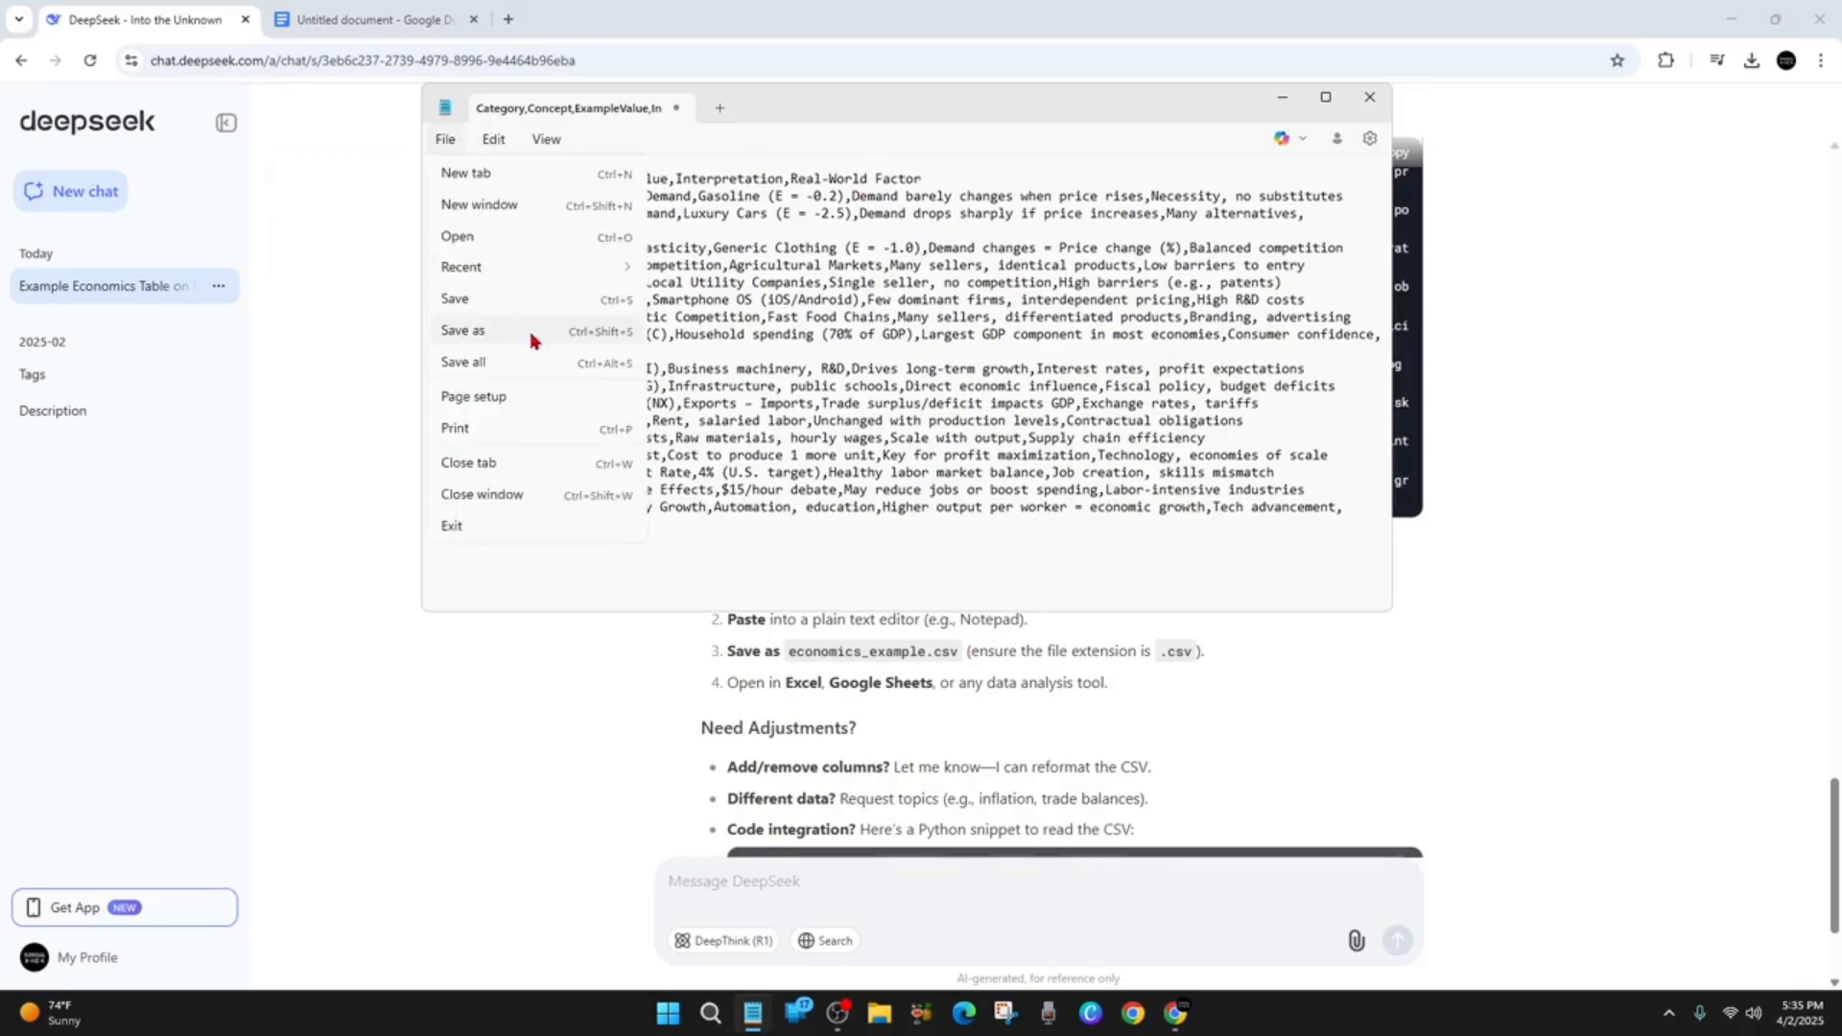
Save the note in Downloads as economics_example.csv via Save As.
{"action": "left_click", "coordinate": [462, 333]}
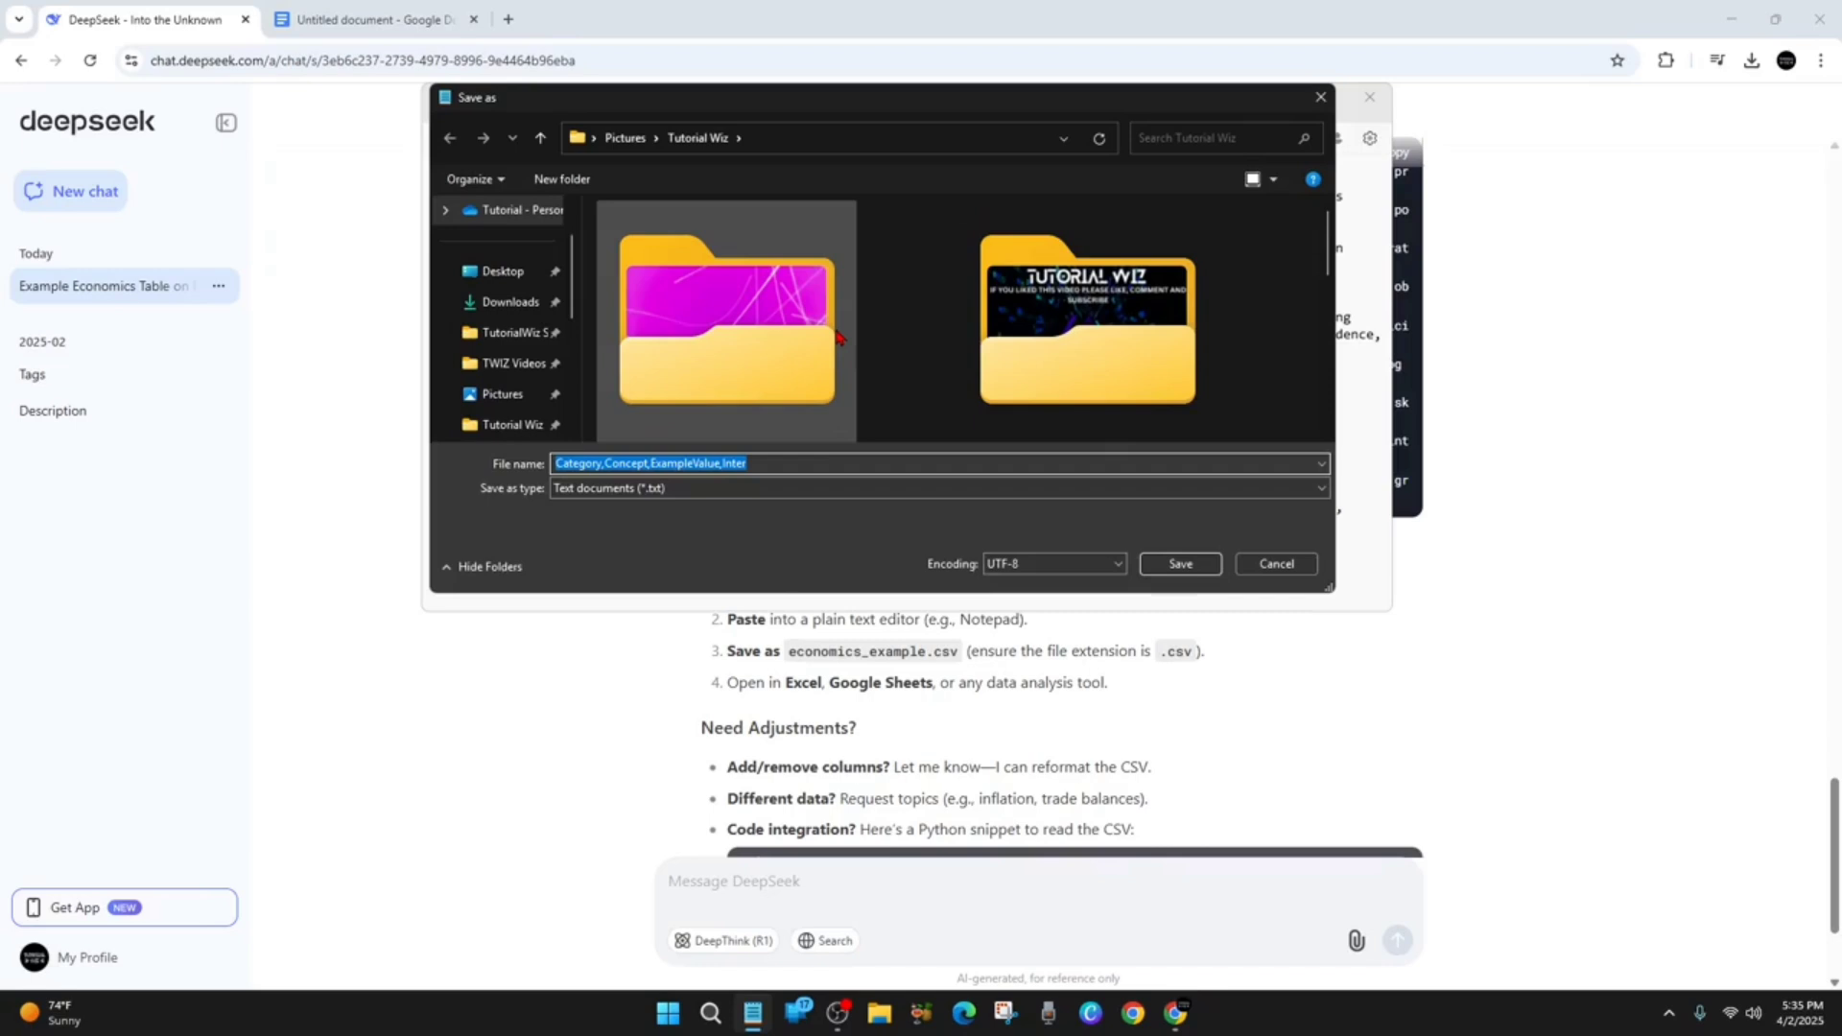
{"action": "left_click", "coordinate": [509, 301]}
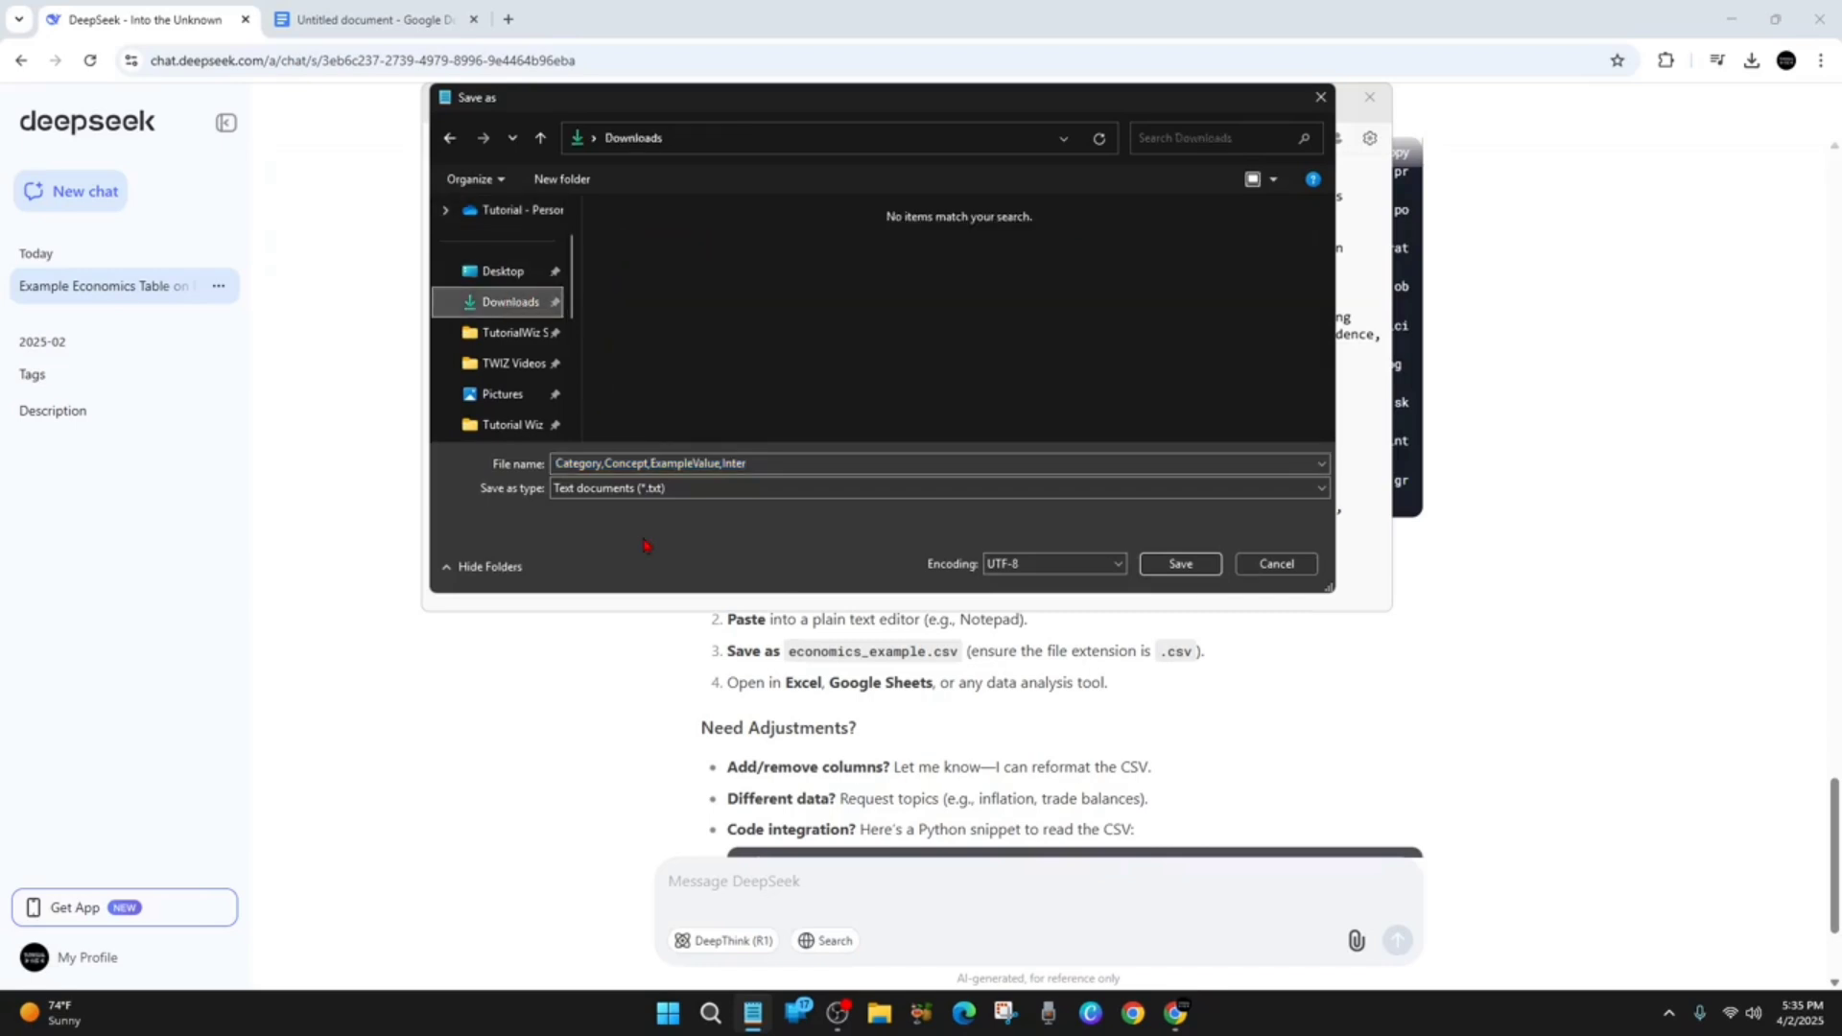
{"action": "left_click", "coordinate": [935, 487]}
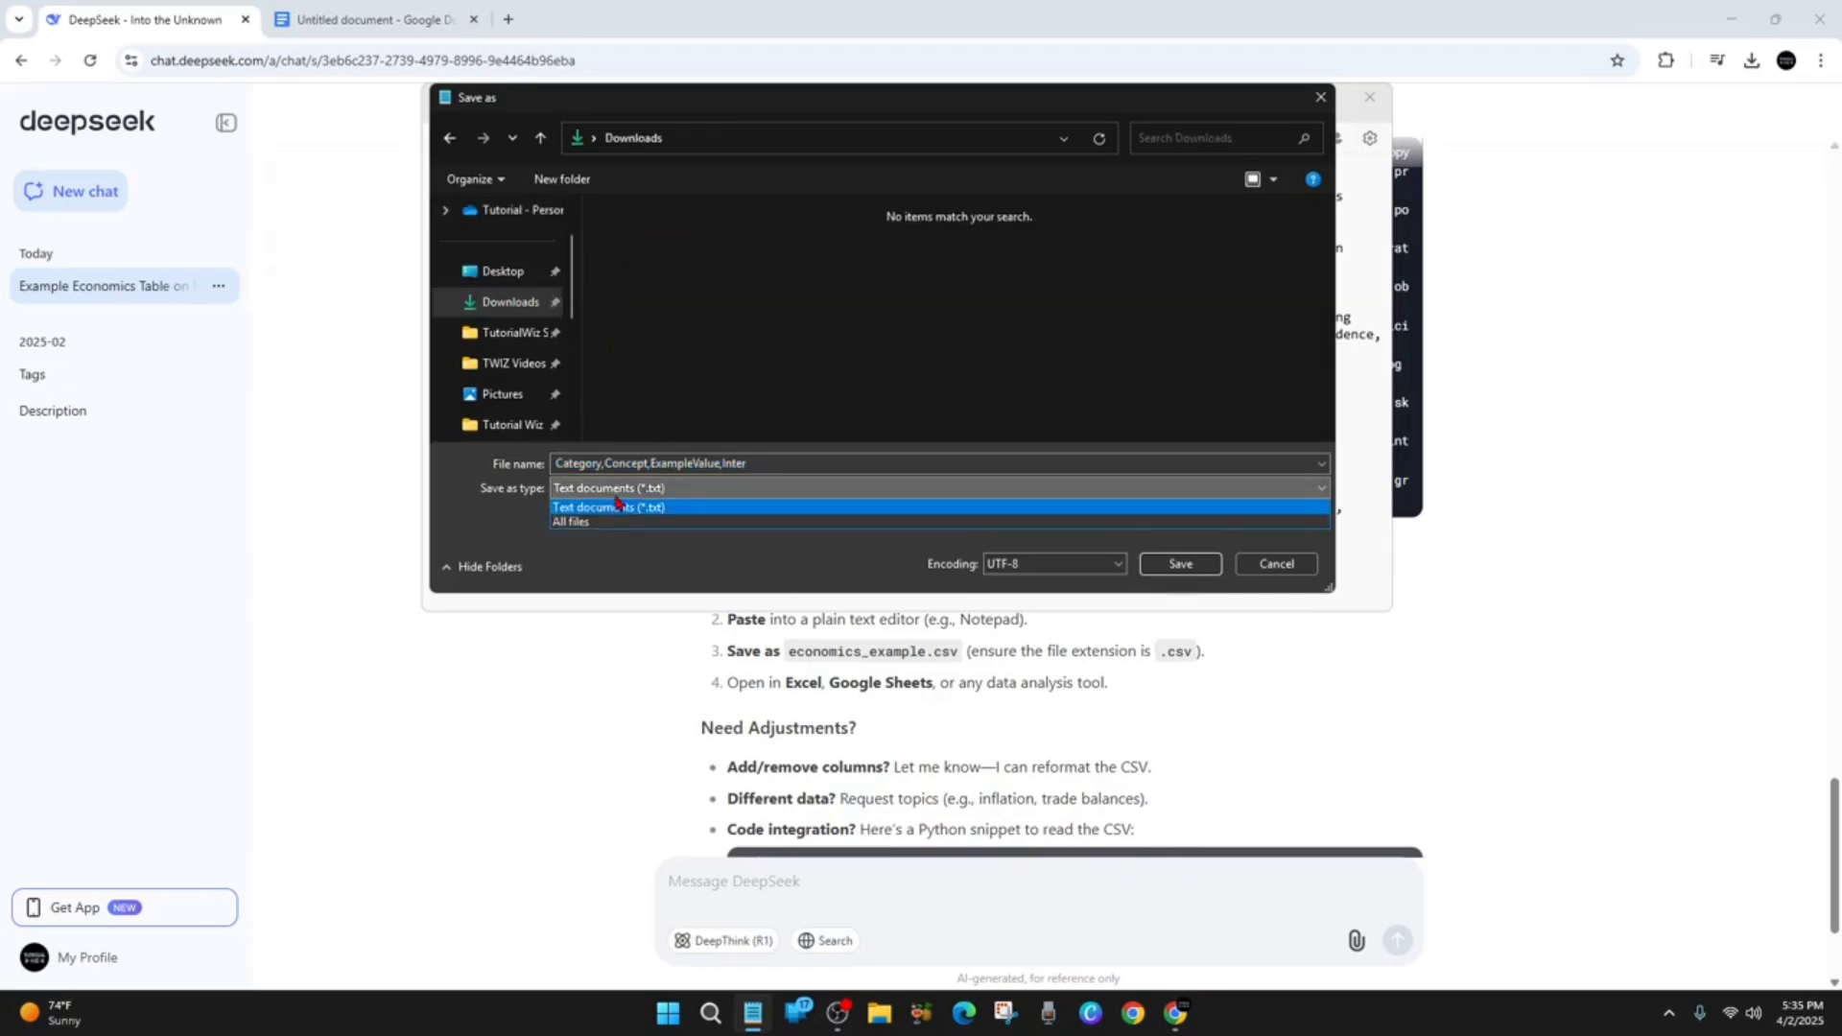
{"action": "left_click", "coordinate": [610, 507]}
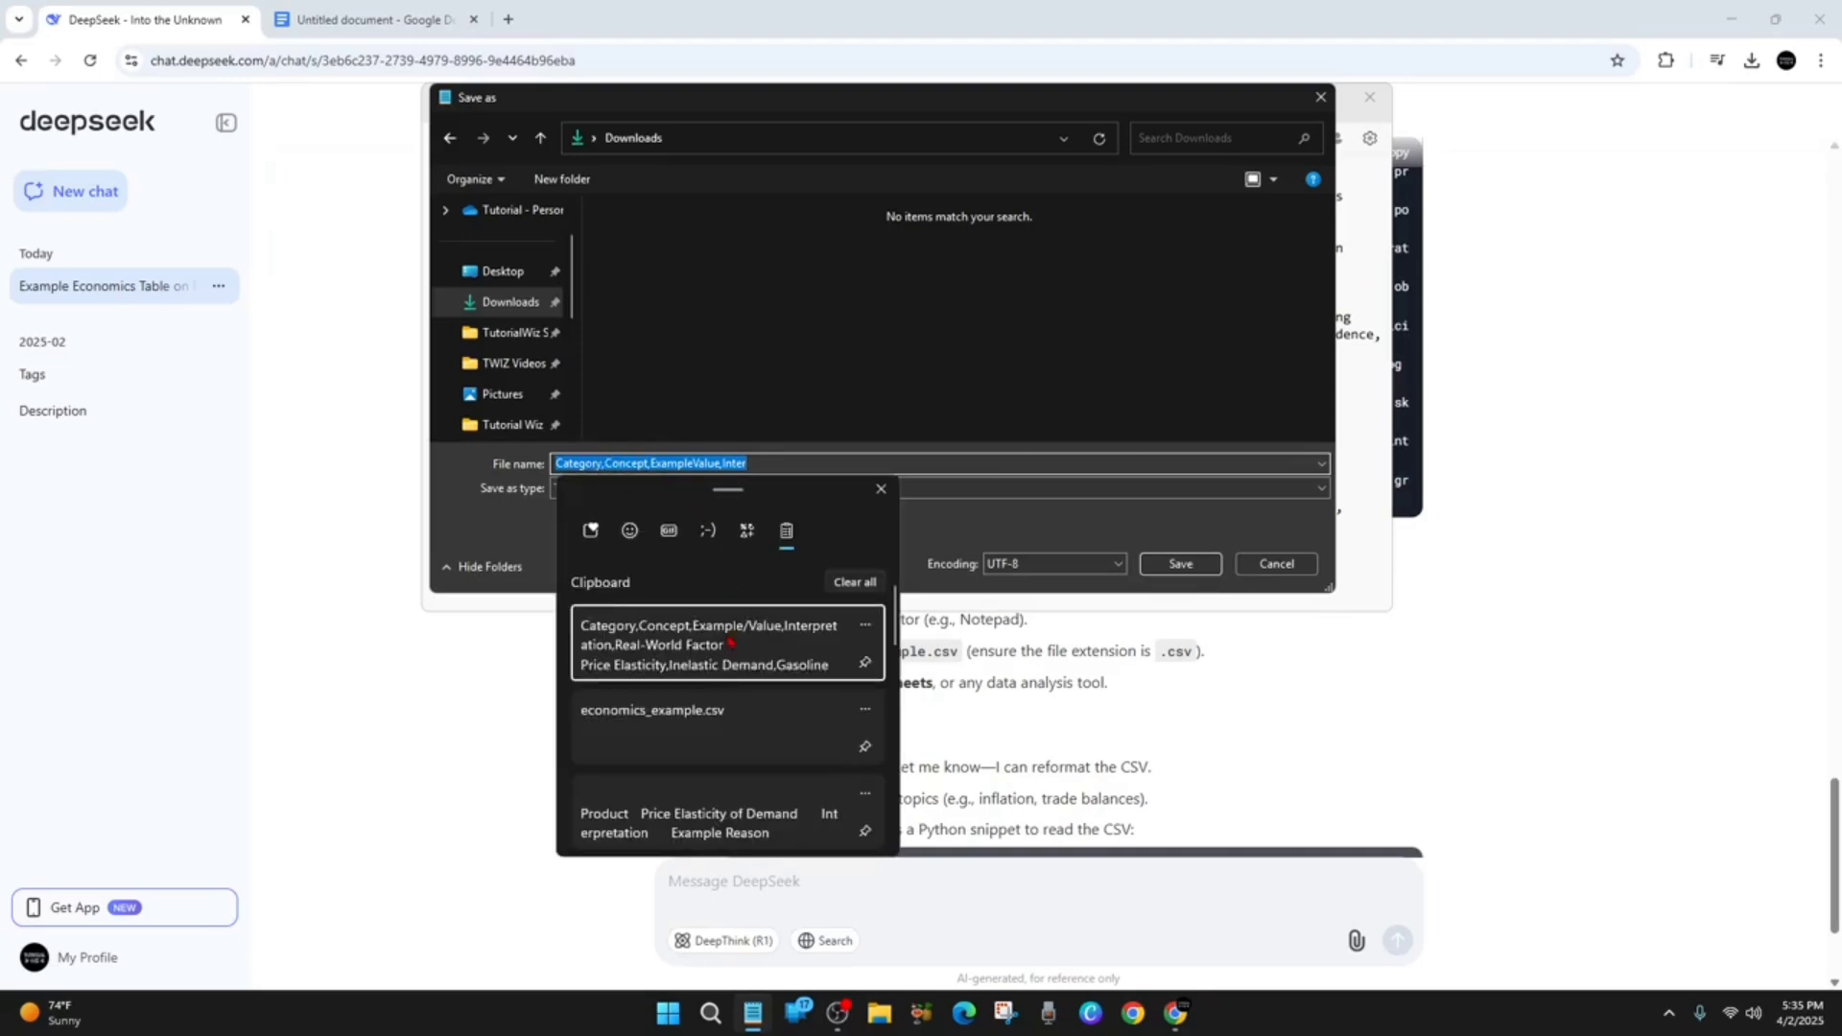
{"action": "left_click", "coordinate": [653, 710]}
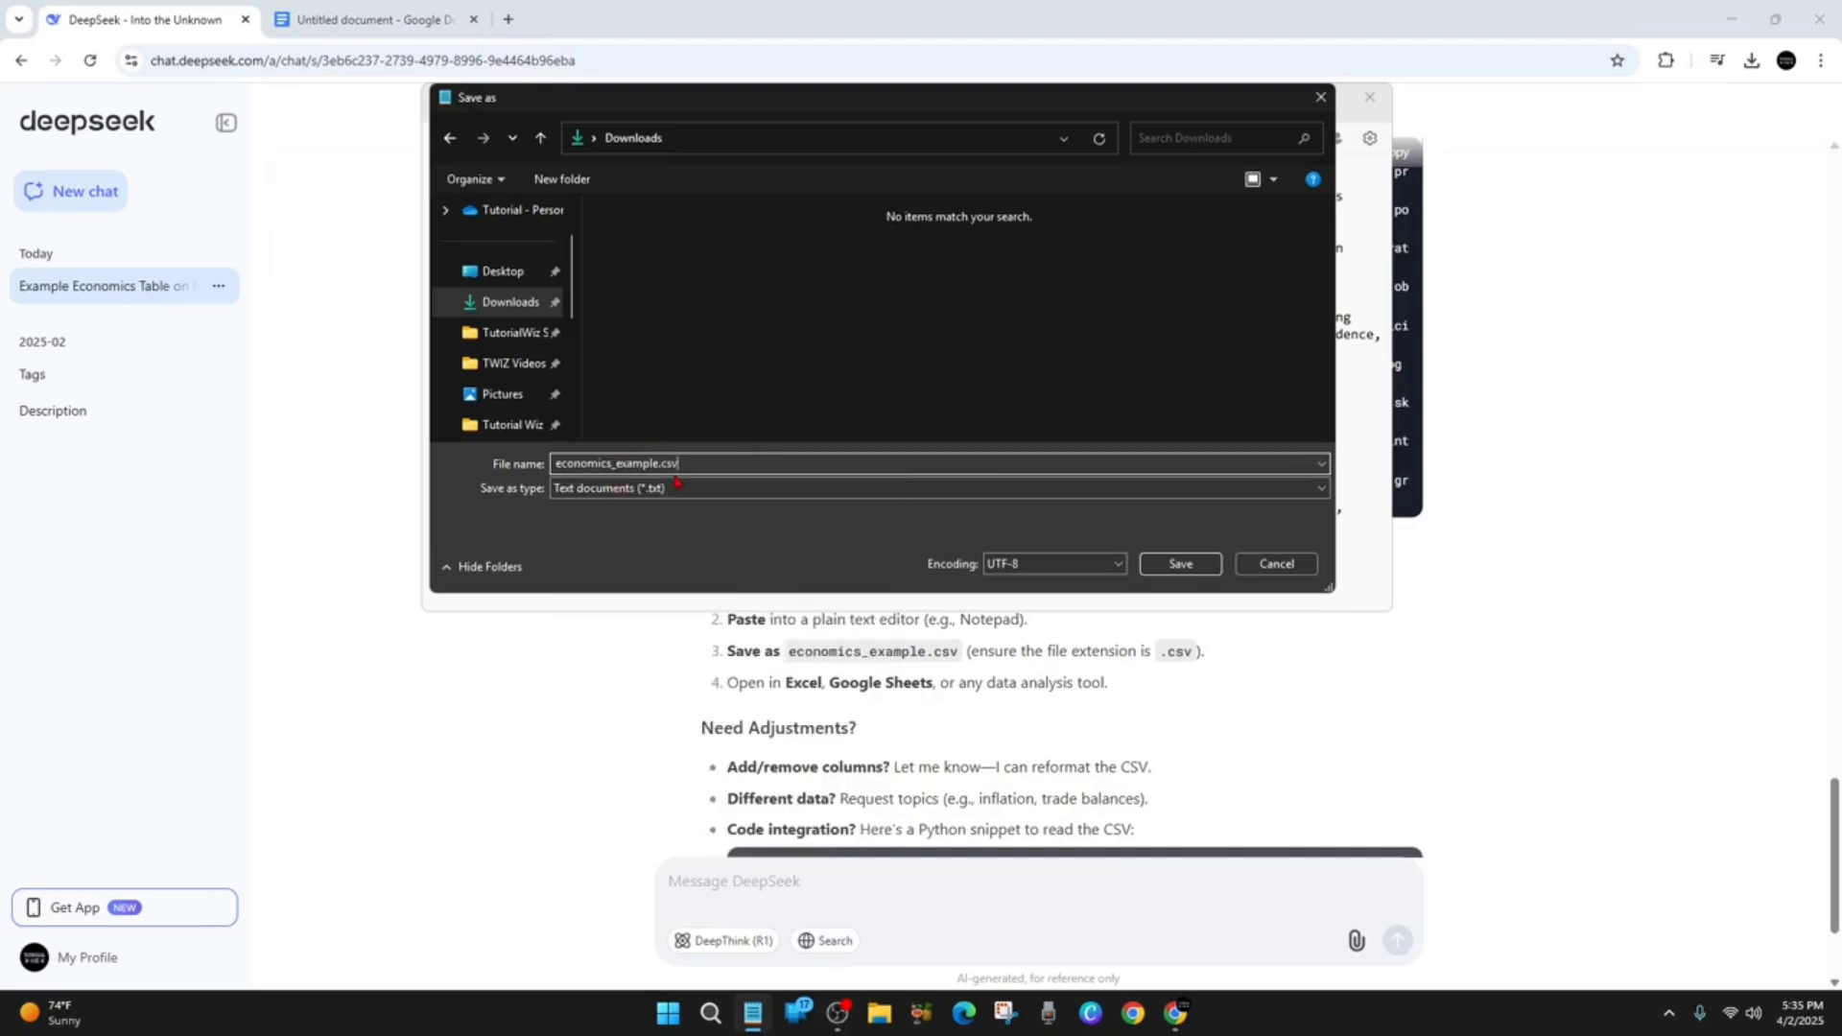
{"action": "left_click", "coordinate": [1178, 563]}
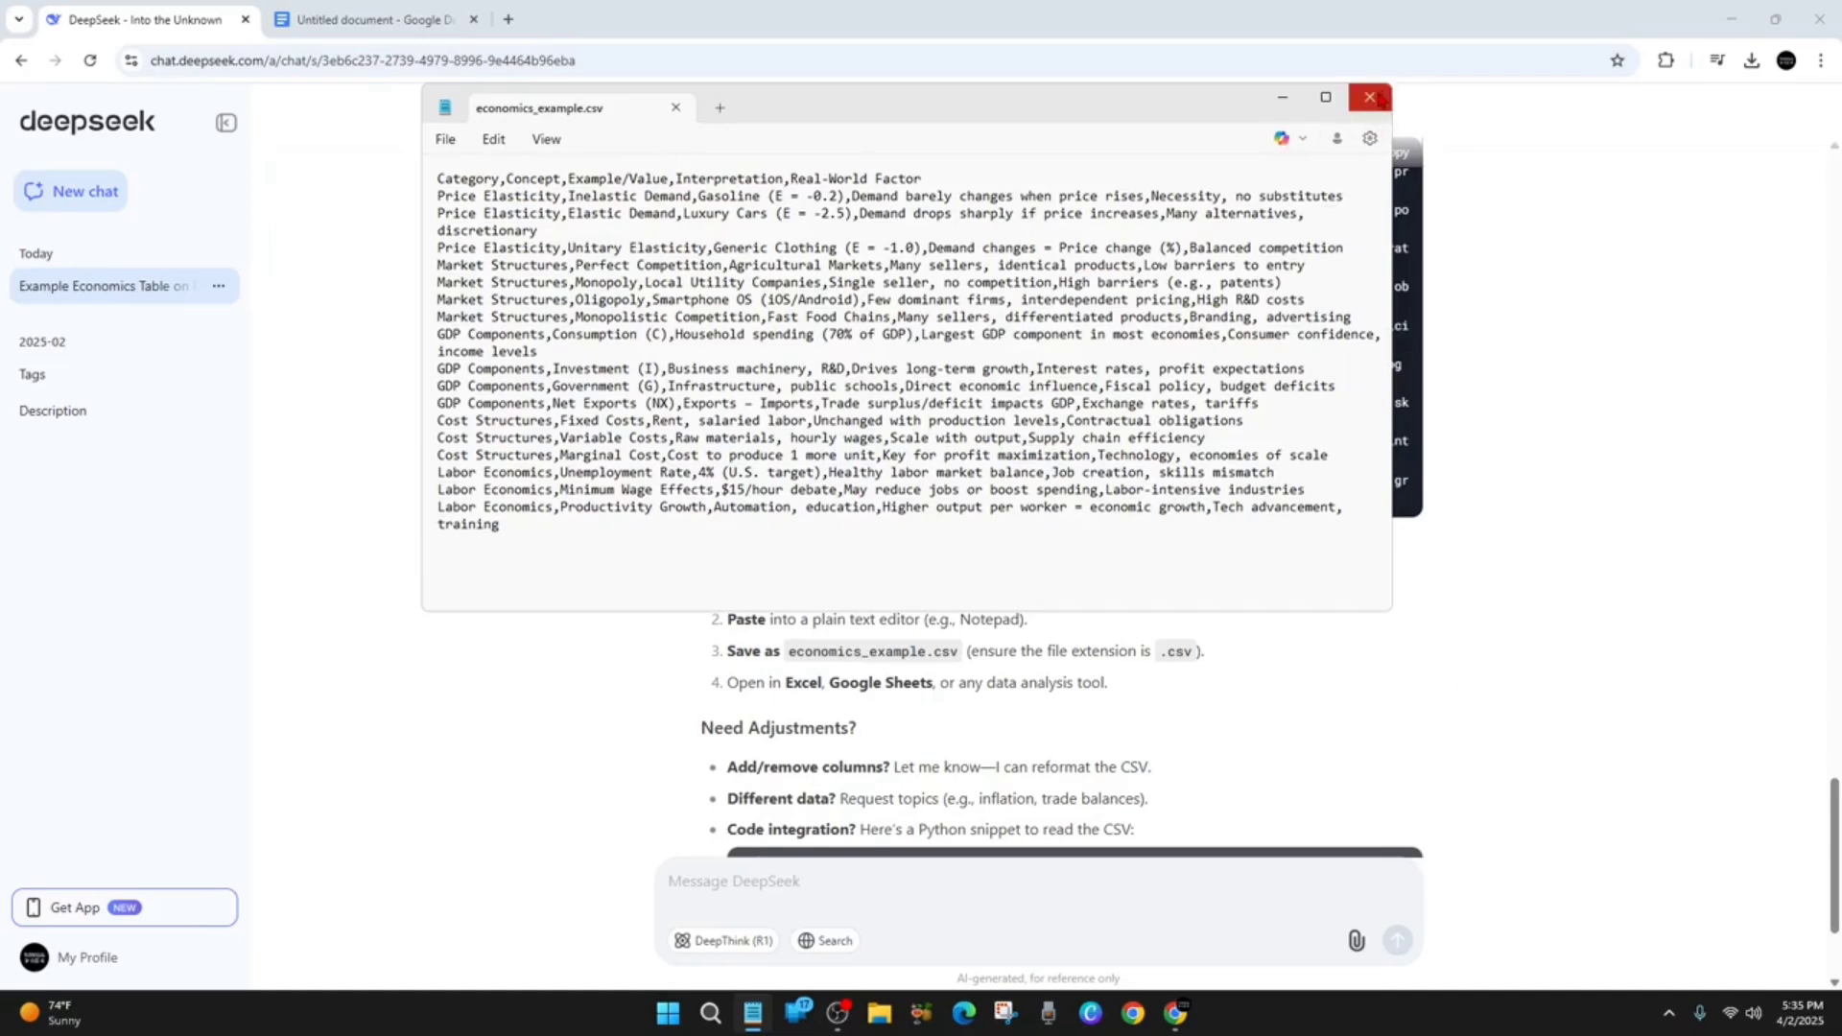
Close Notepad and return to the browser's Google Docs tab.
{"action": "left_click", "coordinate": [370, 20]}
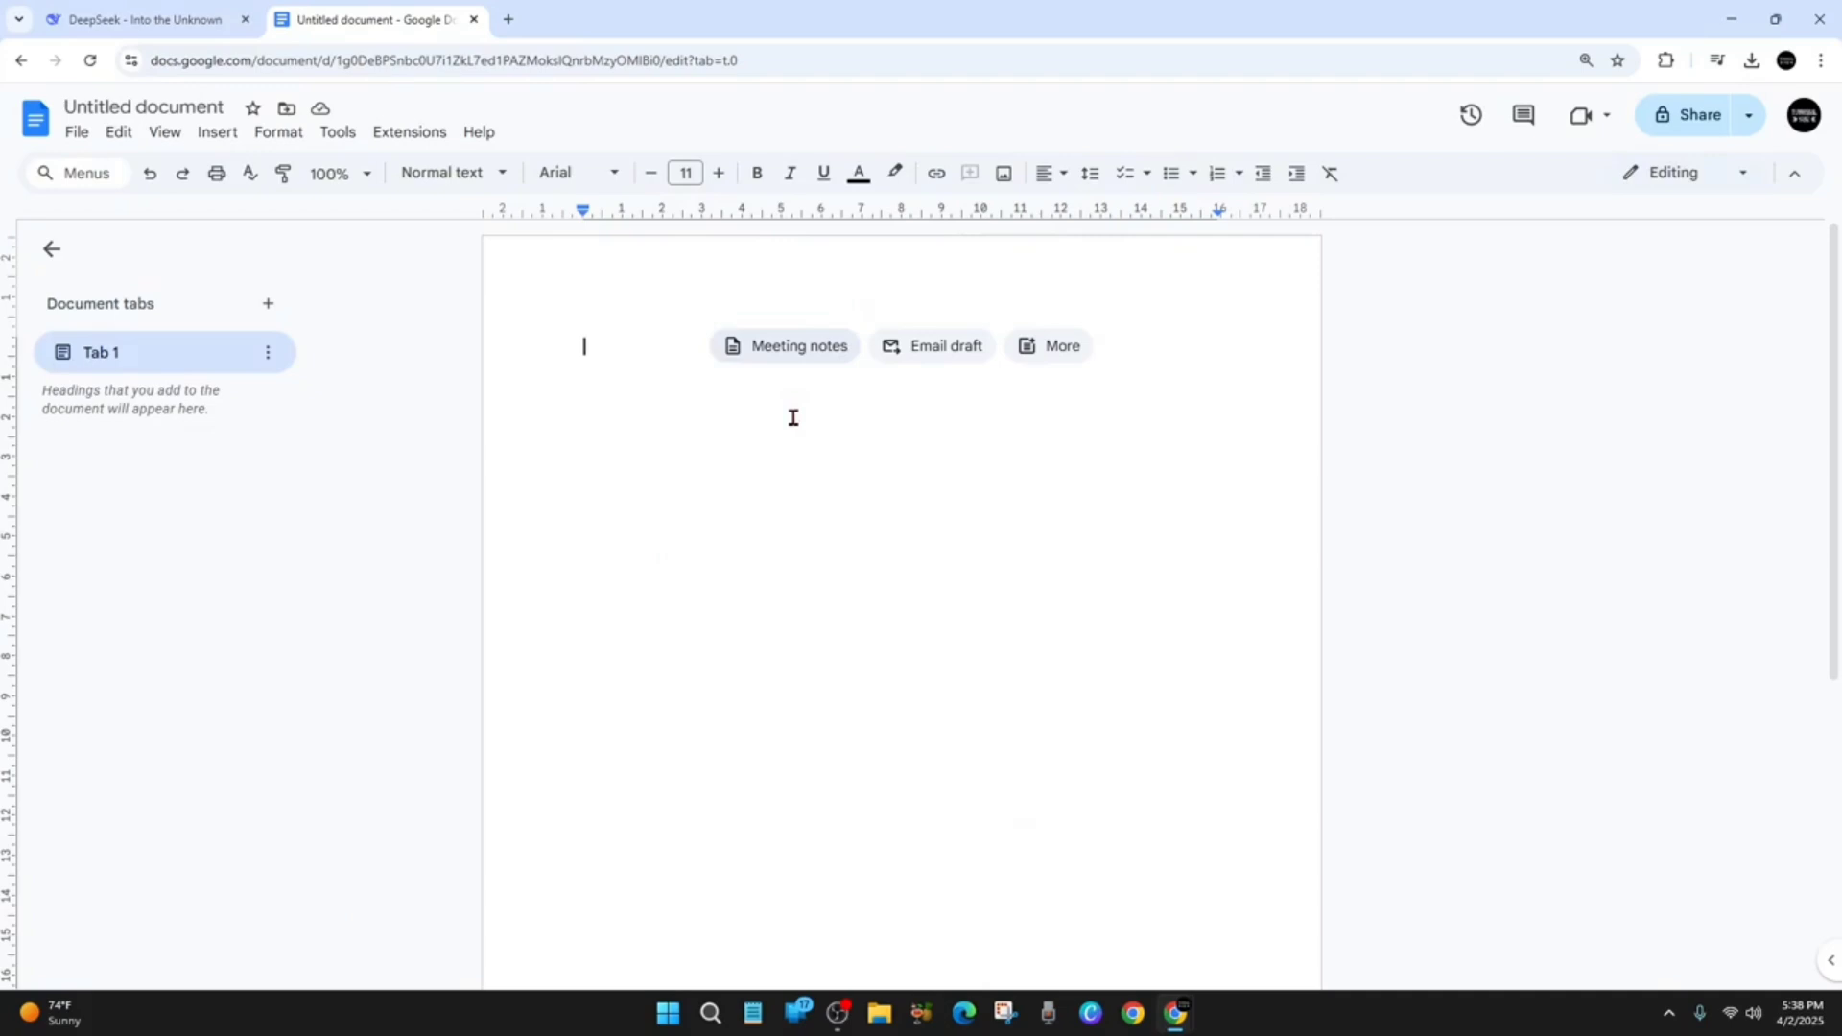
{"action": "mouse_move", "coordinate": [737, 532]}
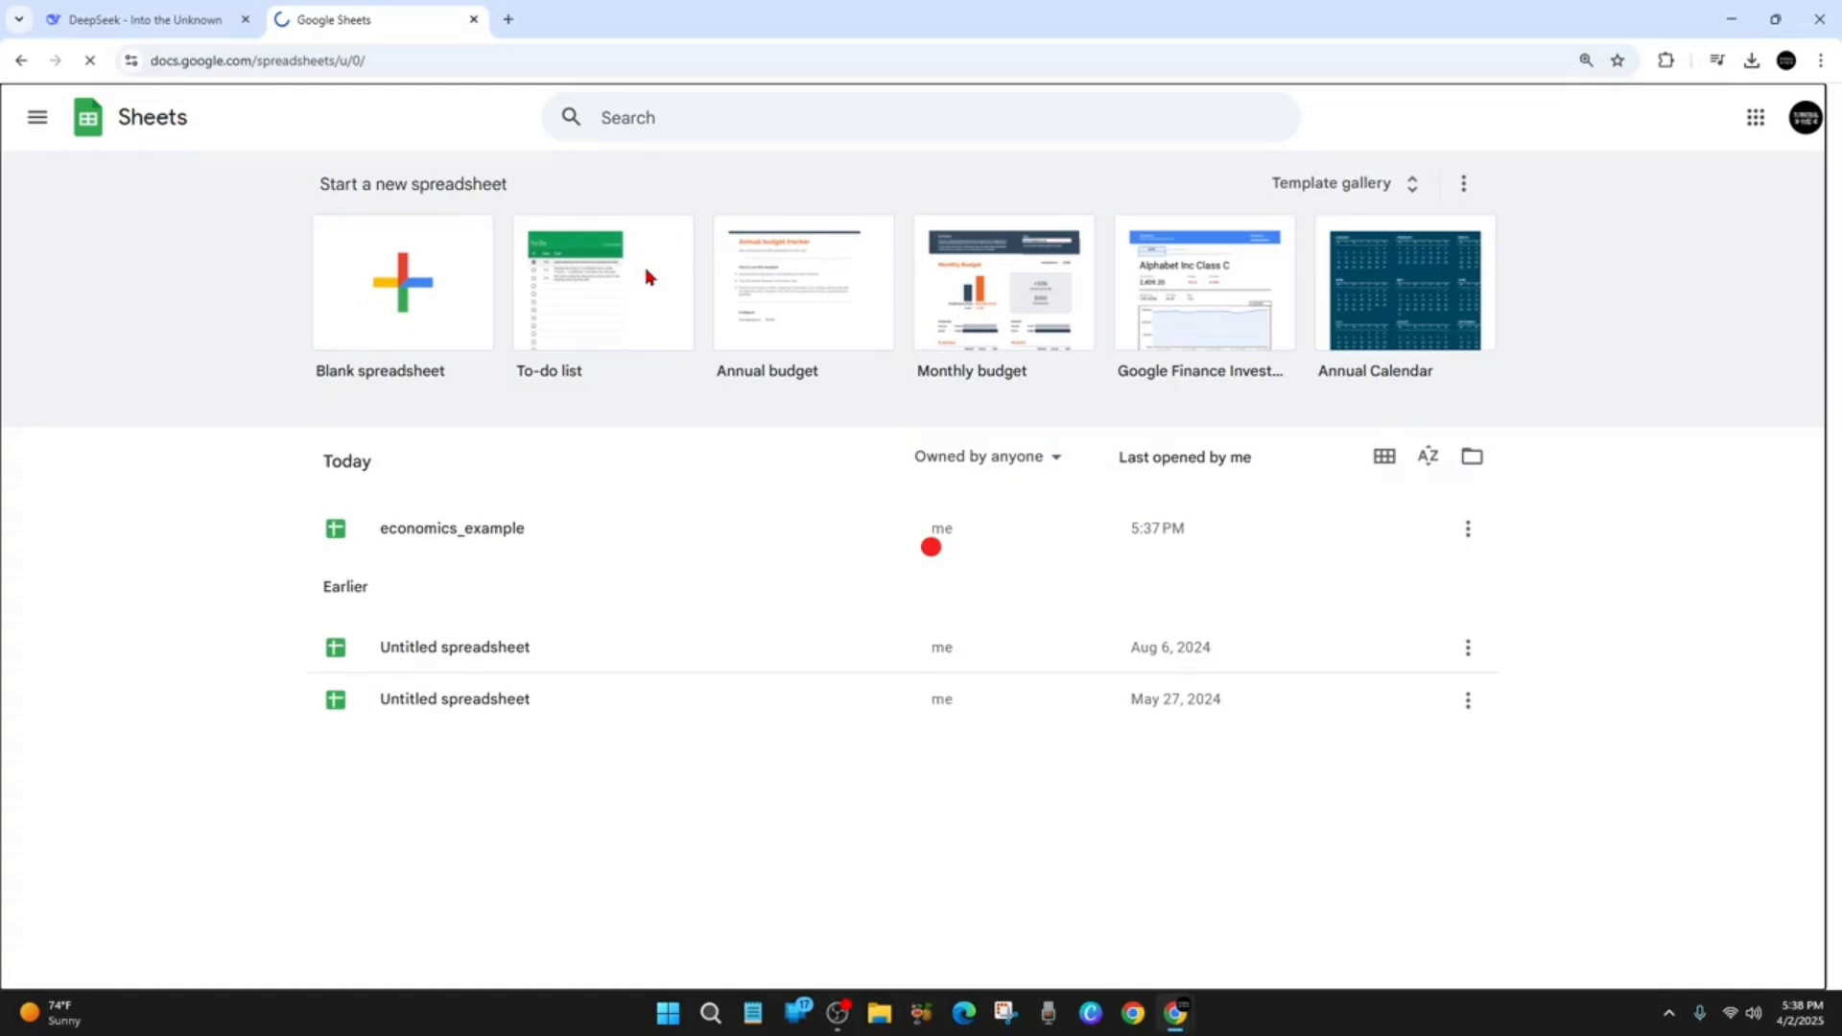
Start a blank spreadsheet and upload economics_example.csv into it from the computer.
{"action": "left_click", "coordinate": [401, 282]}
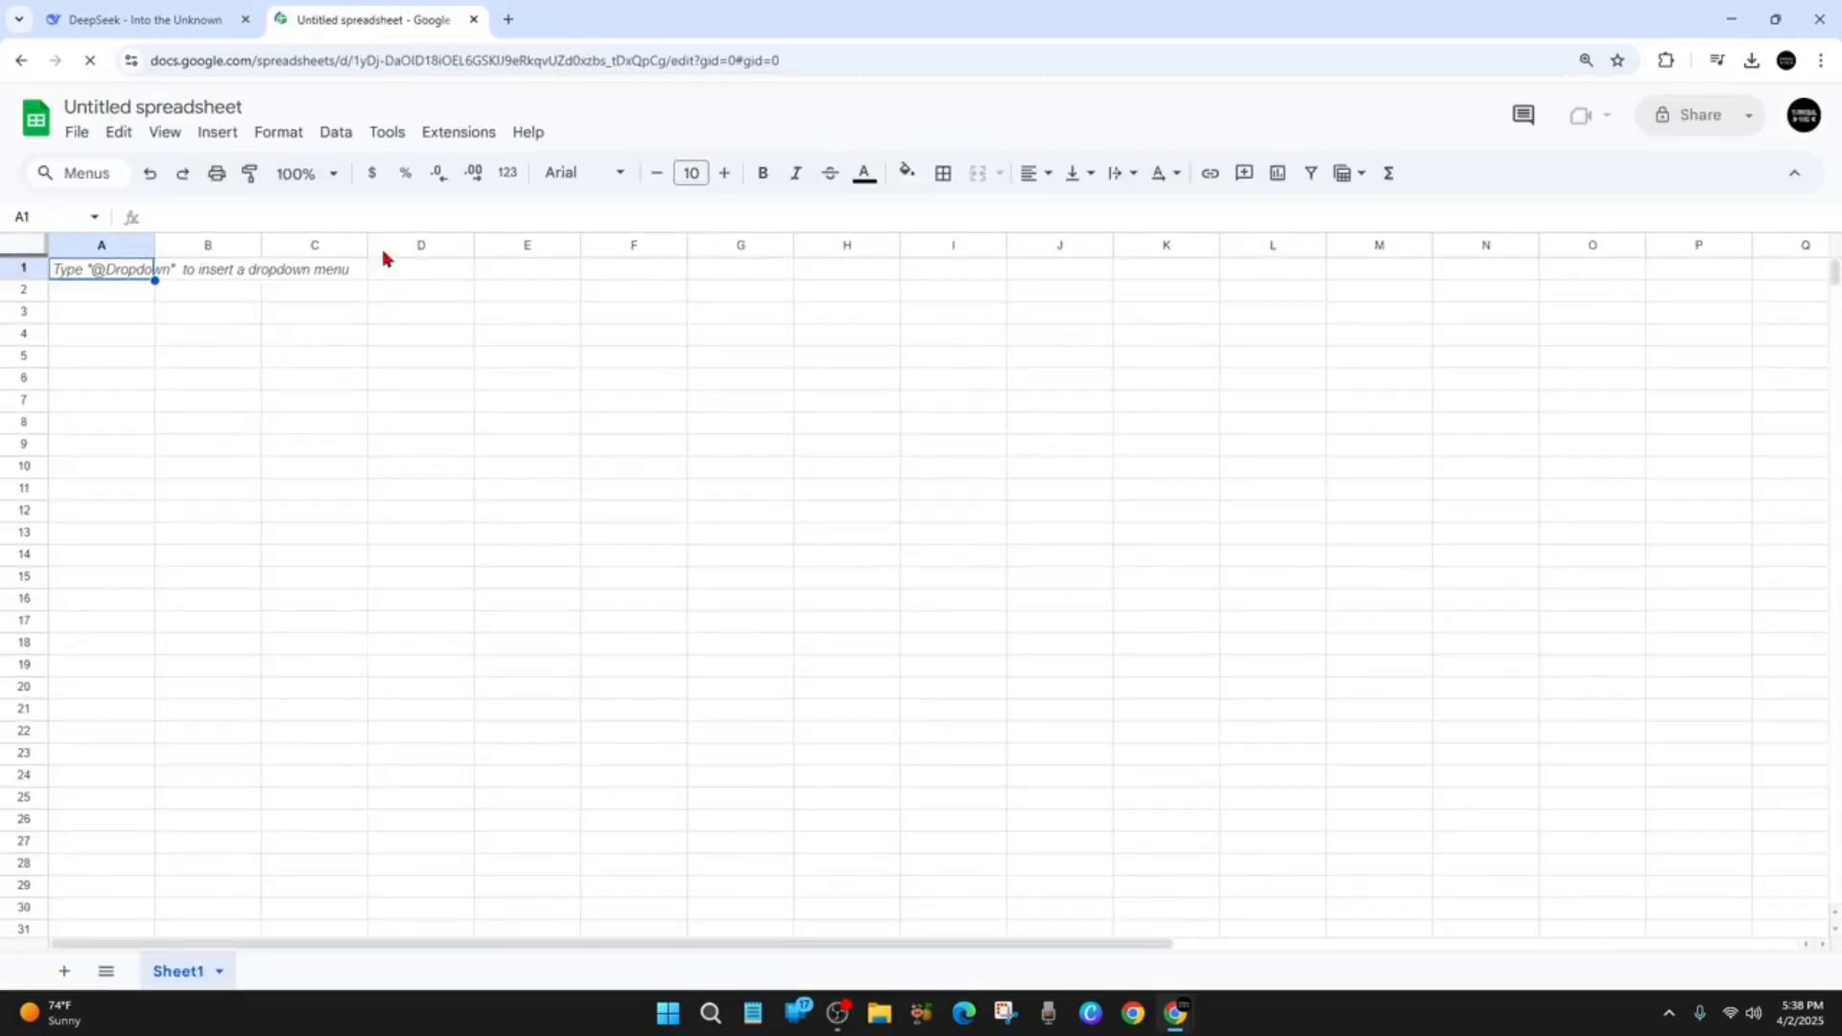
{"action": "left_click", "coordinate": [74, 132]}
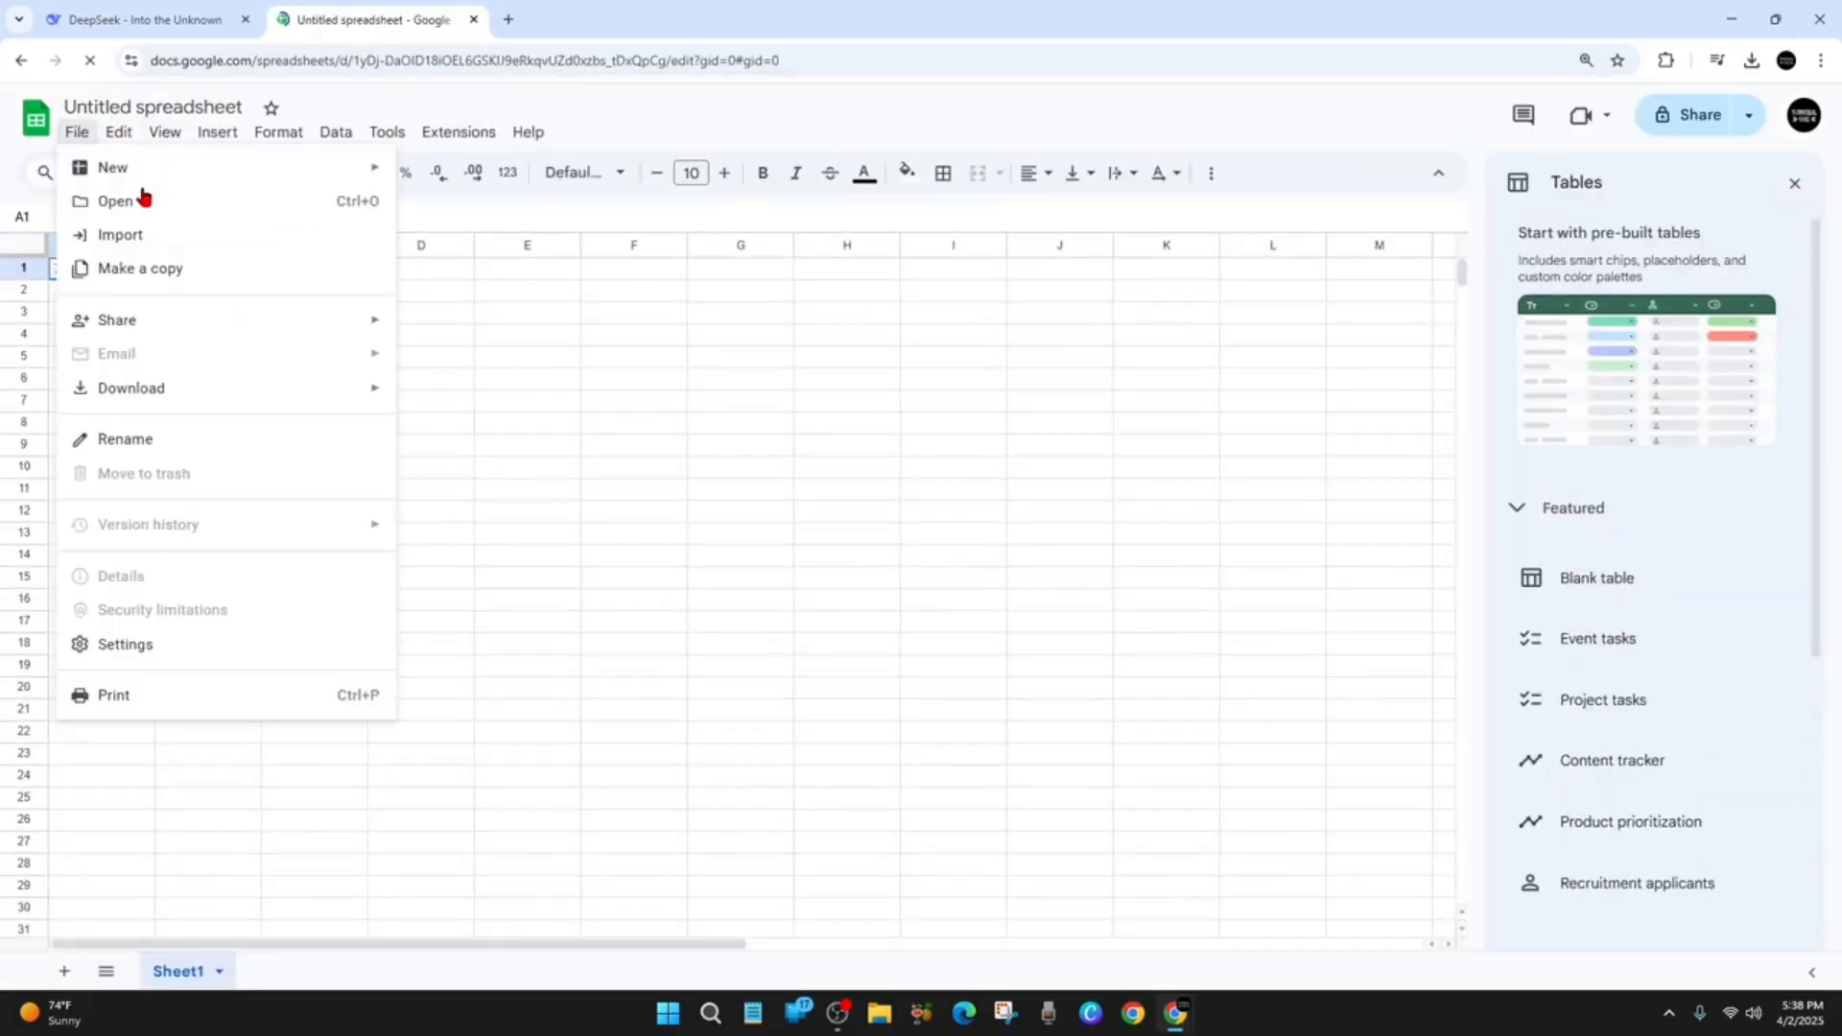
{"action": "left_click", "coordinate": [115, 199]}
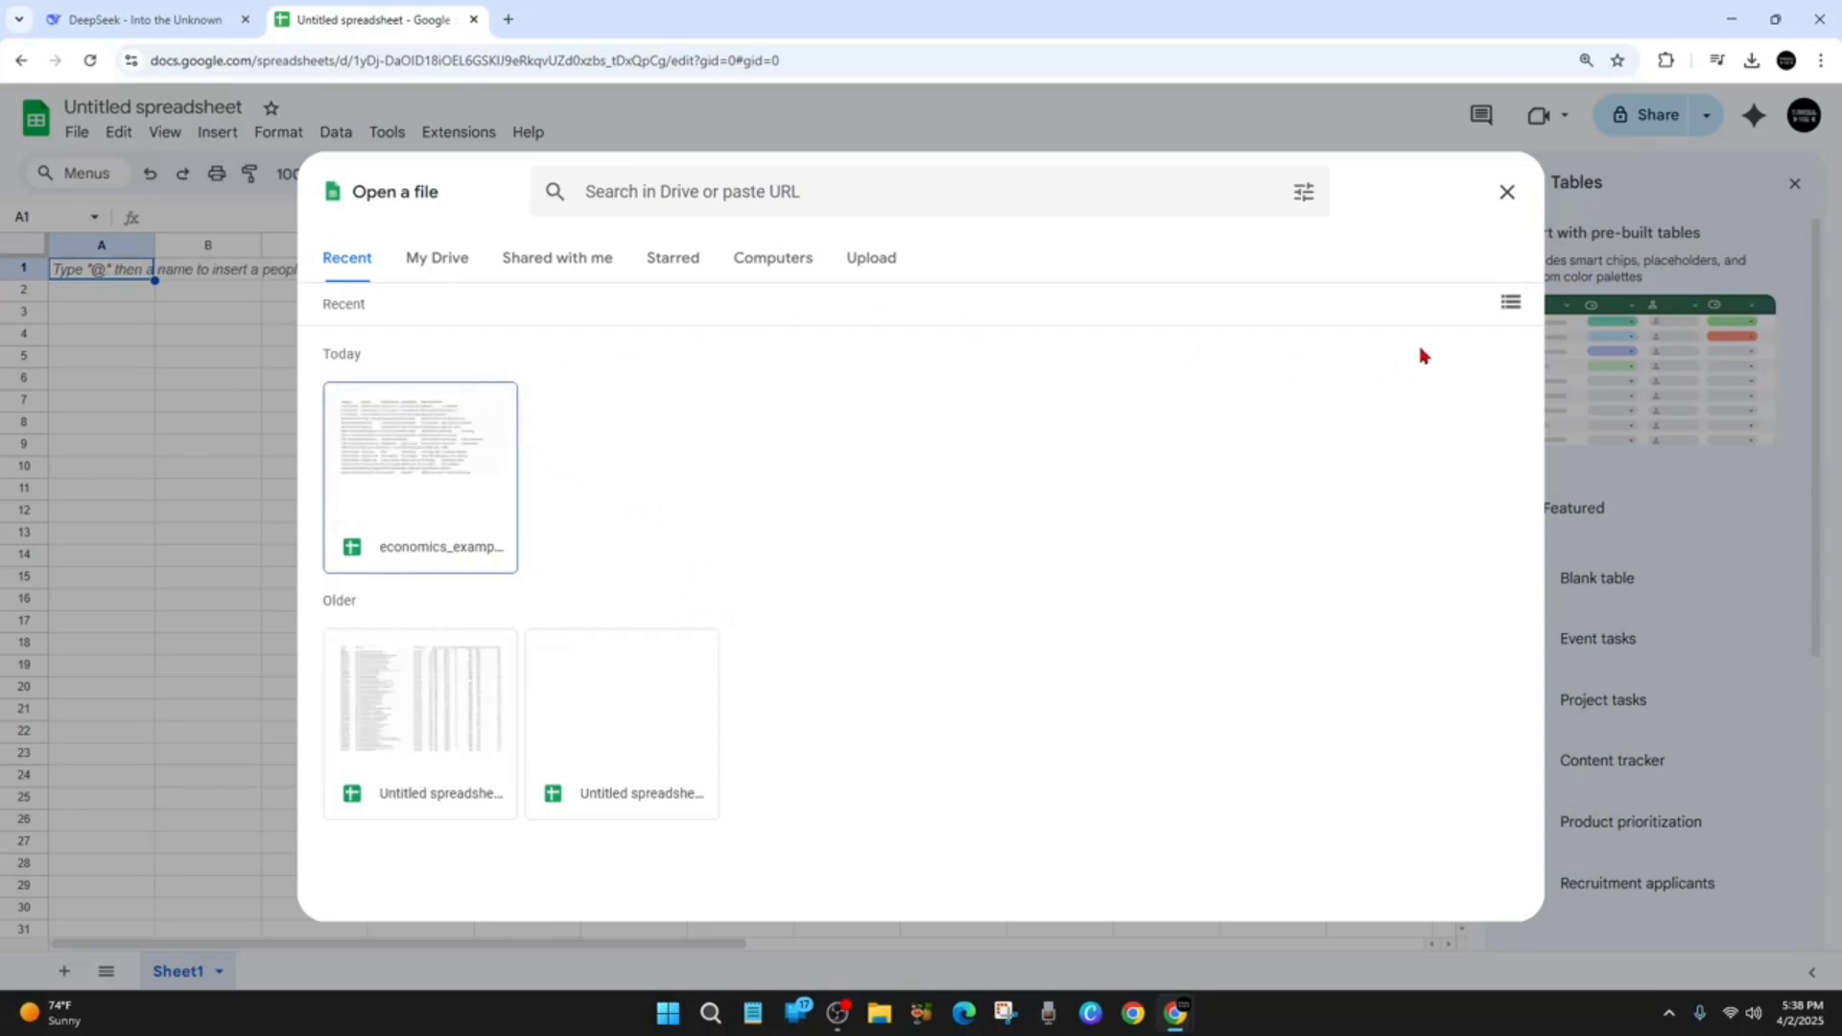
{"action": "left_click", "coordinate": [871, 257]}
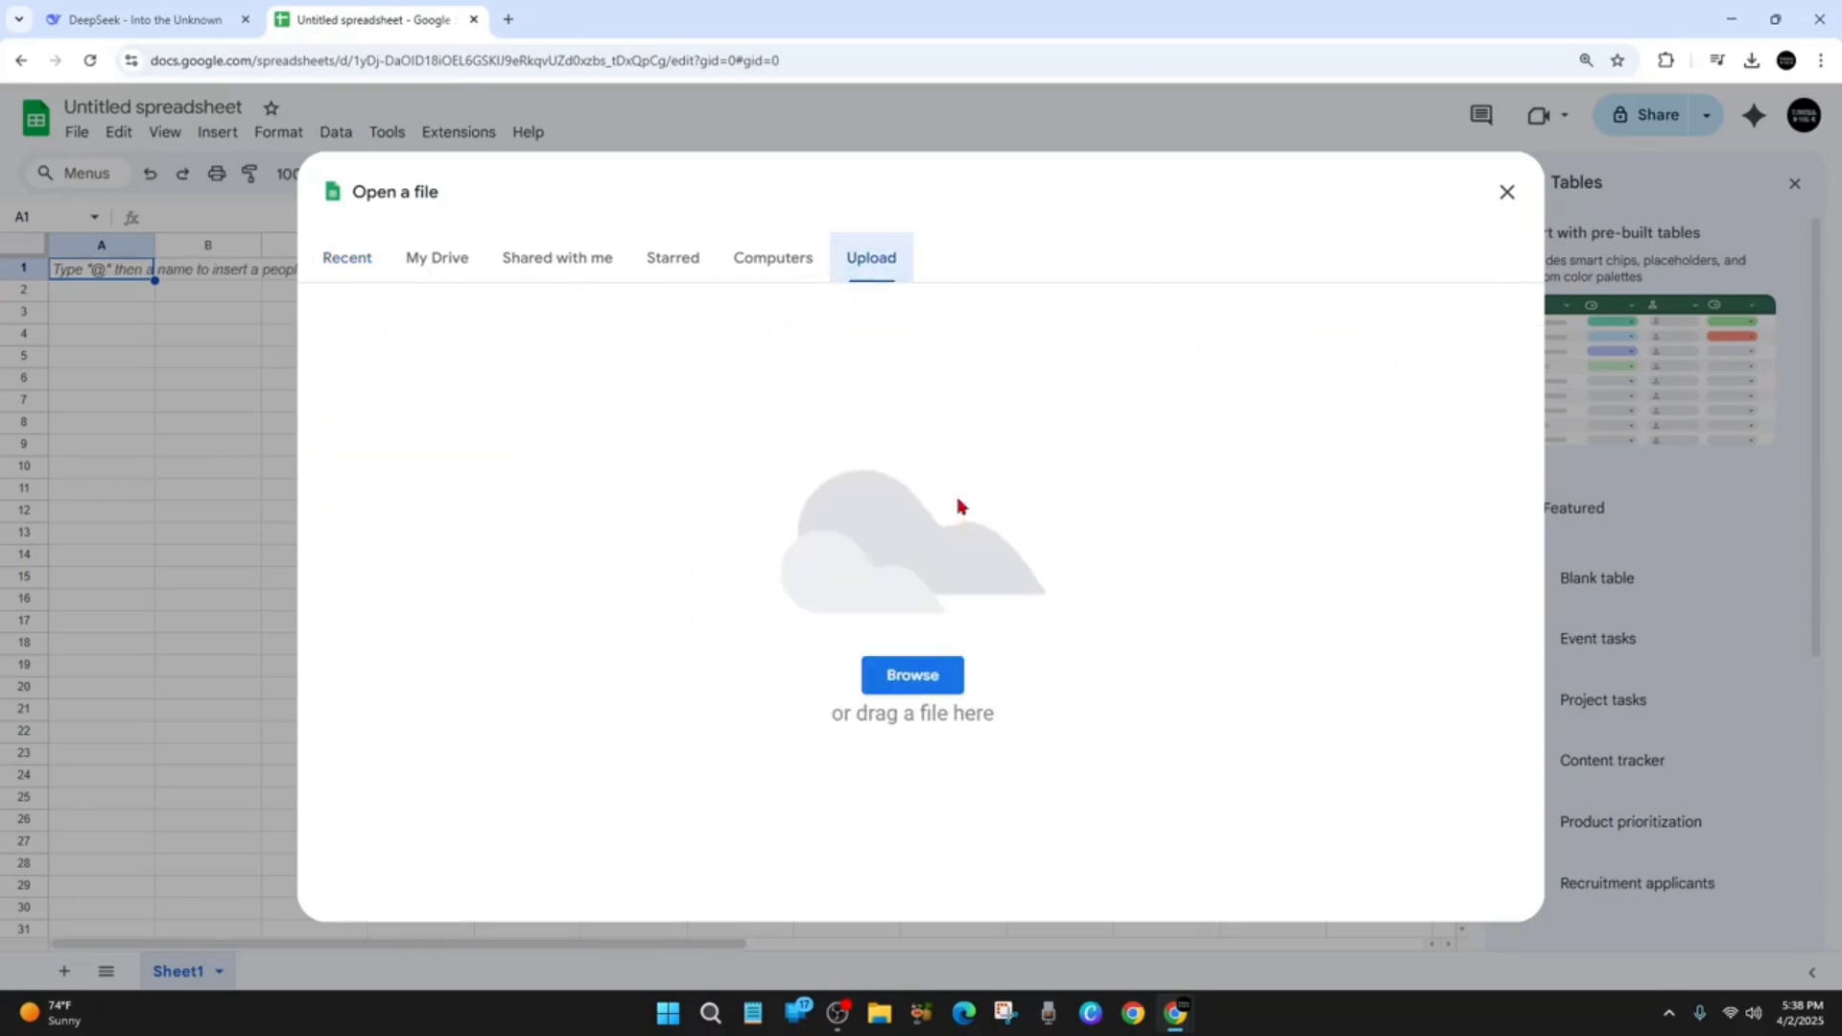
{"action": "left_click", "coordinate": [911, 674]}
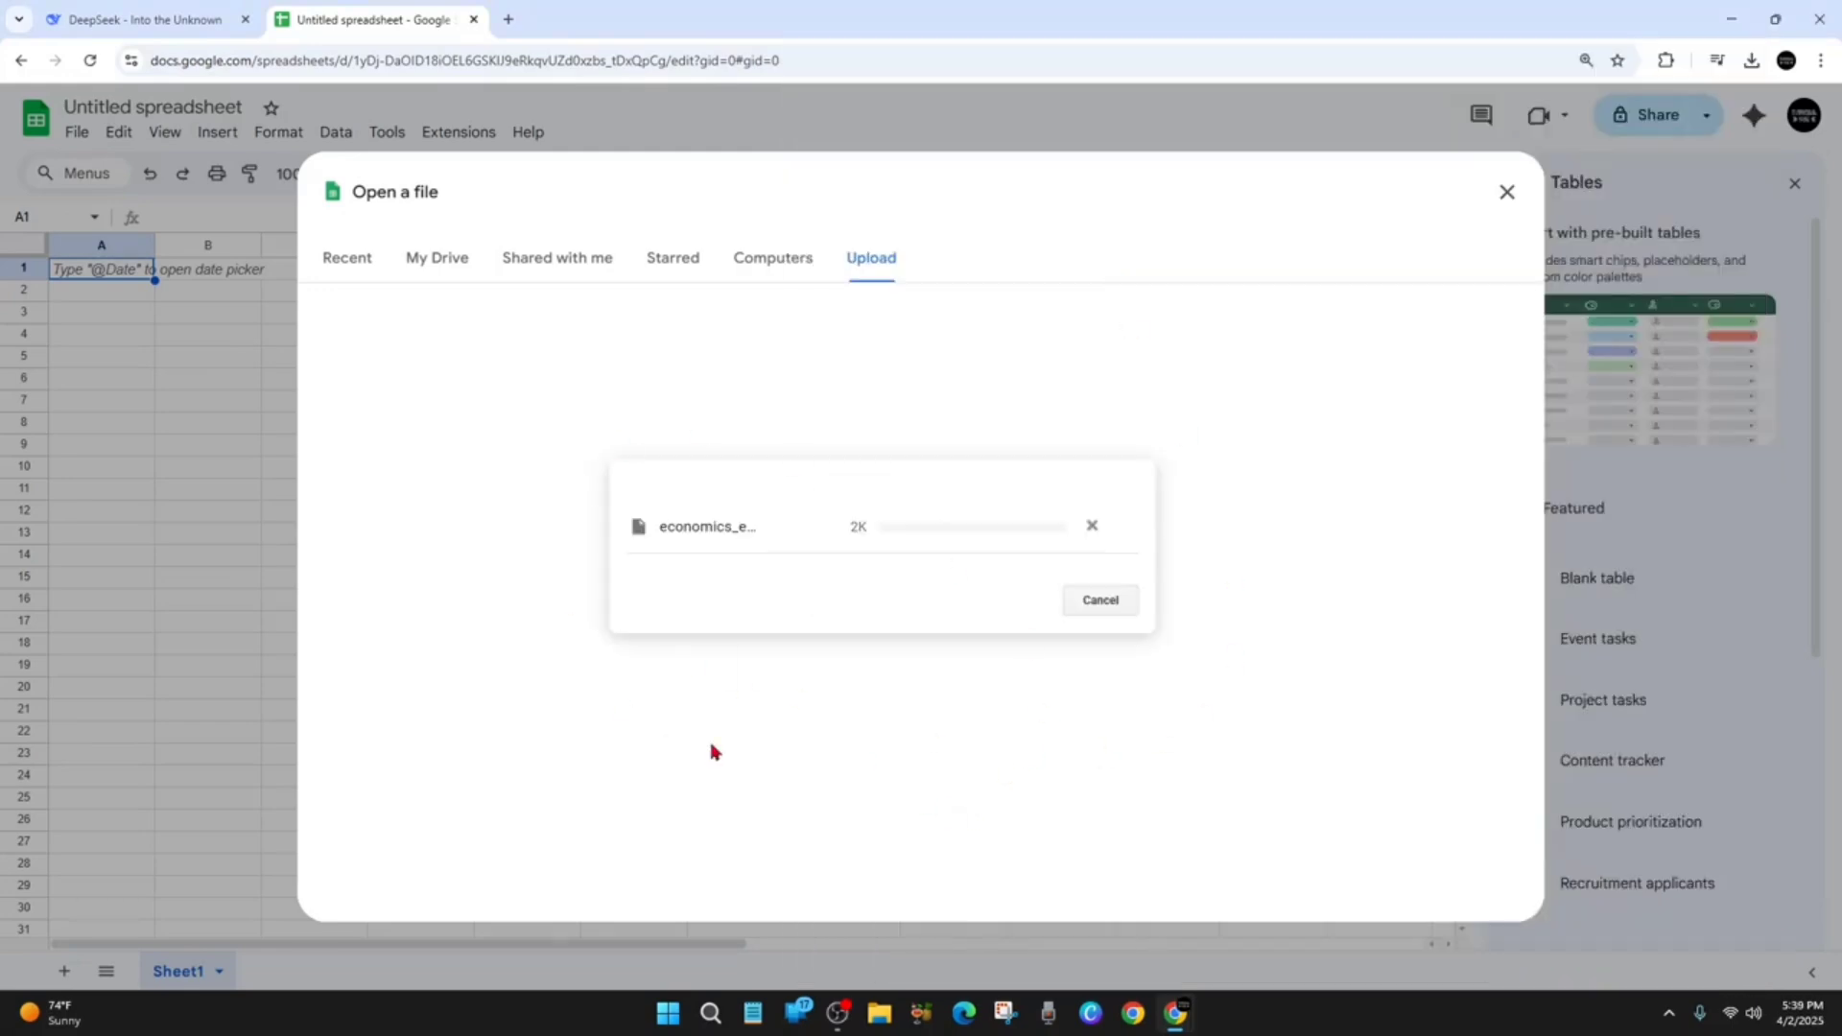
{"action": "mouse_move", "coordinate": [766, 504]}
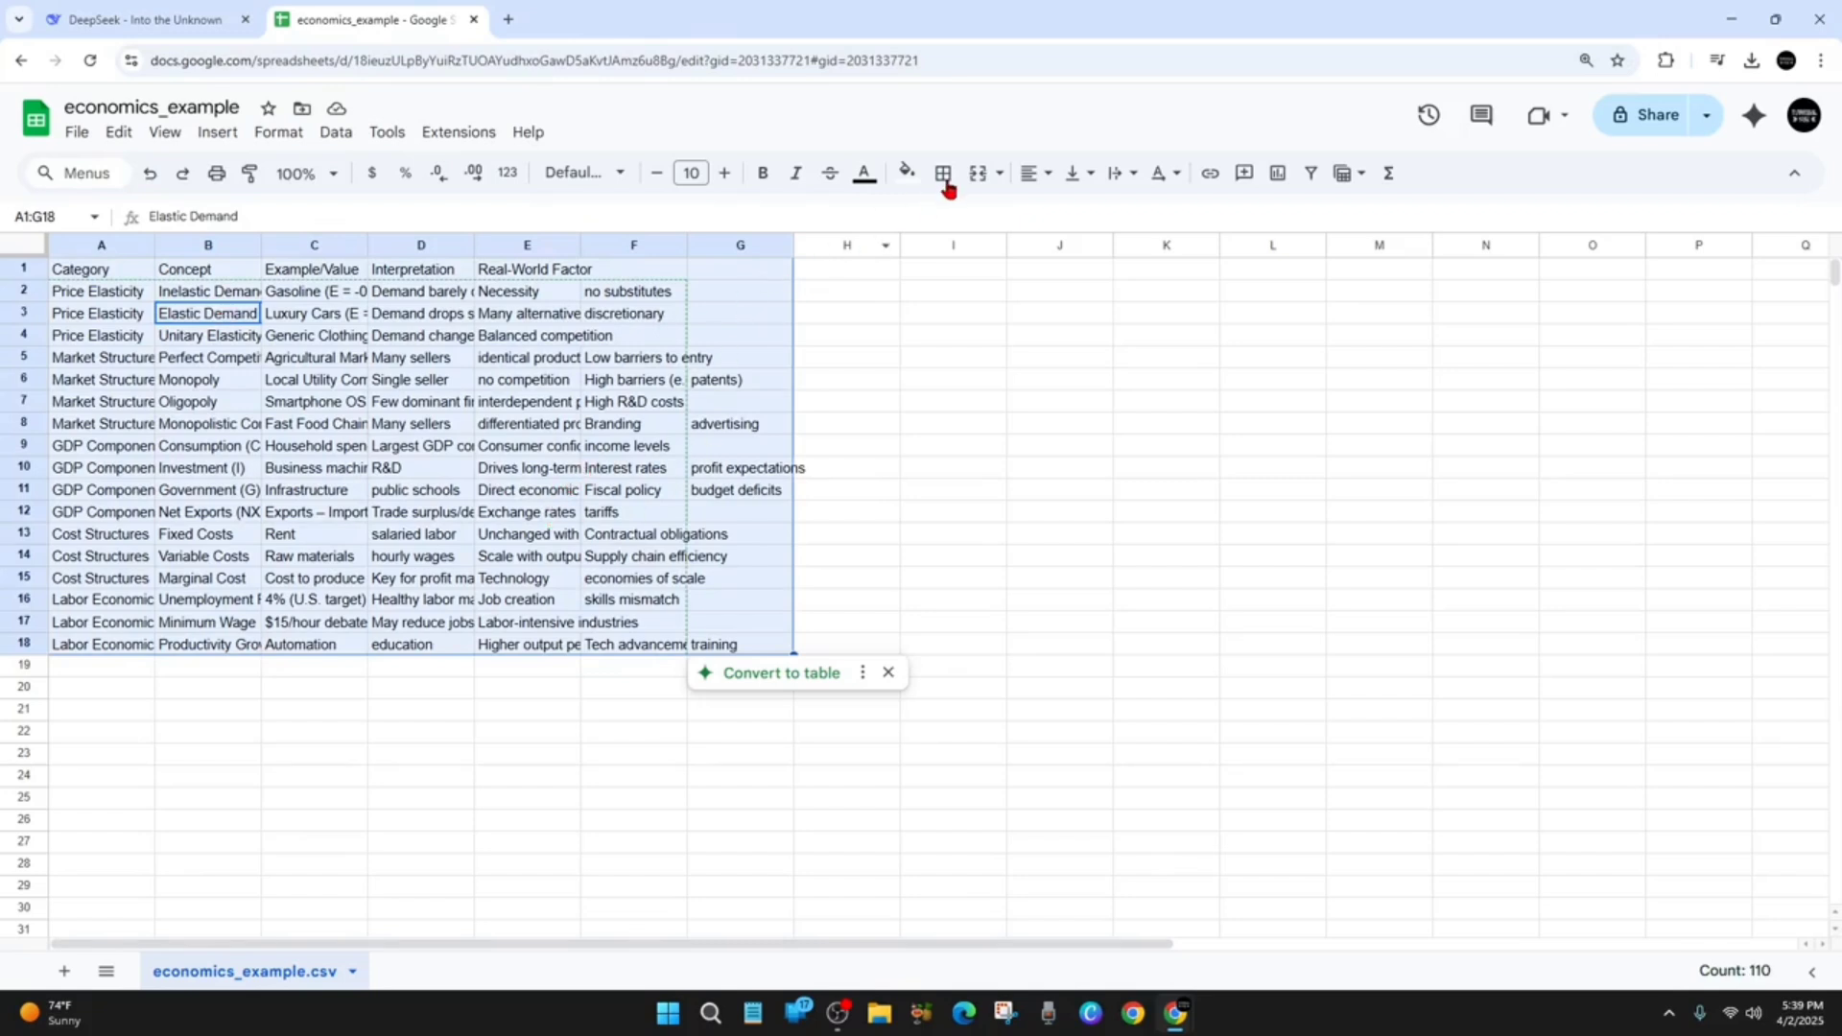
Apply All borders to the selected table range A1:G18.
{"action": "left_click", "coordinate": [942, 173]}
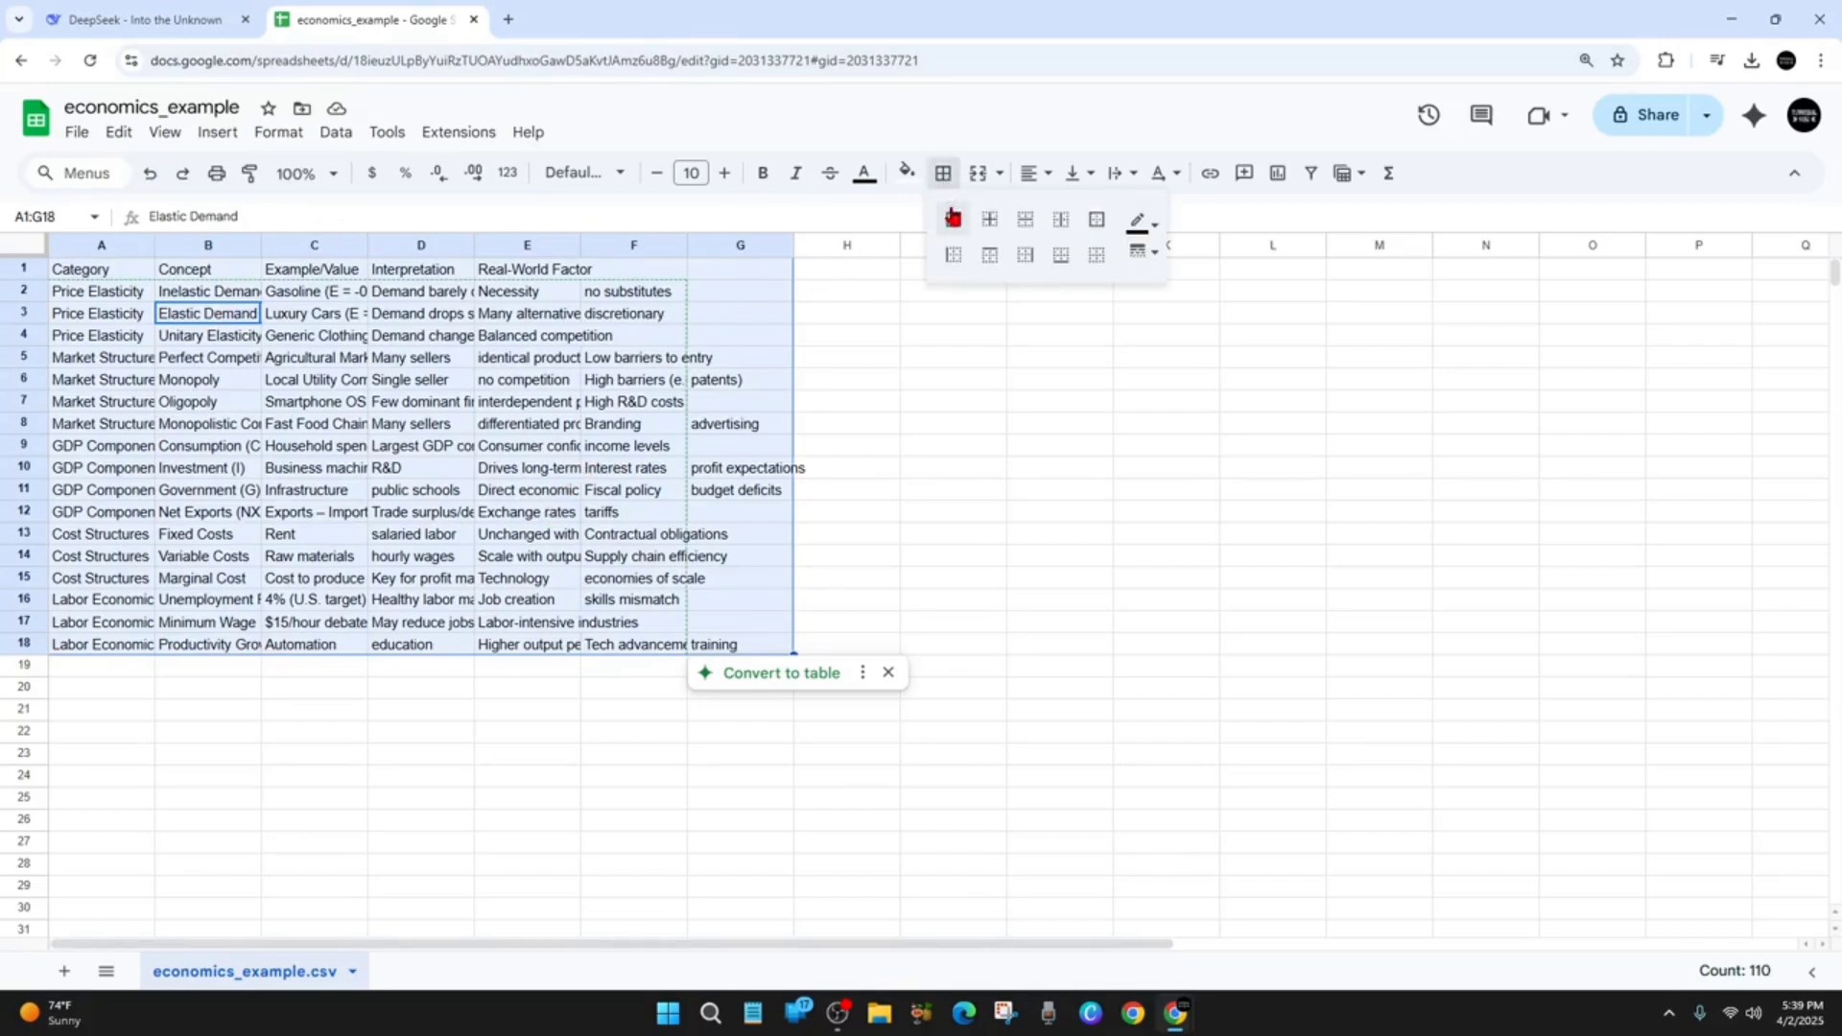
{"action": "left_click", "coordinate": [954, 219]}
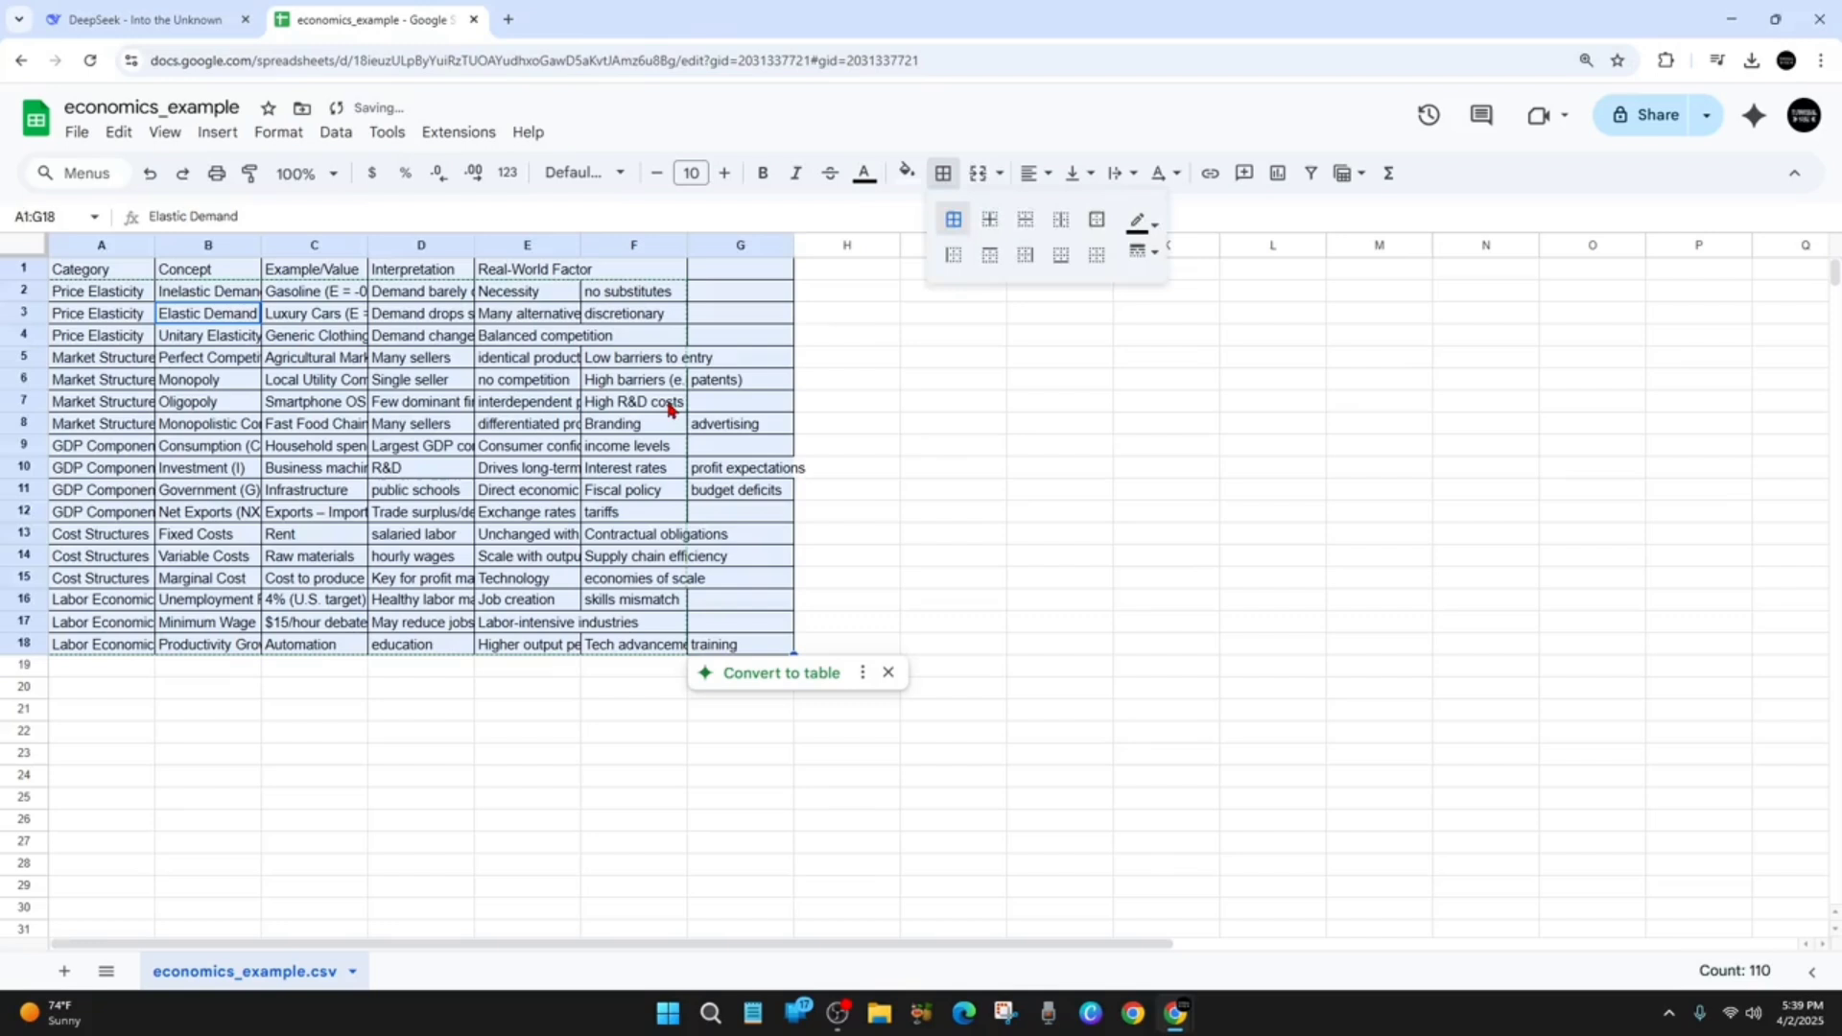
Change the text wrapping of the table cells so long text stays readable.
{"action": "left_click", "coordinate": [633, 401]}
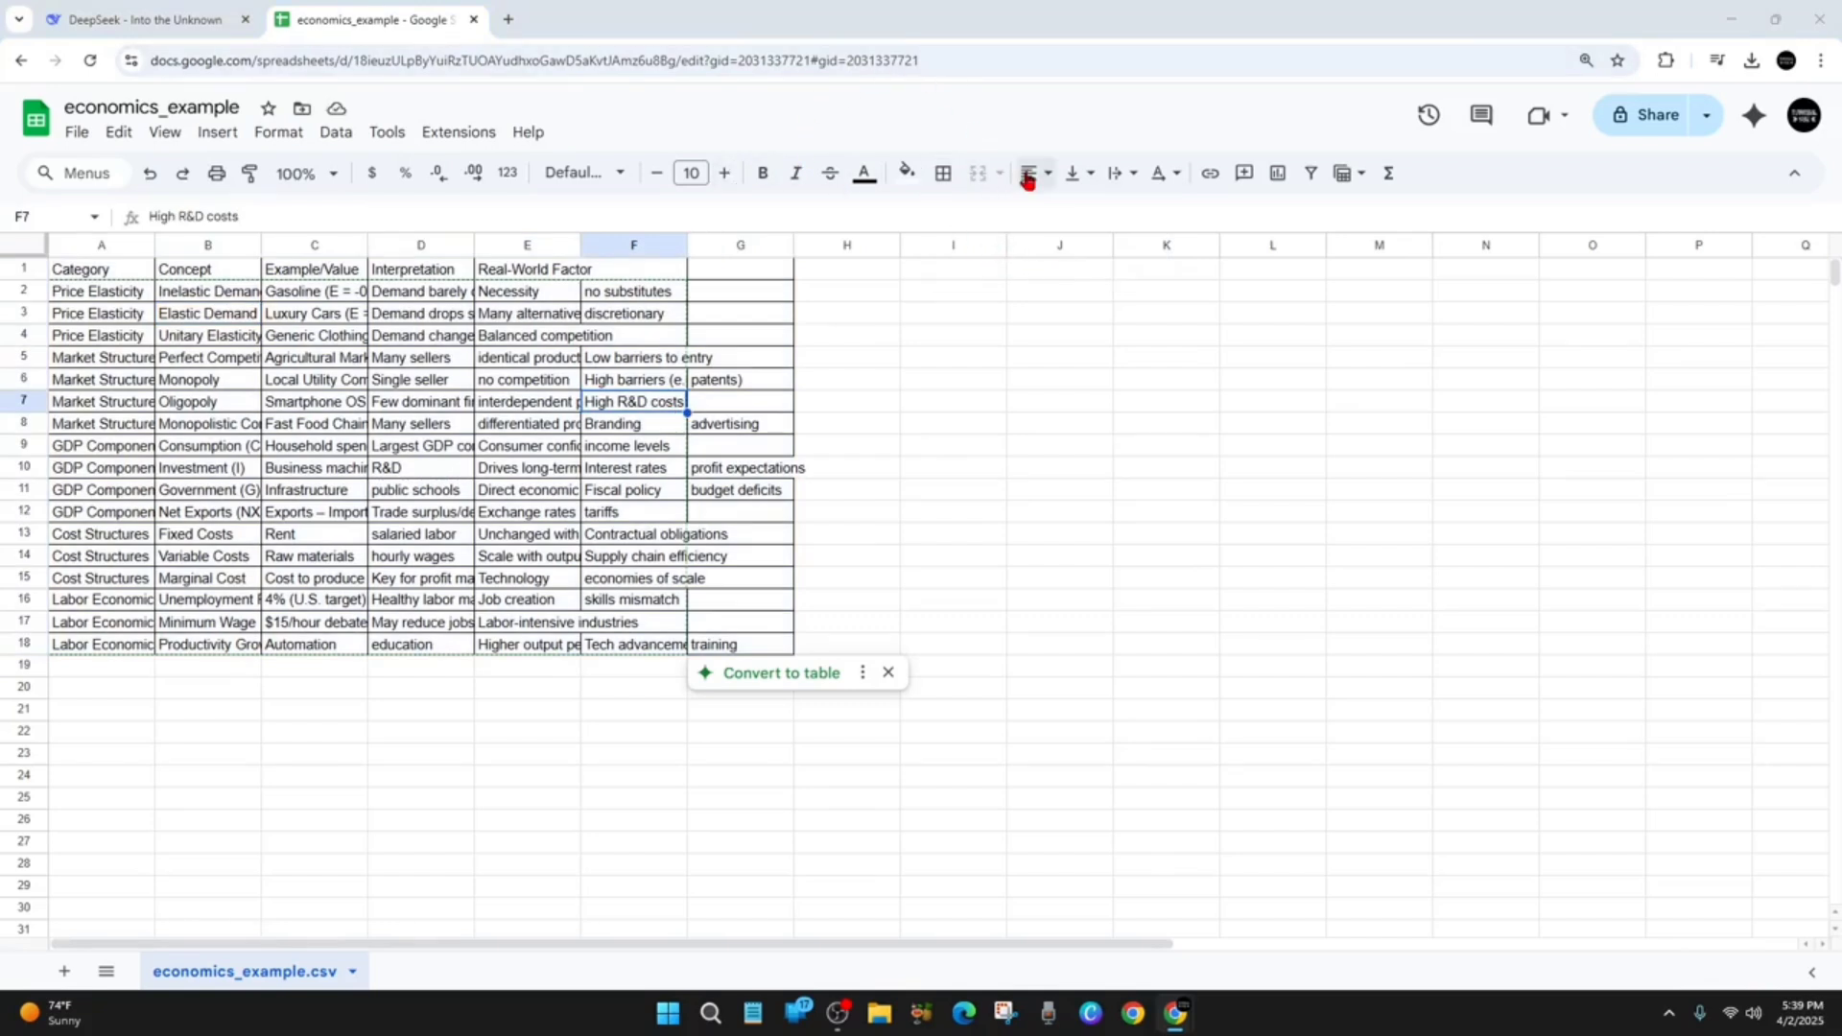
{"action": "mouse_move", "coordinate": [1109, 196]}
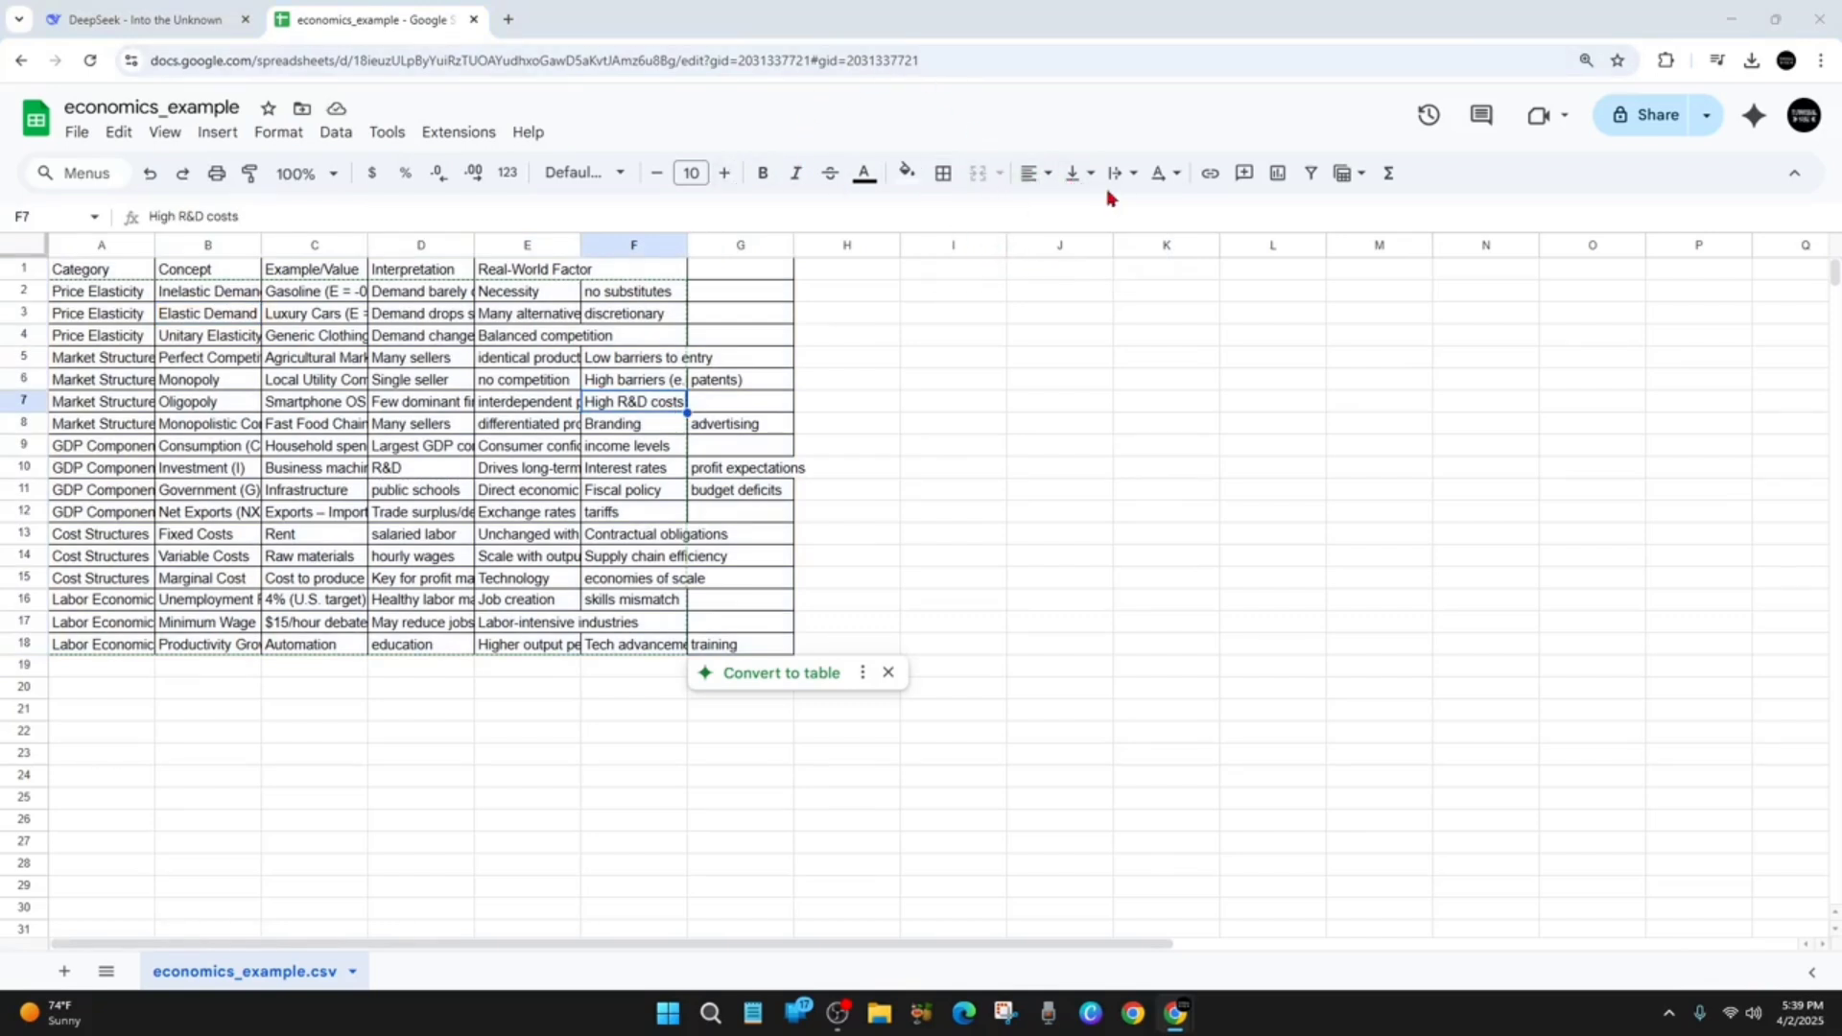
{"action": "left_click", "coordinate": [1117, 173]}
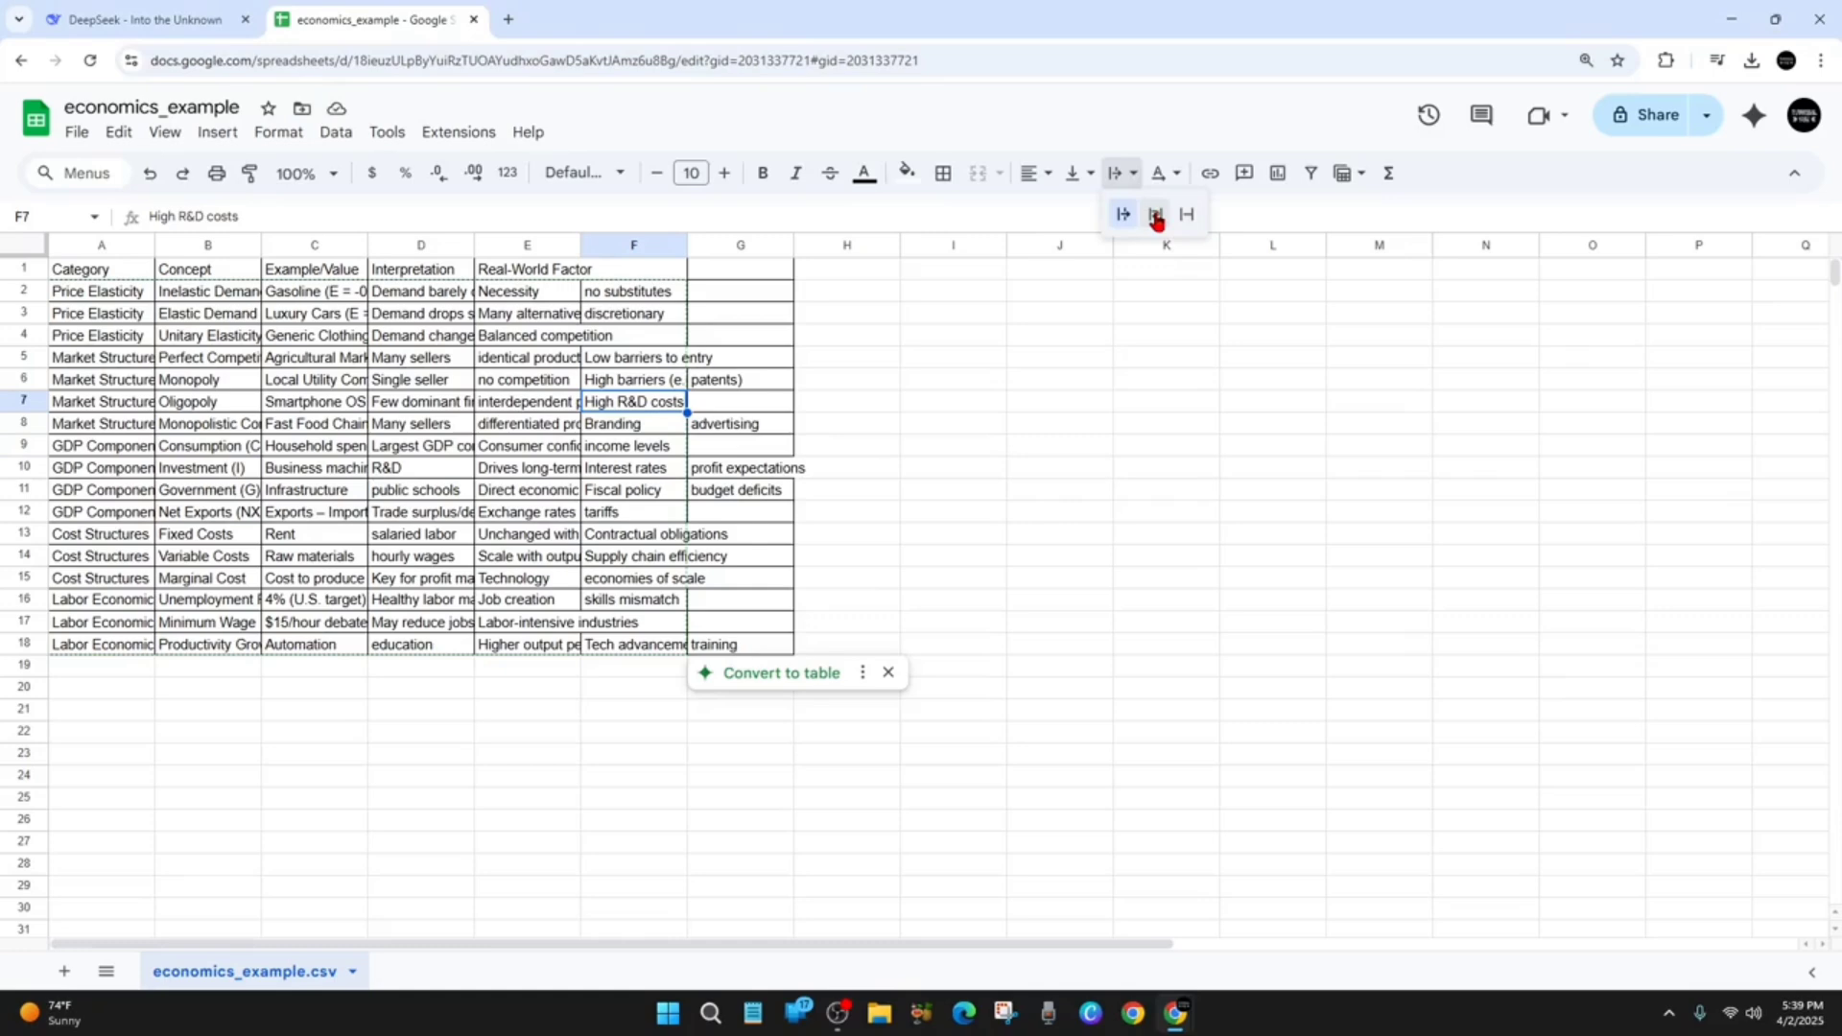
{"action": "left_click", "coordinate": [1153, 213]}
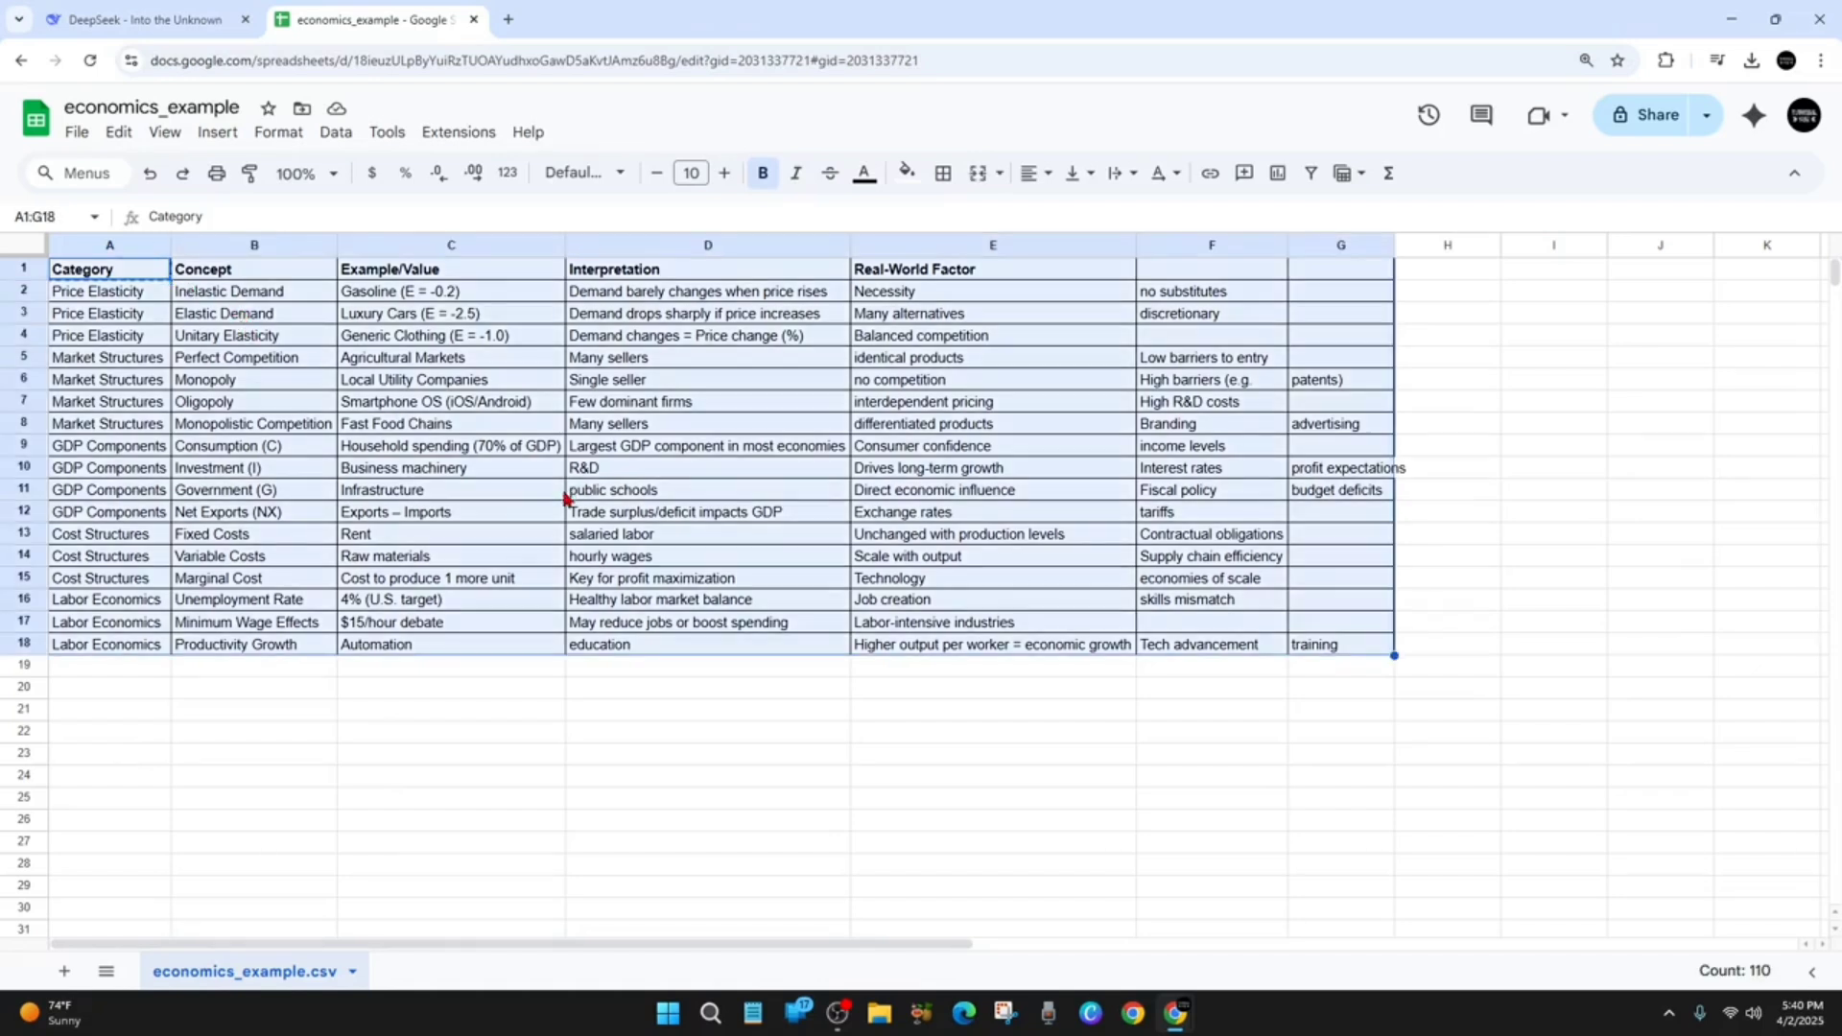
{"action": "mouse_move", "coordinate": [526, 593]}
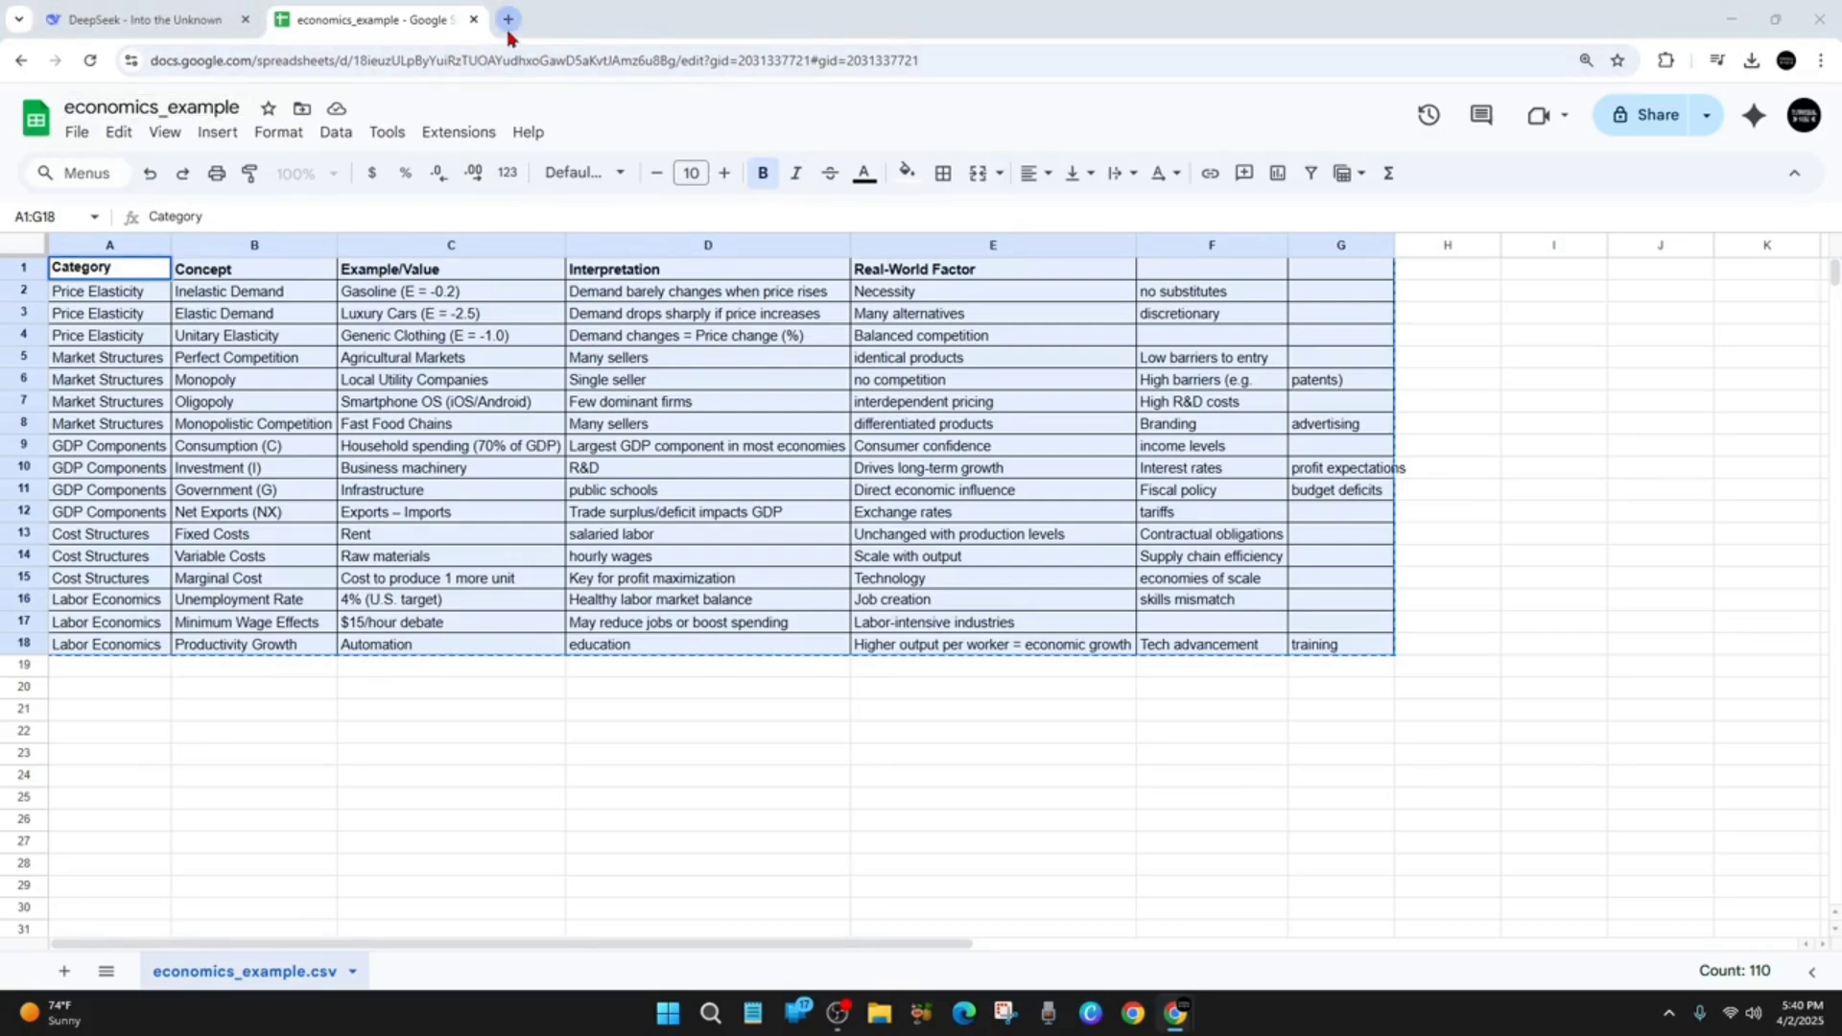
Paste the copied table unlinked into a new Google Docs document.
{"action": "left_click", "coordinate": [507, 19]}
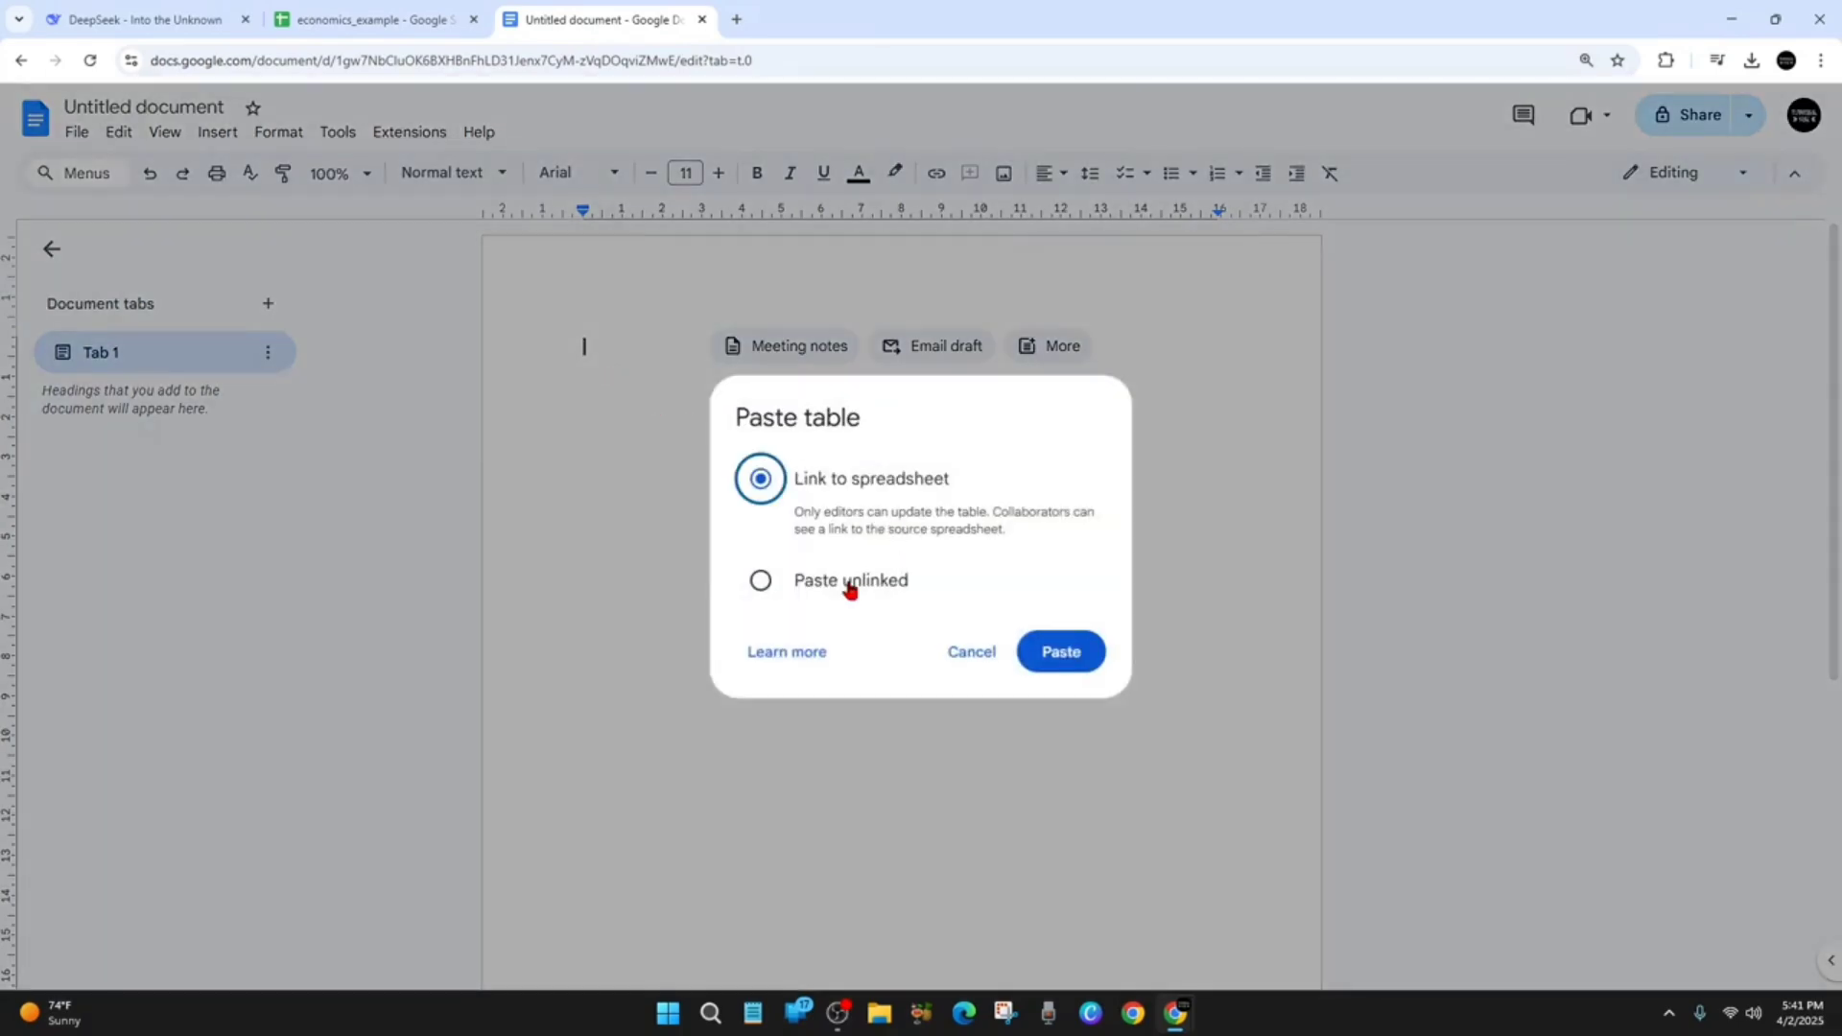
{"action": "left_click", "coordinate": [1059, 650]}
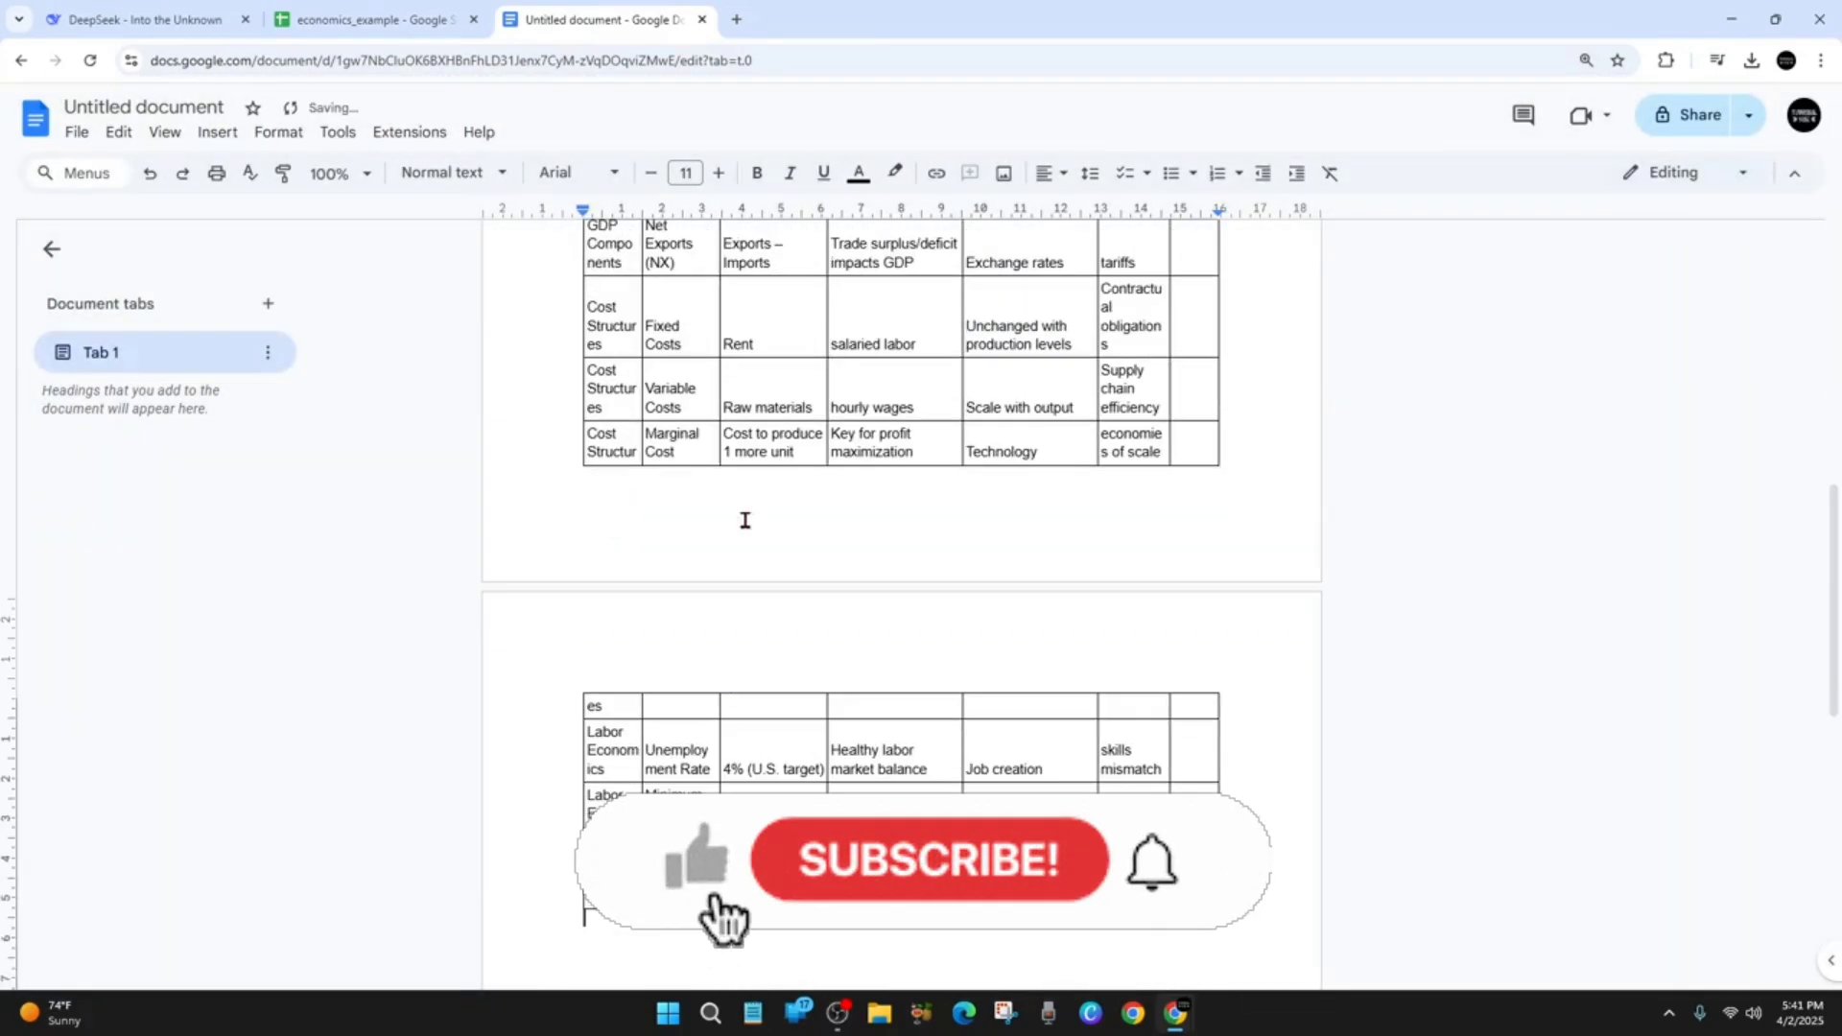
{"action": "scroll", "scroll_direction": "up", "scroll_amount": 3}
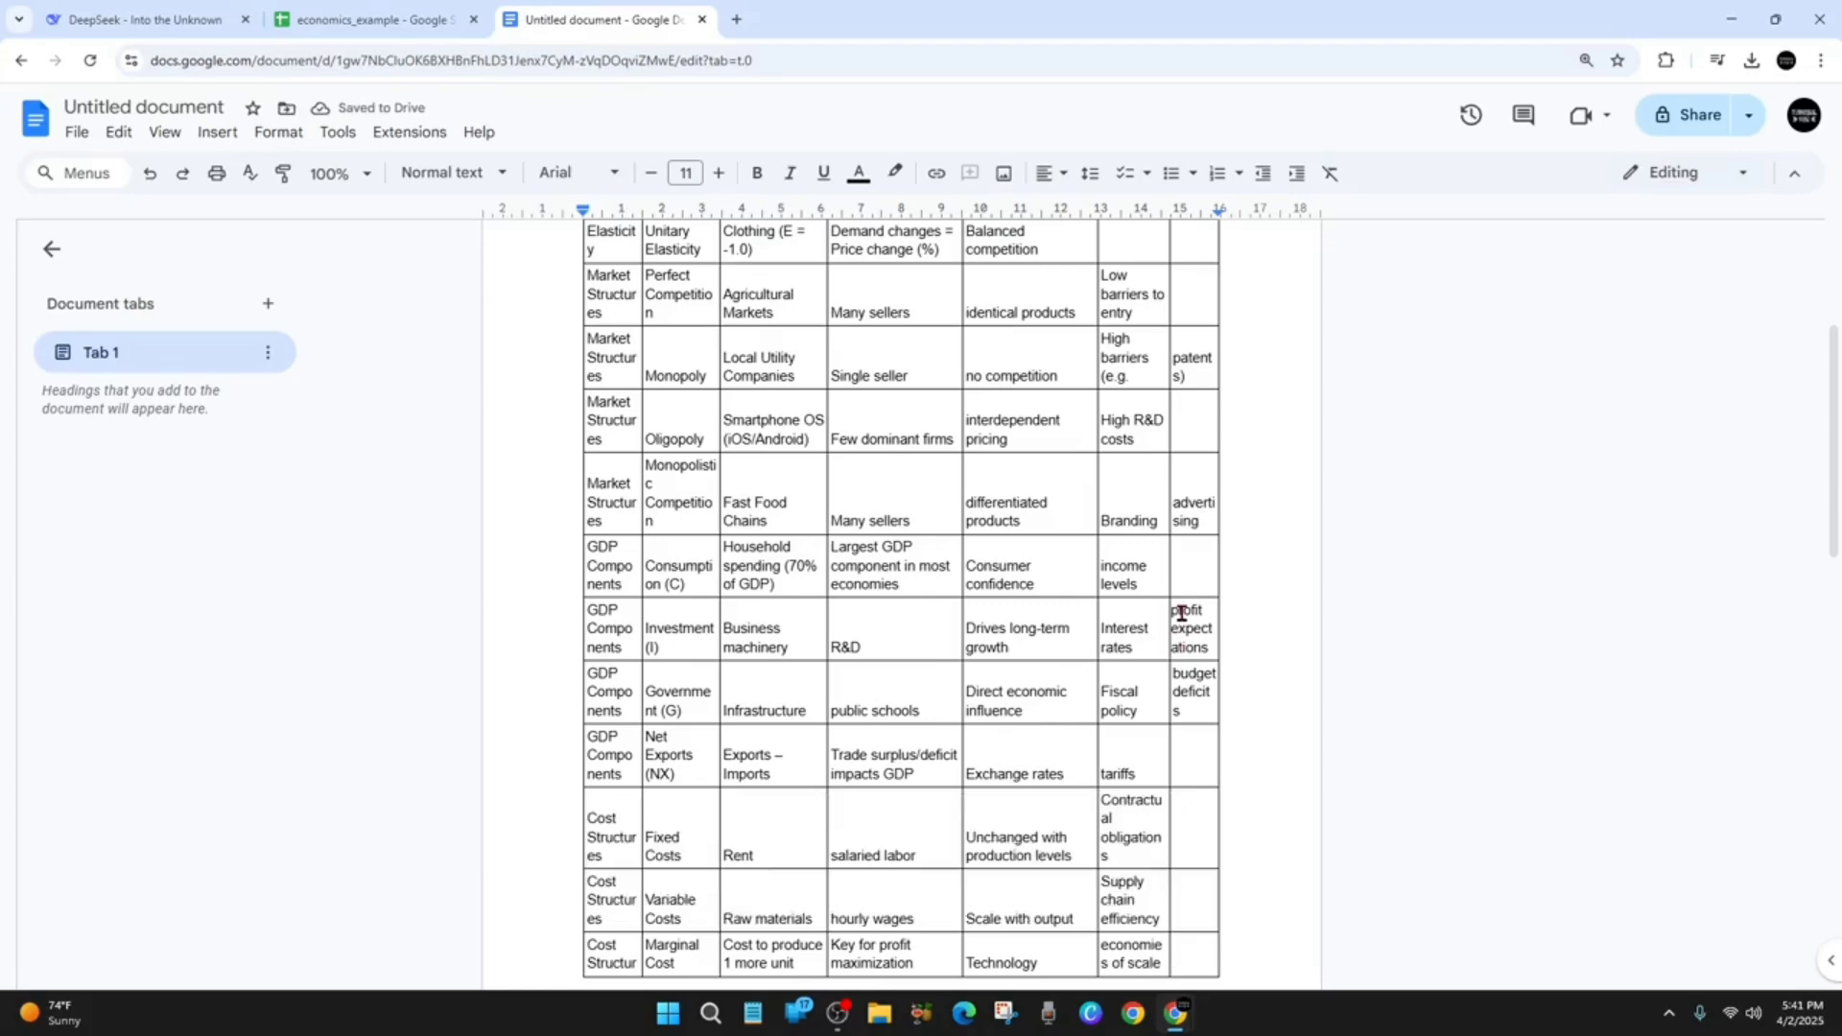
{"action": "scroll", "scroll_direction": "up", "scroll_amount": 3}
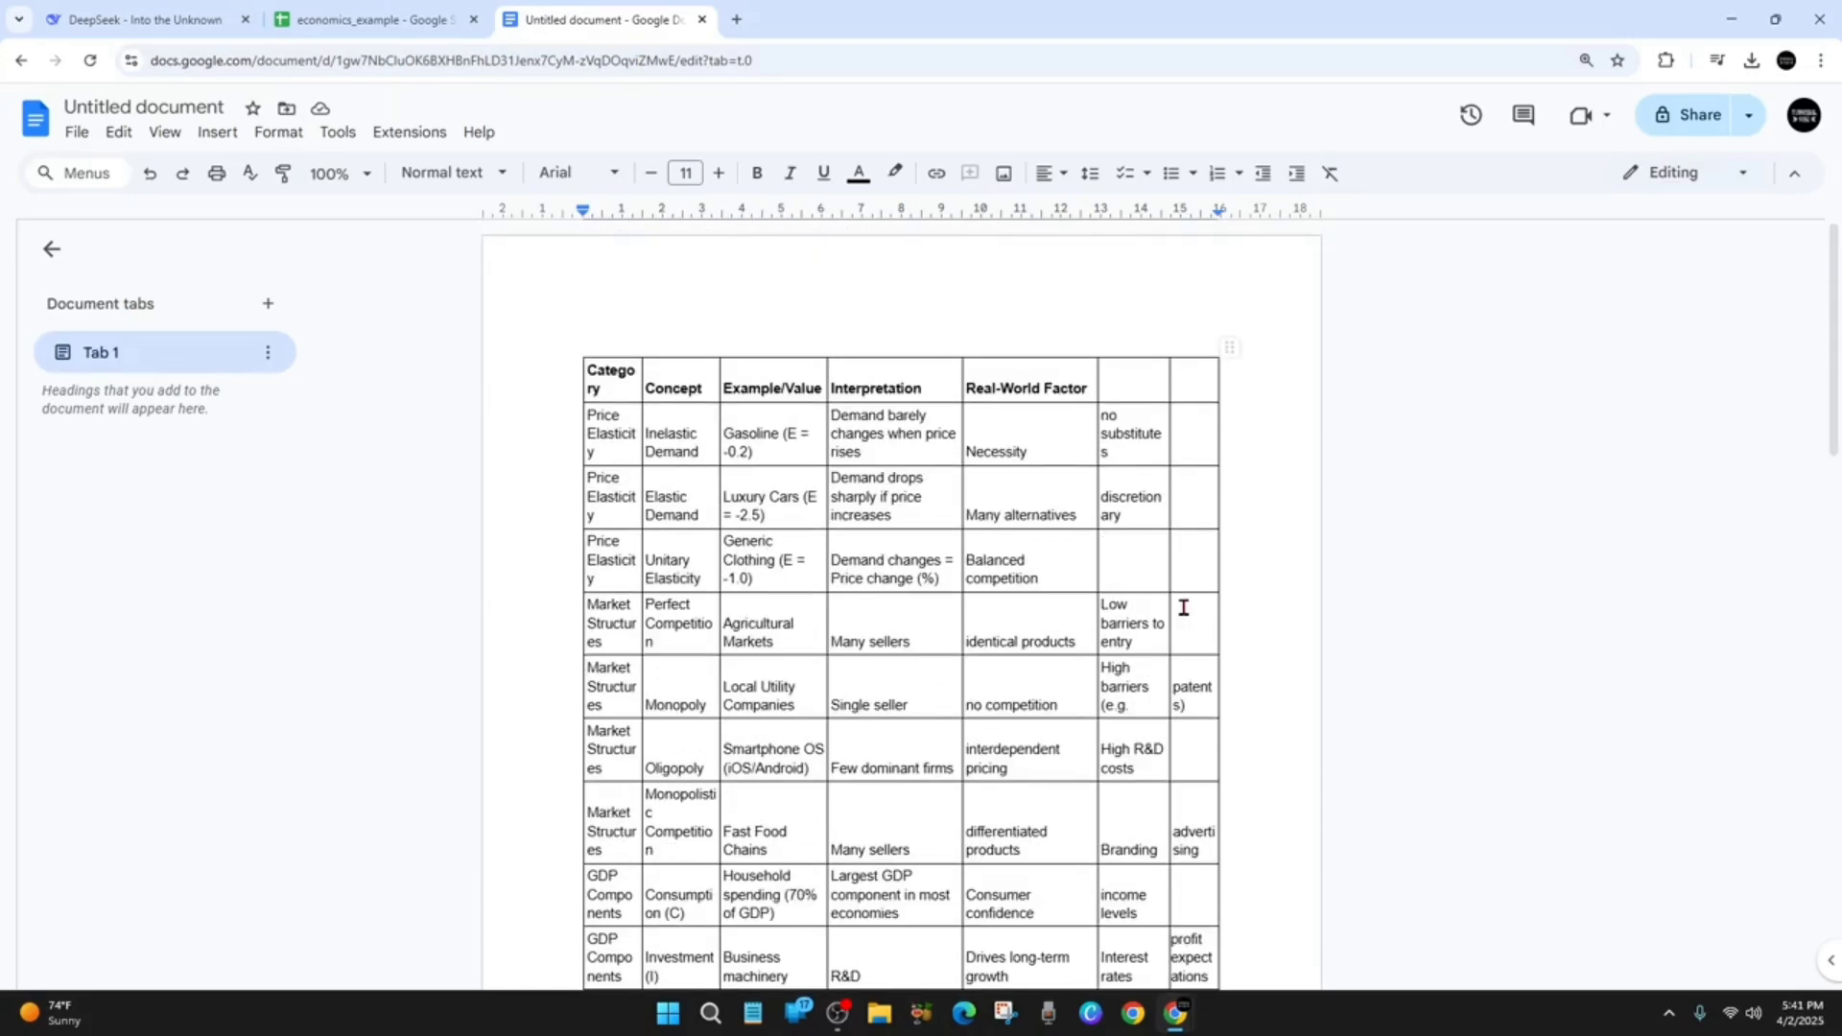